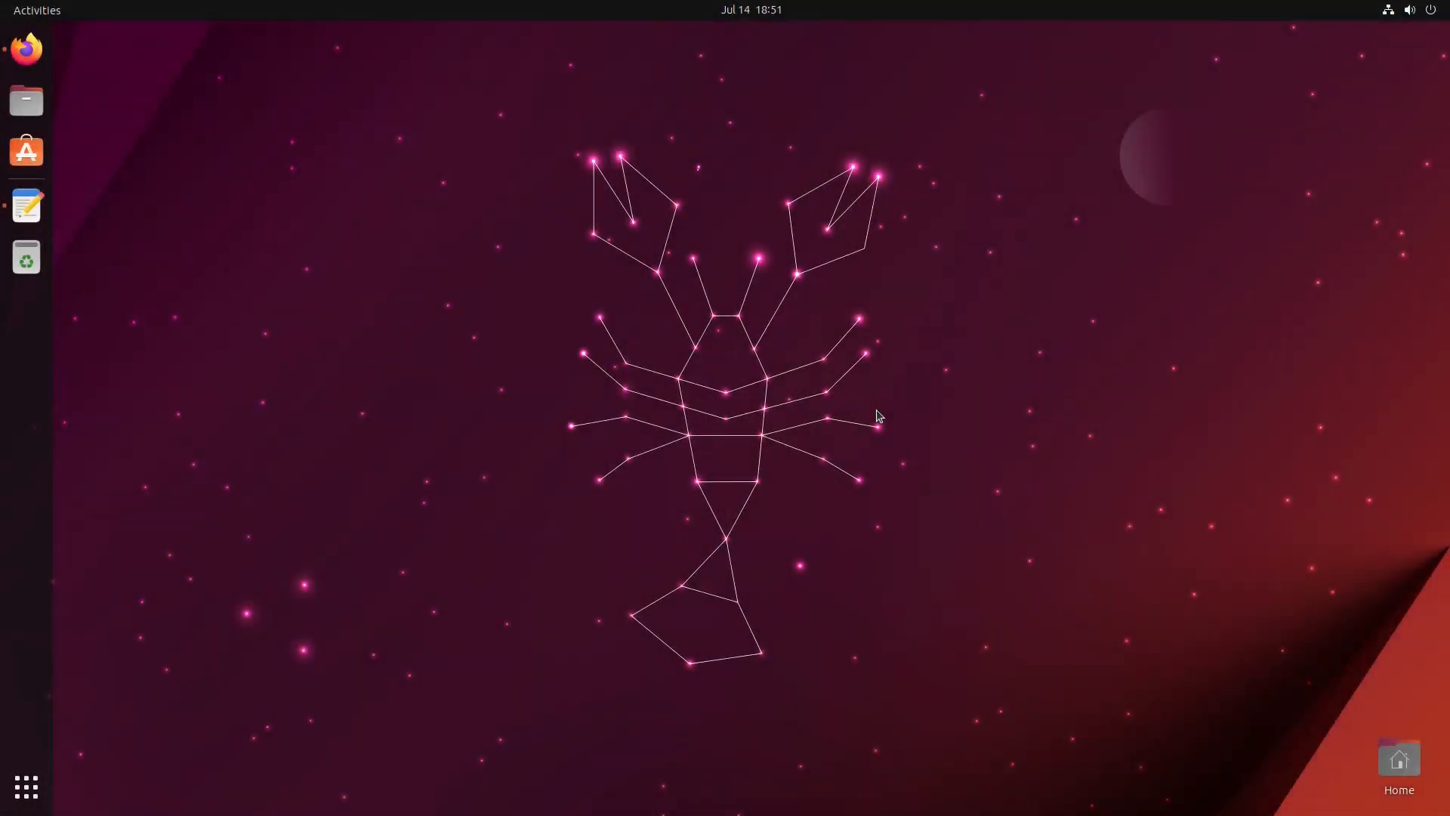
pyautogui.moveTo(891, 453)
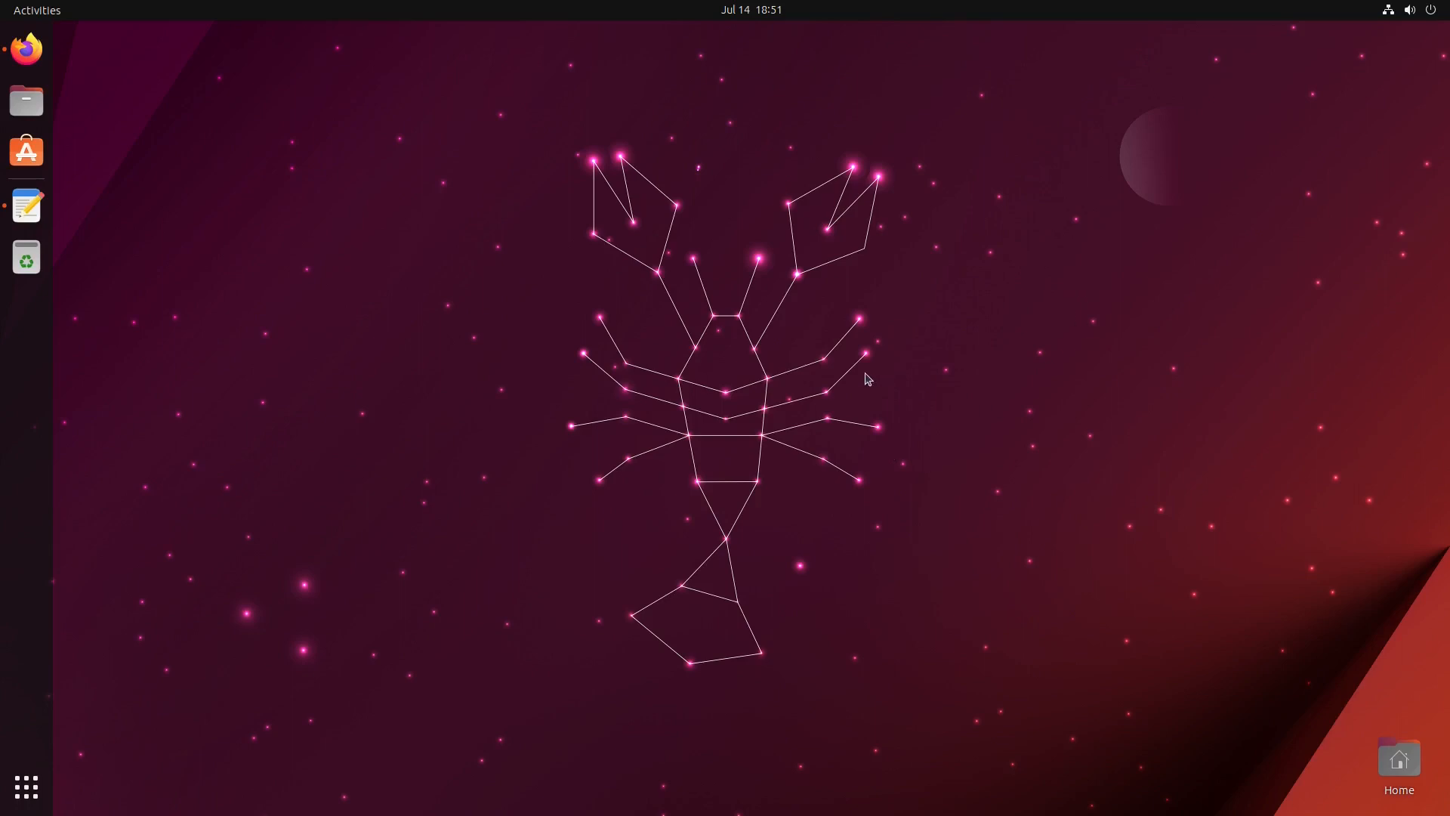
pyautogui.moveTo(877, 358)
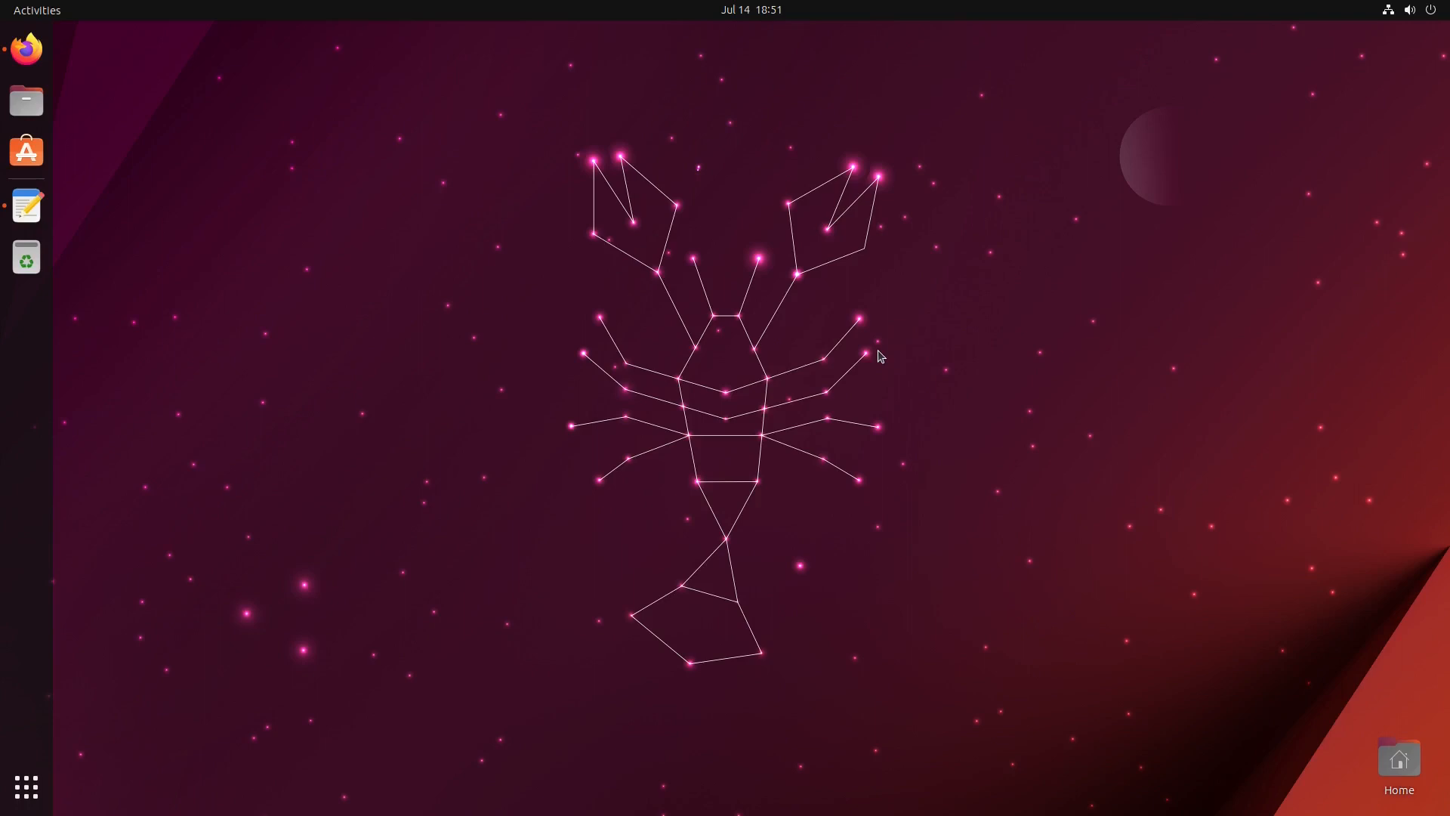
pyautogui.moveTo(630, 457)
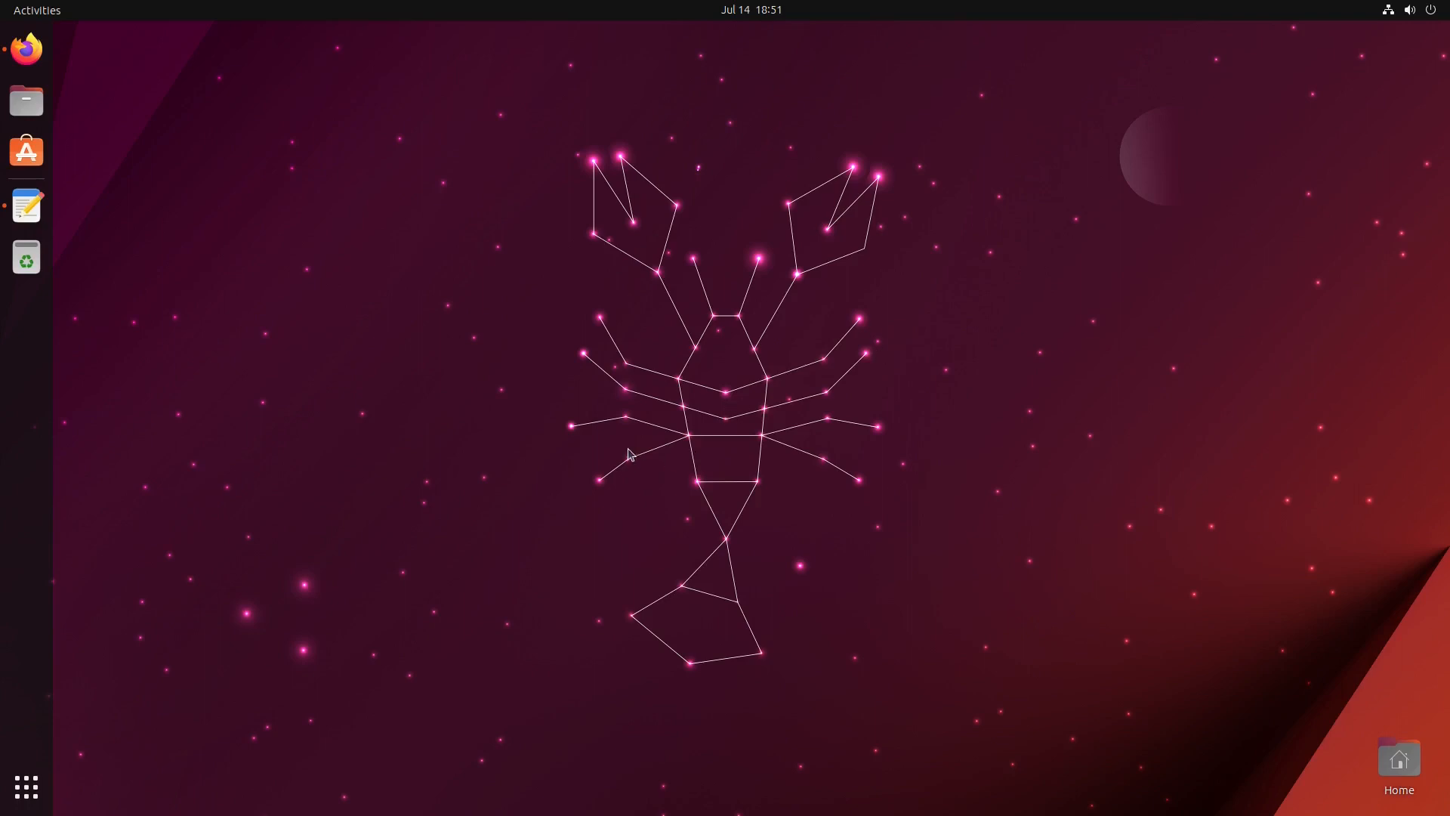
pyautogui.moveTo(690, 444)
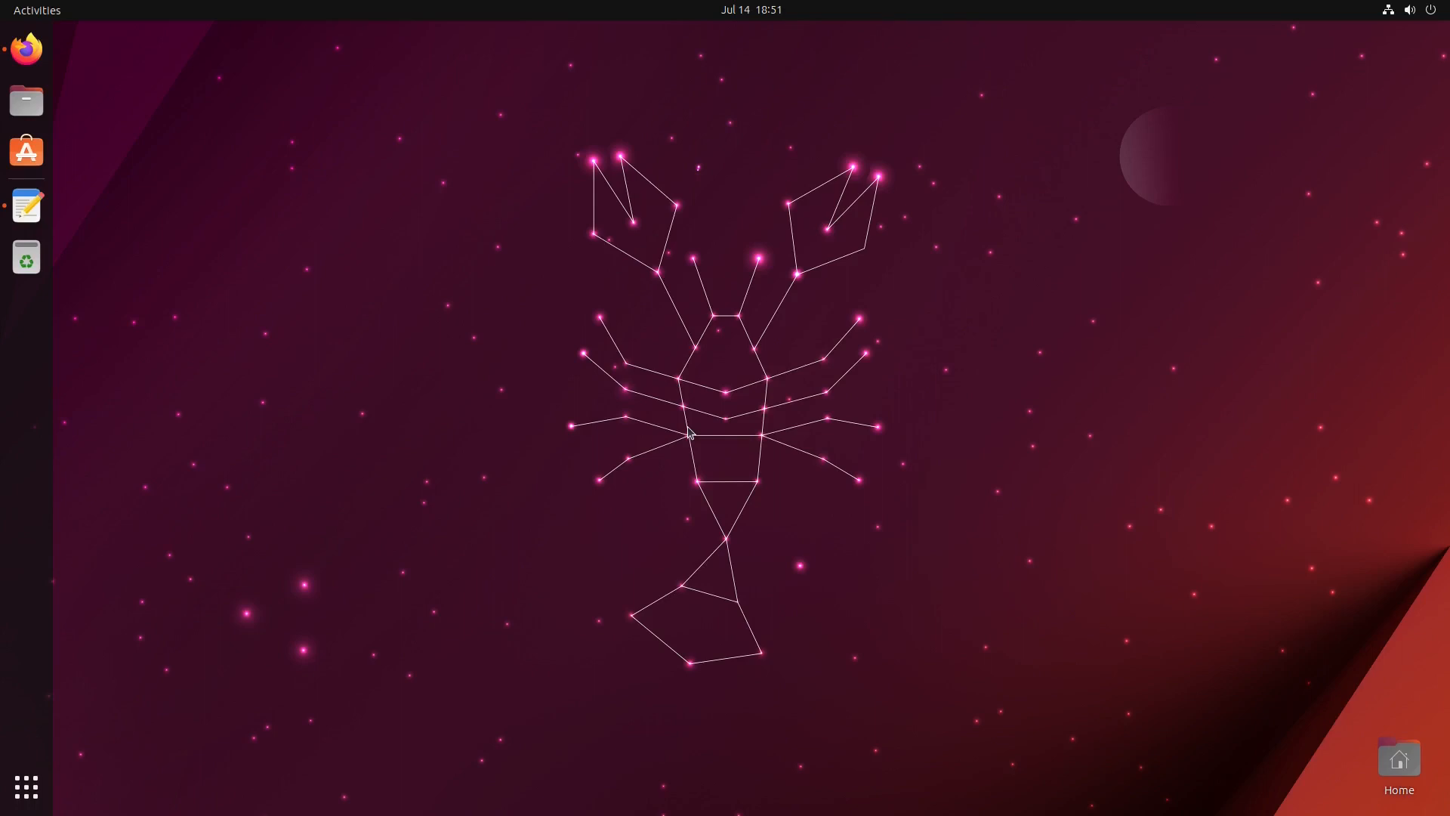
pyautogui.moveTo(671, 444)
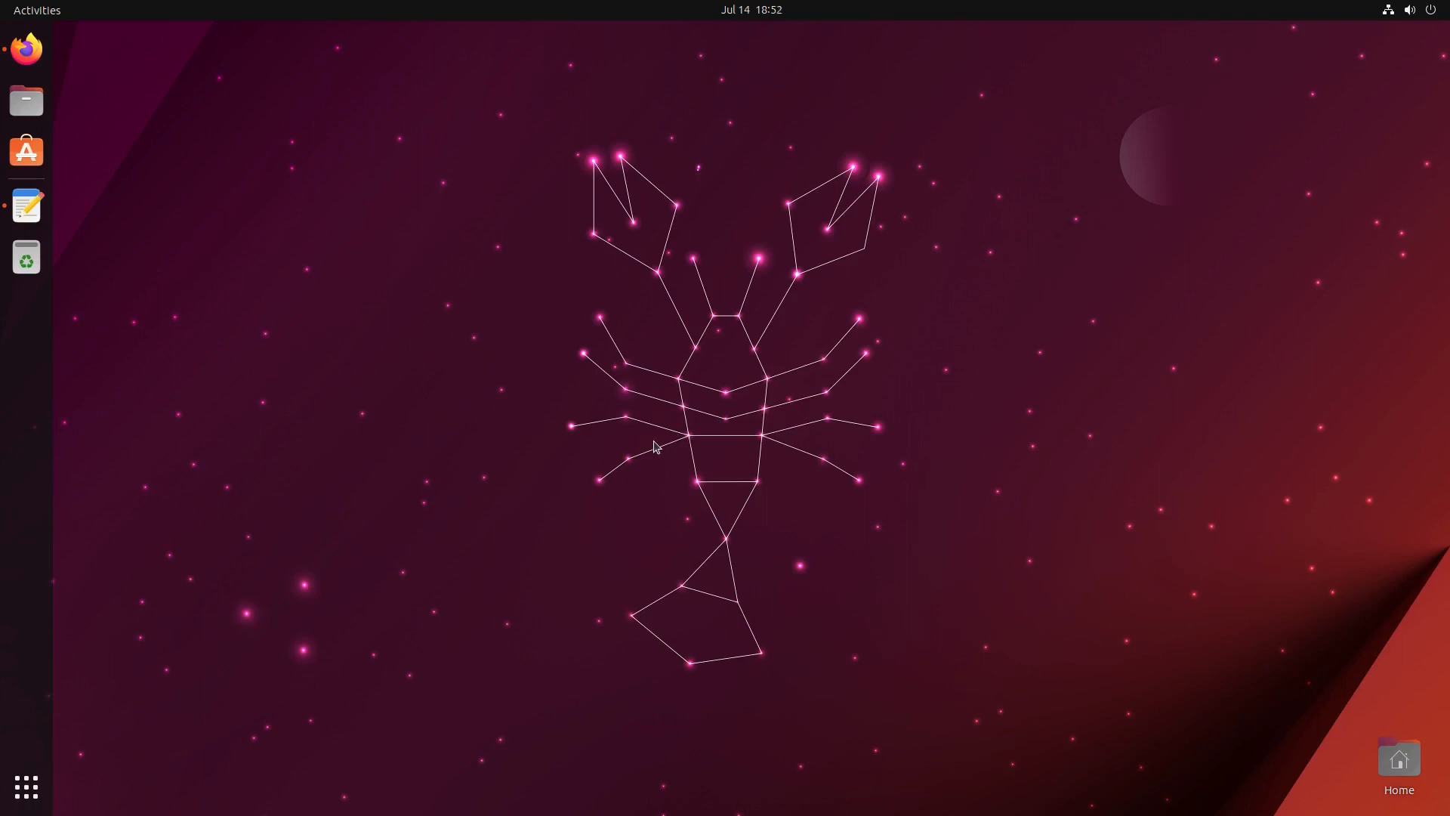
pyautogui.moveTo(664, 471)
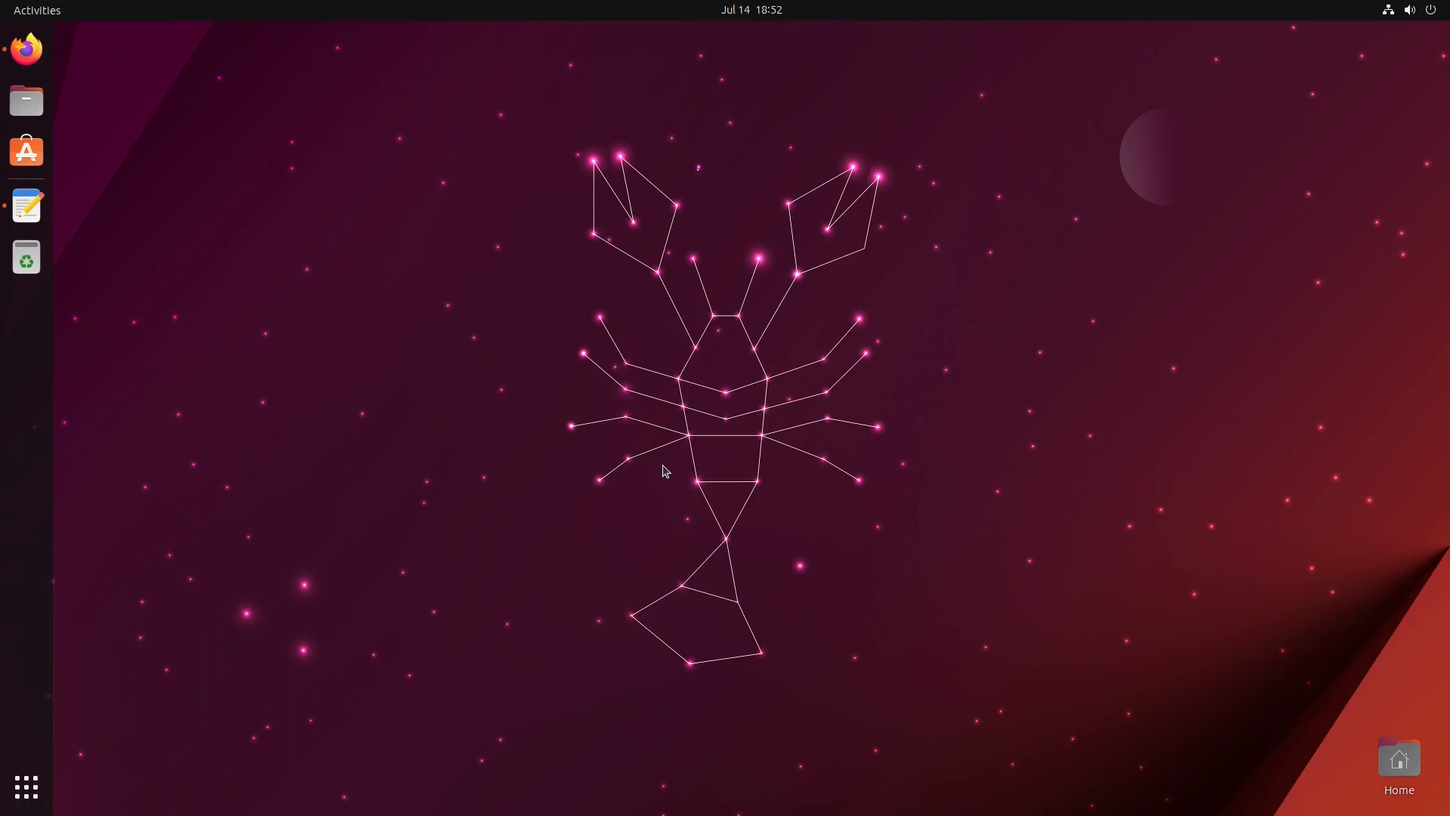
pyautogui.moveTo(668, 478)
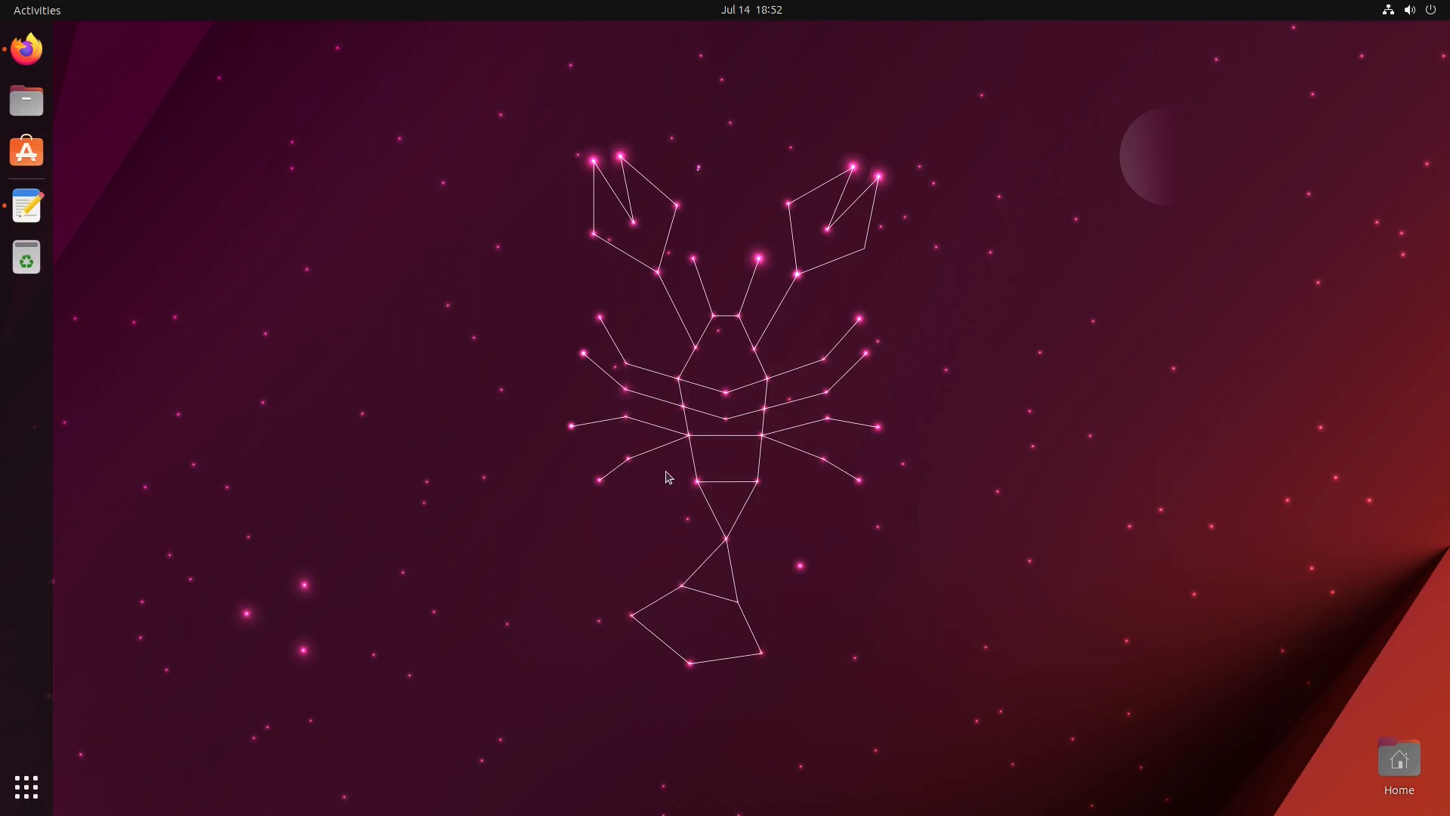
pyautogui.moveTo(669, 466)
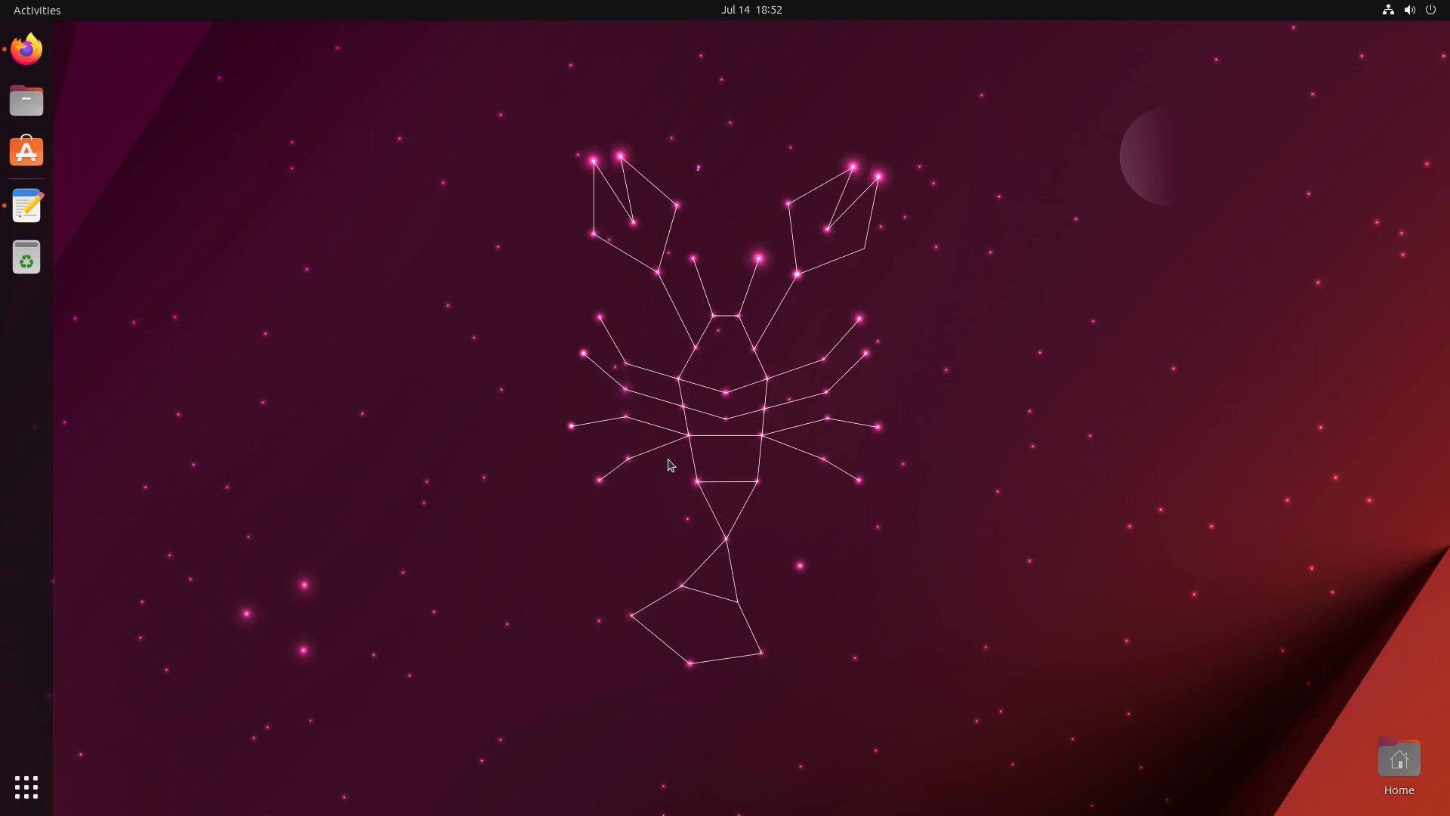
pyautogui.moveTo(661, 466)
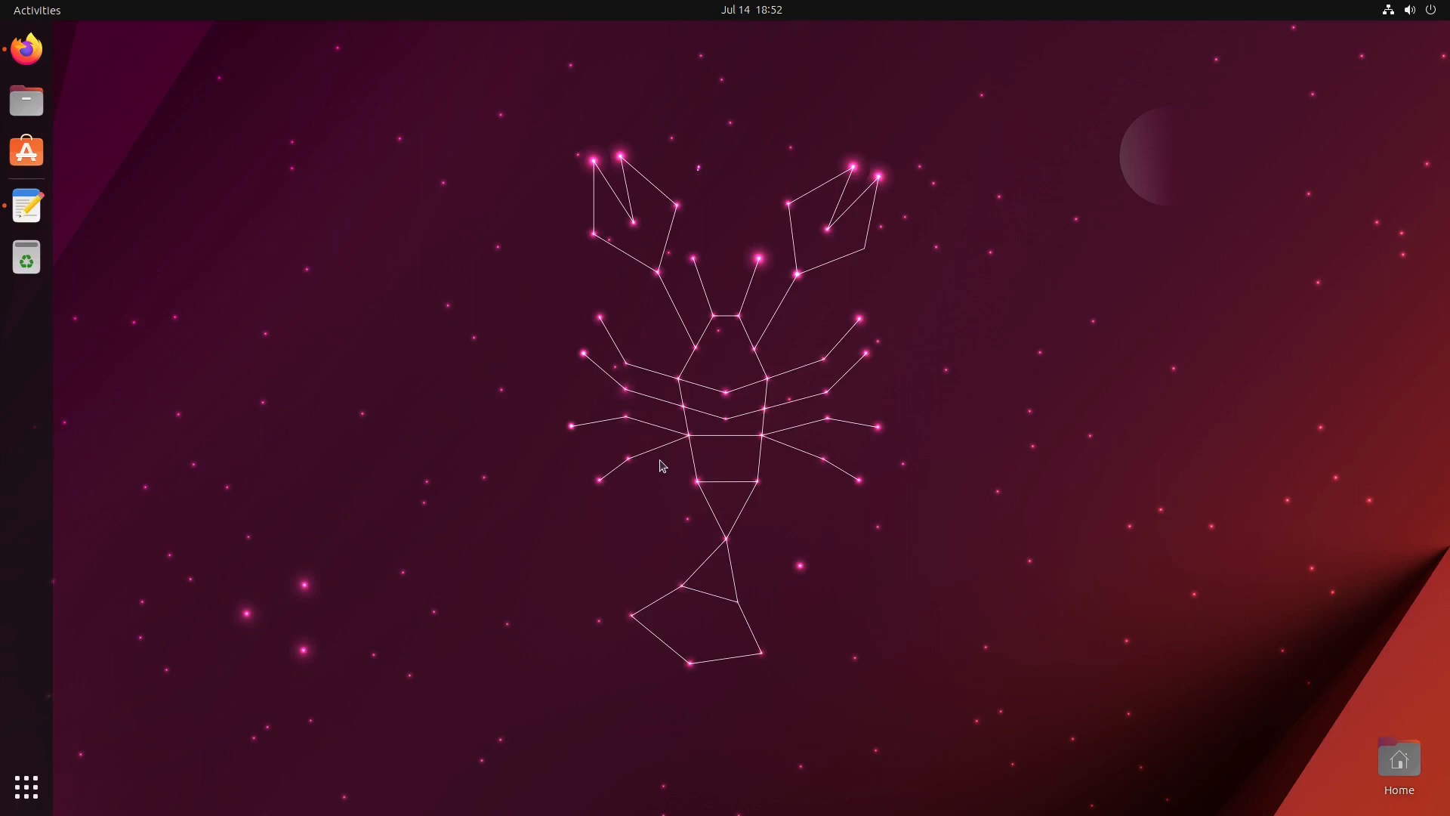
pyautogui.moveTo(653, 414)
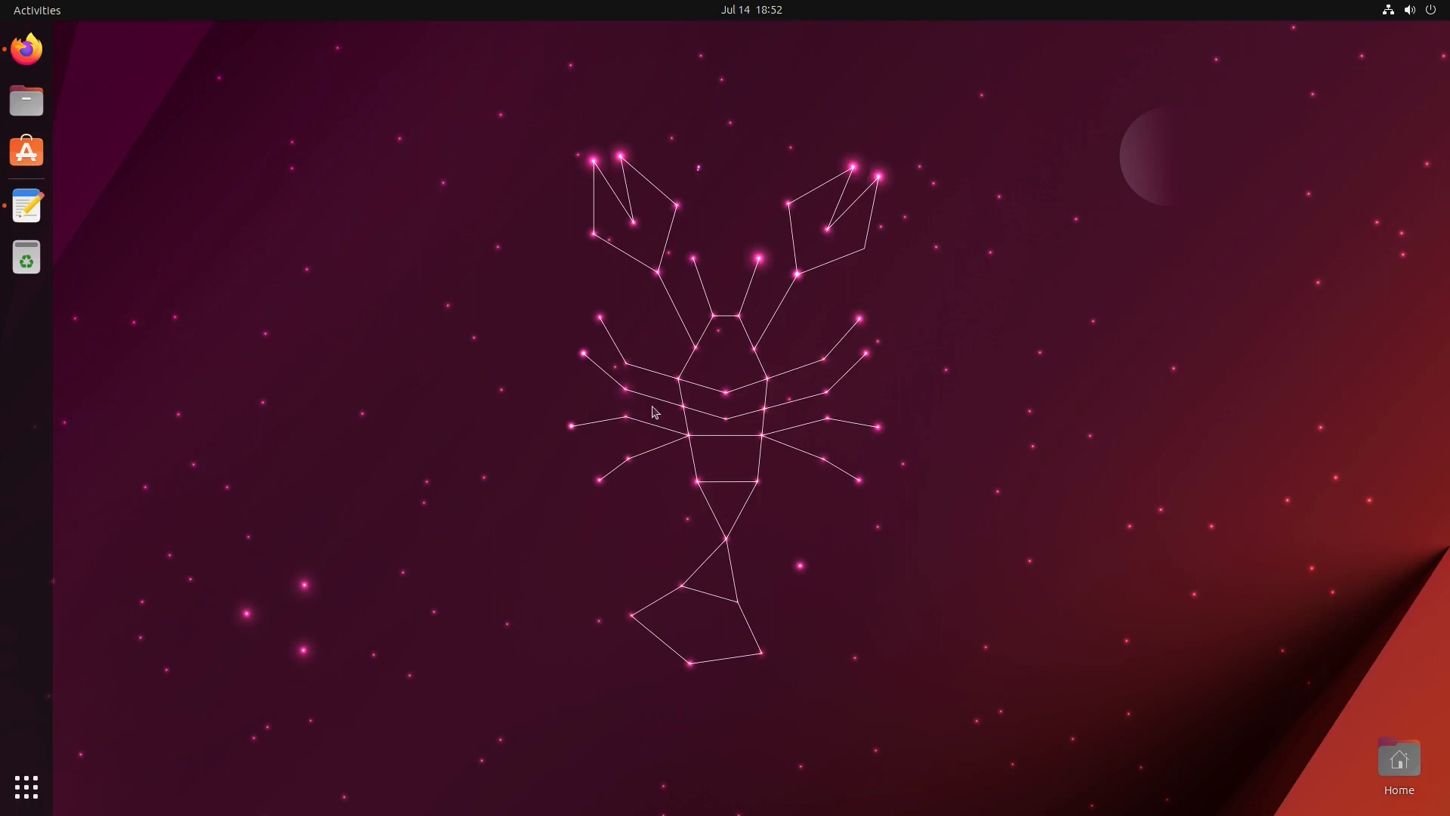
pyautogui.moveTo(26, 51)
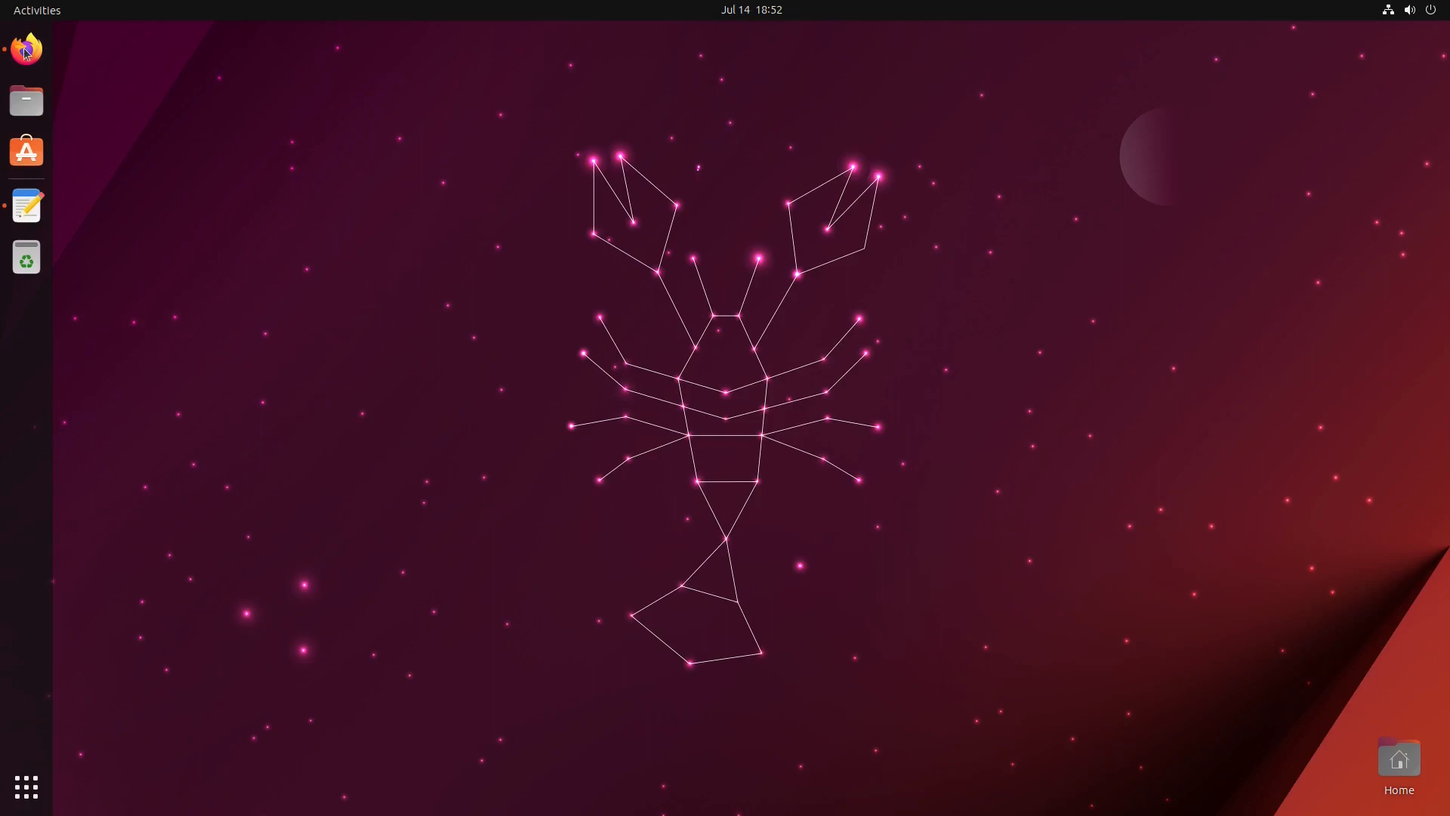
# - Bring Firefox forward showing the Qtile install page for Debian or Ubuntu
pyautogui.click(26, 49)
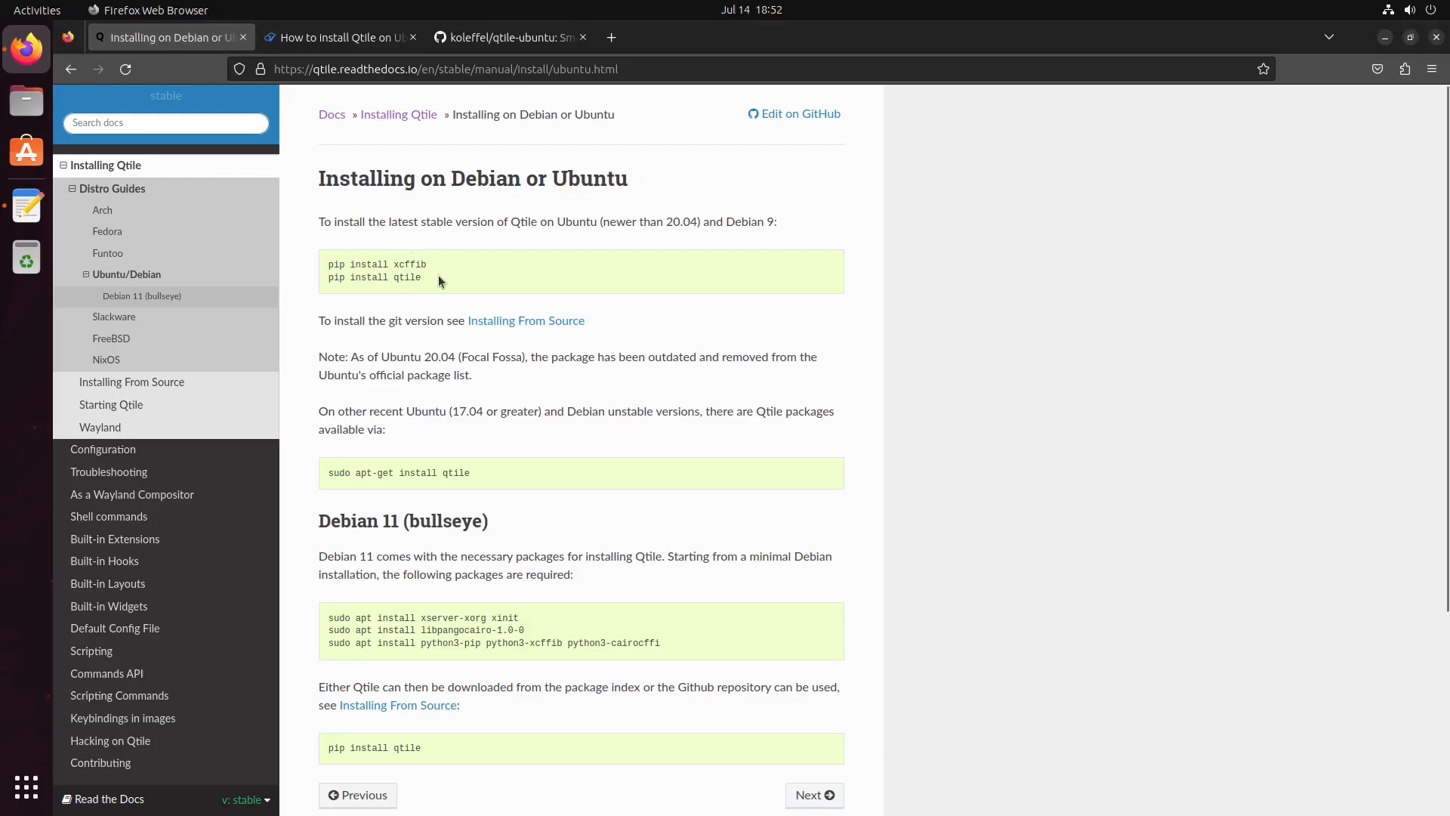
pyautogui.moveTo(876, 362)
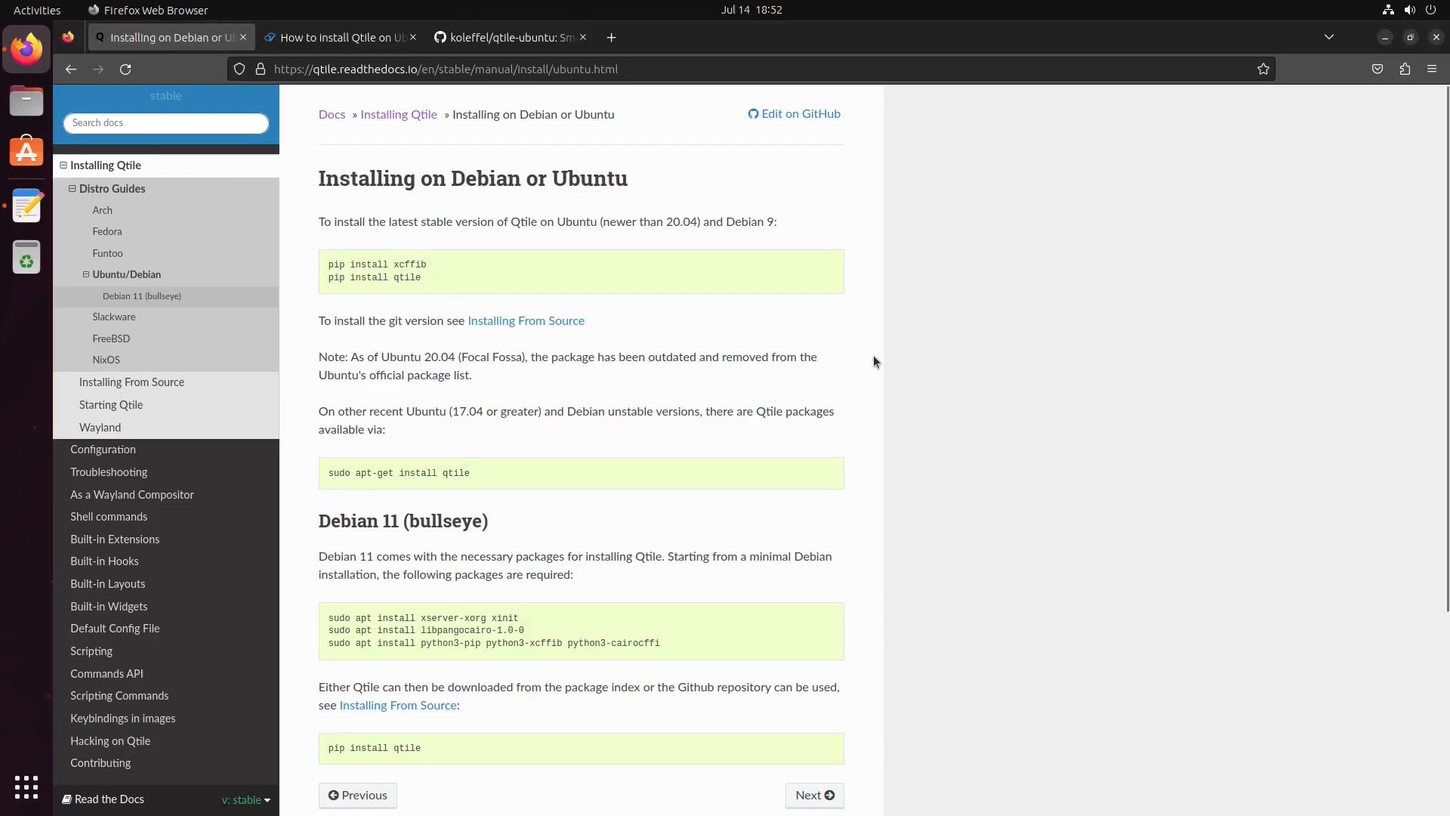
pyautogui.moveTo(770, 260)
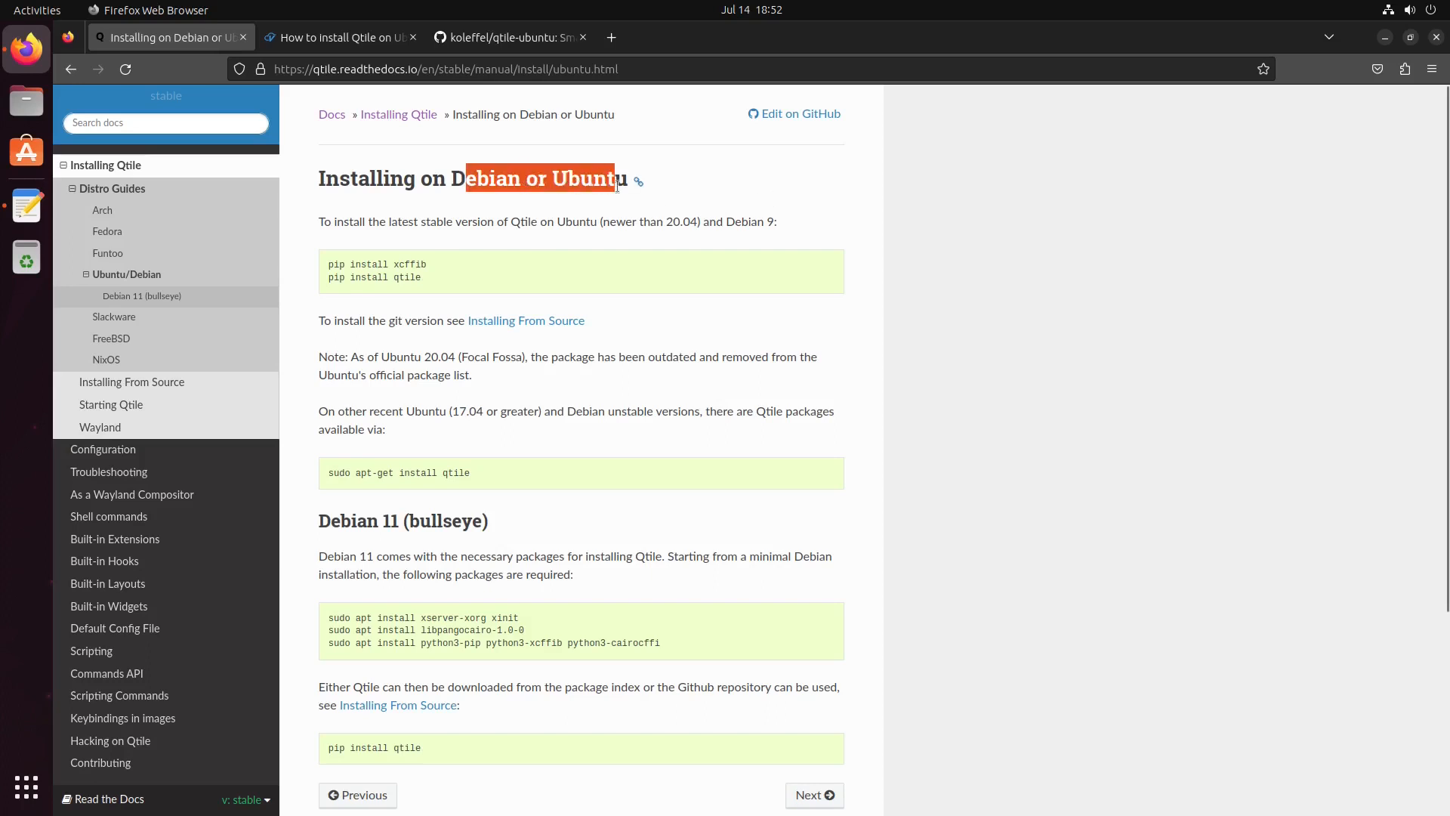
pyautogui.moveTo(363, 248)
pyautogui.write('ter')
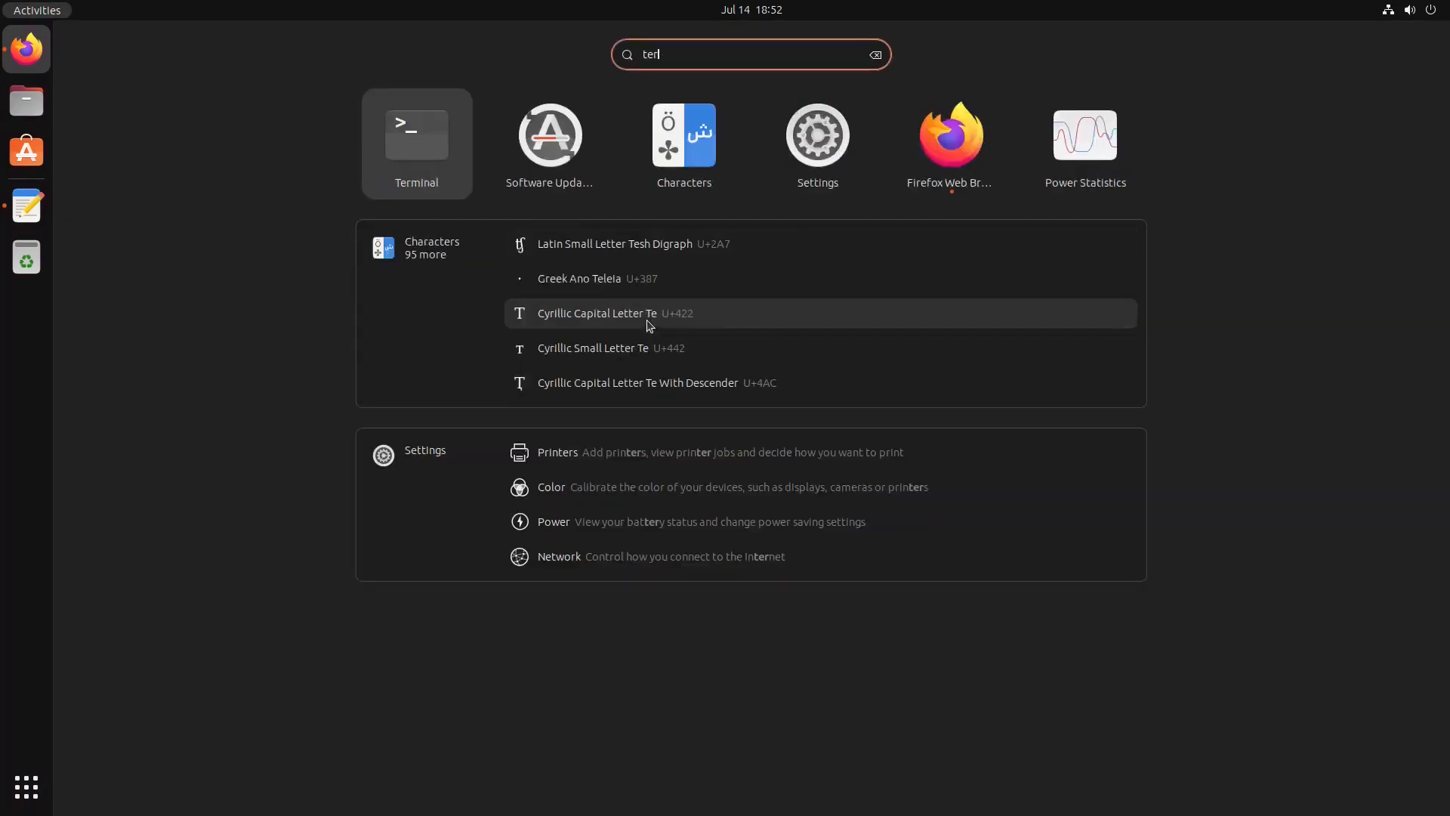
# - Run sudo apt update and sudo apt upgrade, ending with 0 upgraded and 5 not upgraded
pyautogui.click(417, 135)
pyautogui.write('sudo apt update')
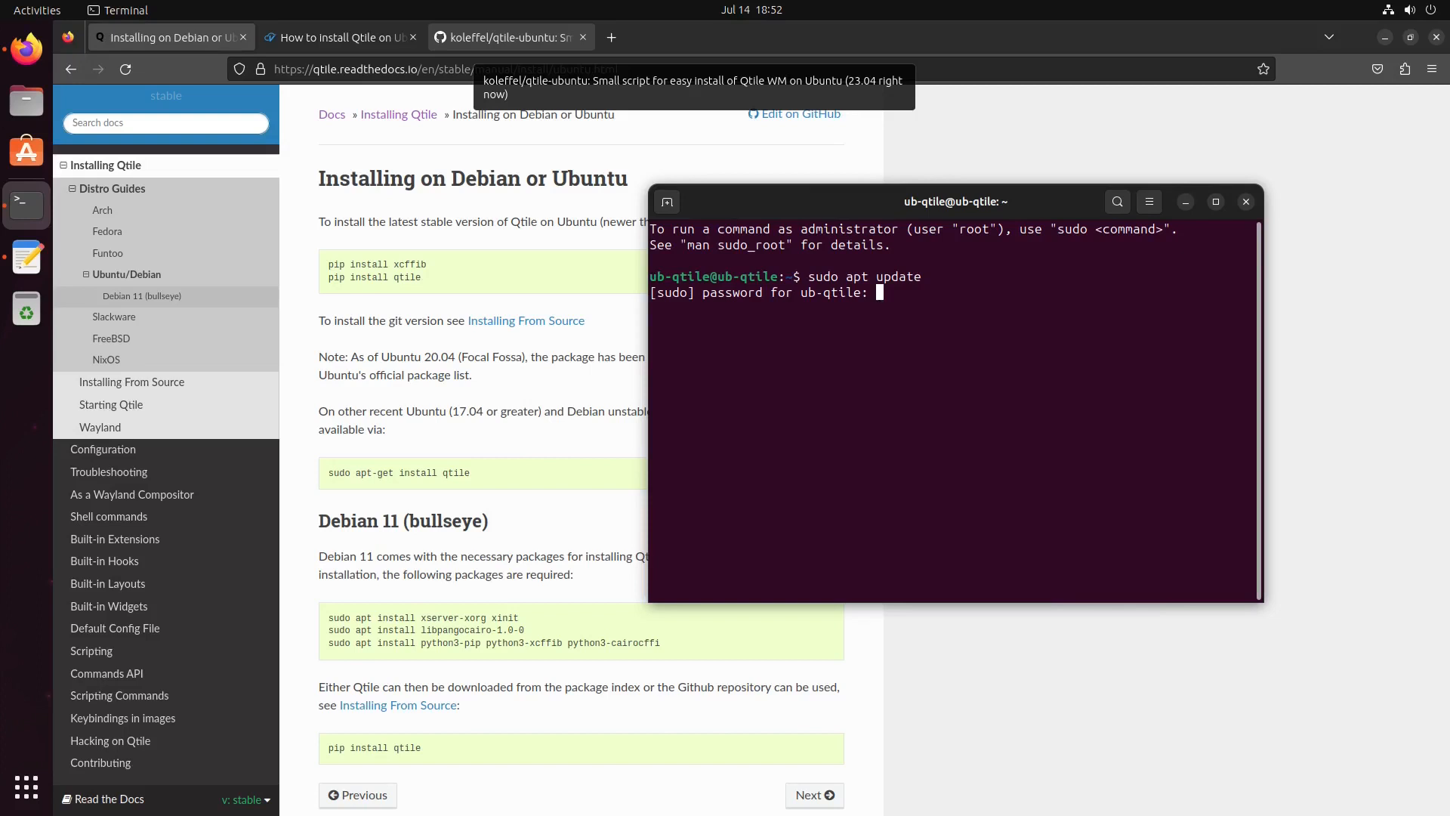
pyautogui.press('Return')
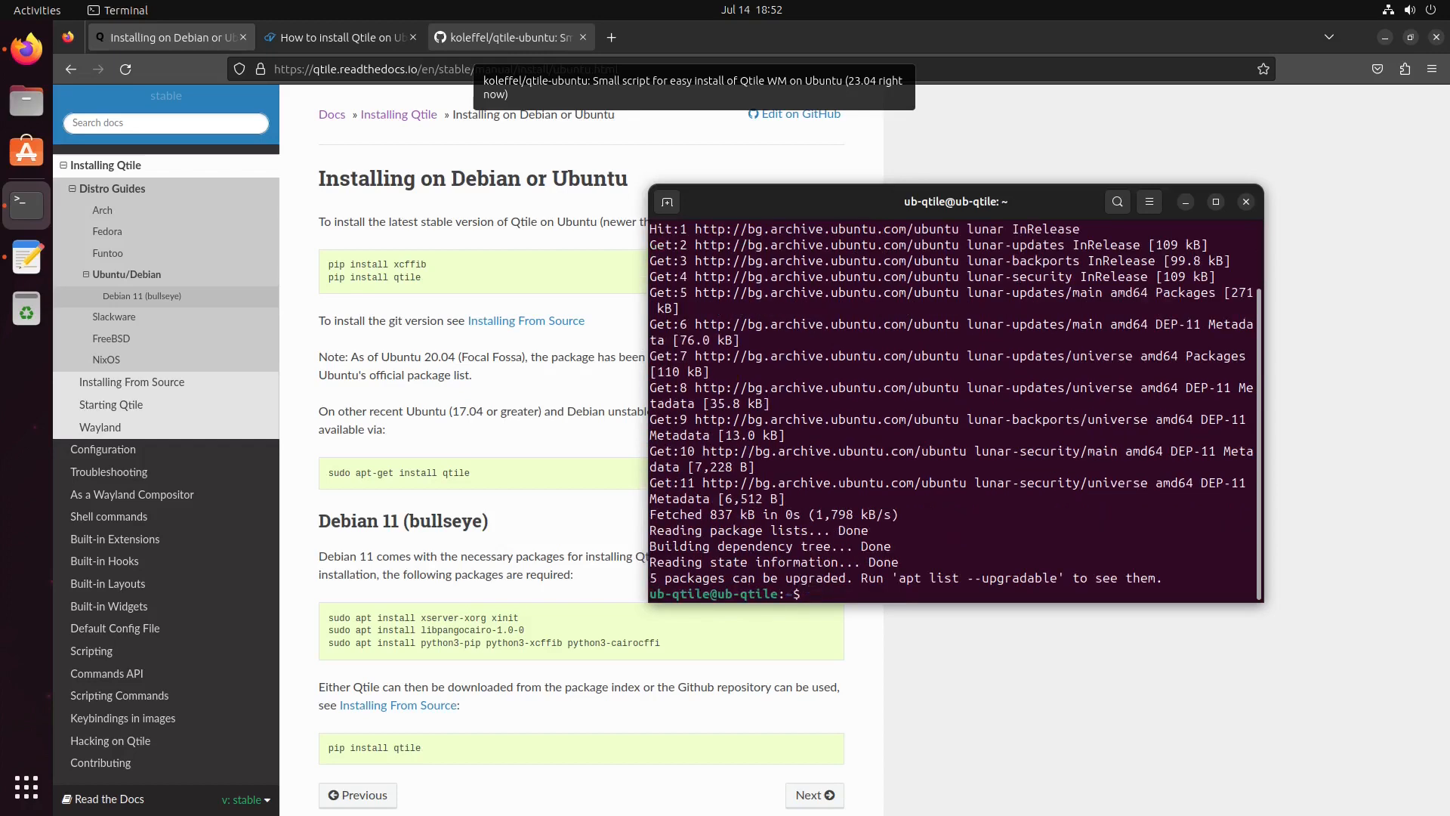
pyautogui.write('sudo apt update')
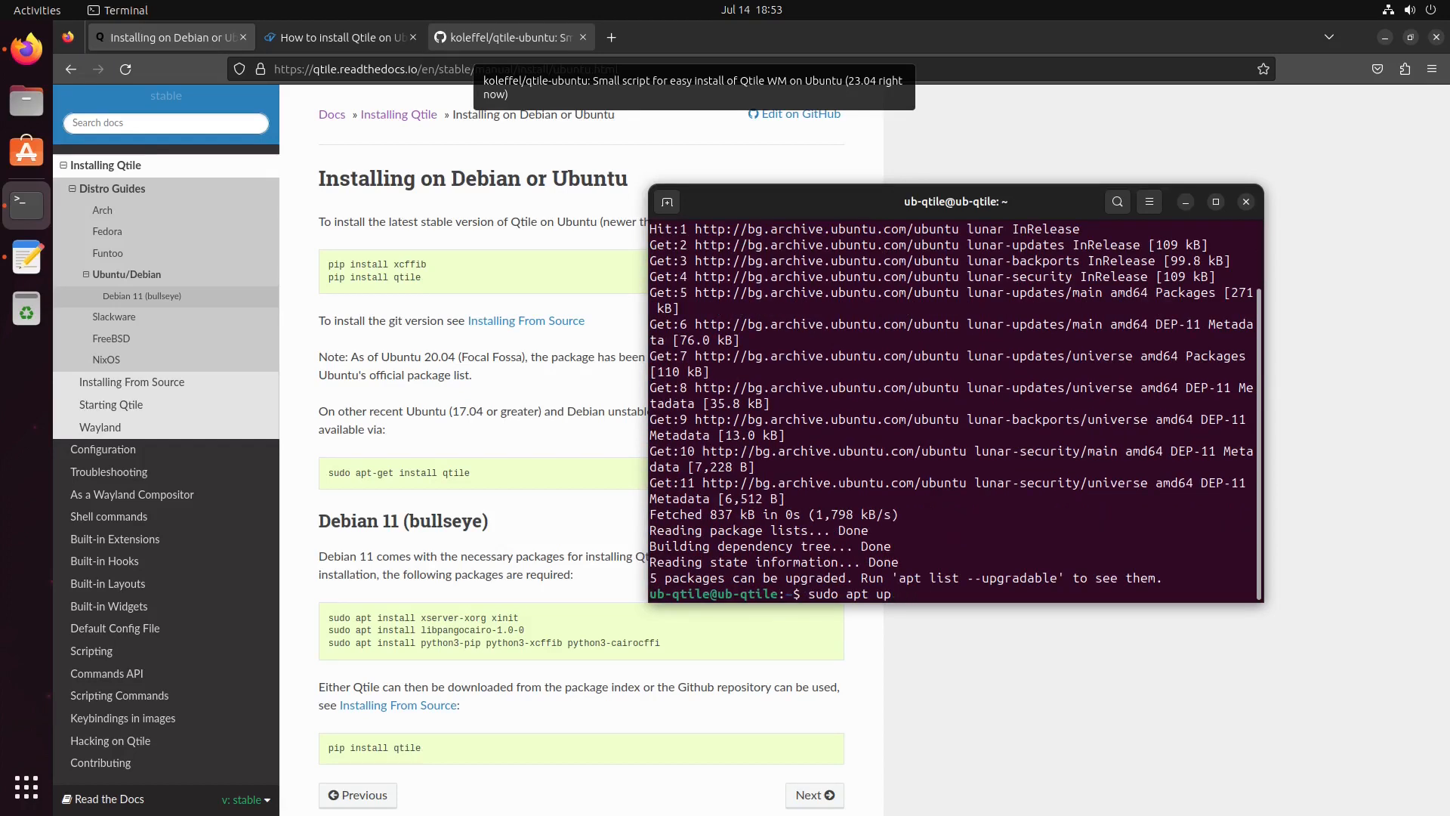
pyautogui.press('Return')
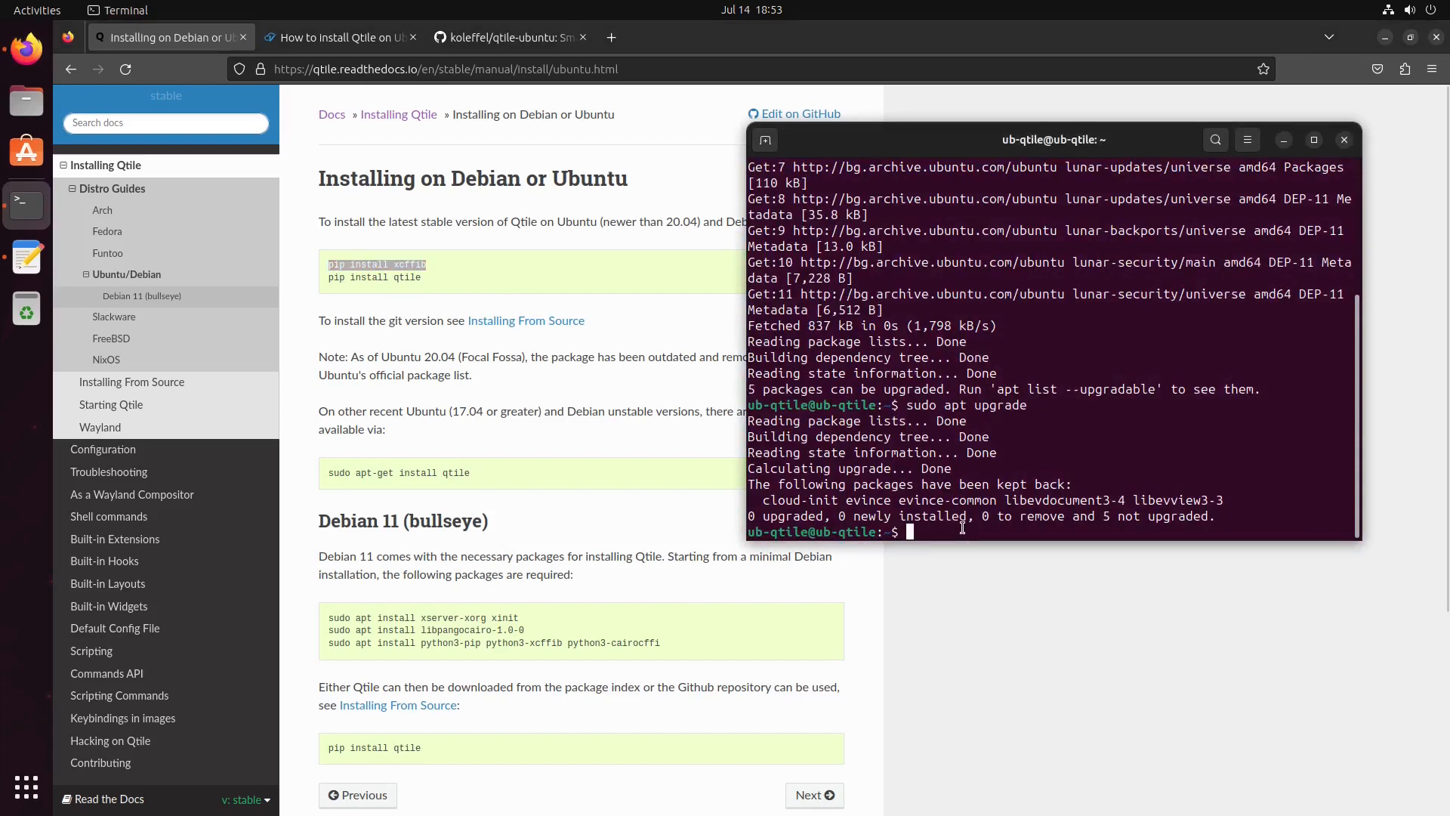
pyautogui.moveTo(945, 537)
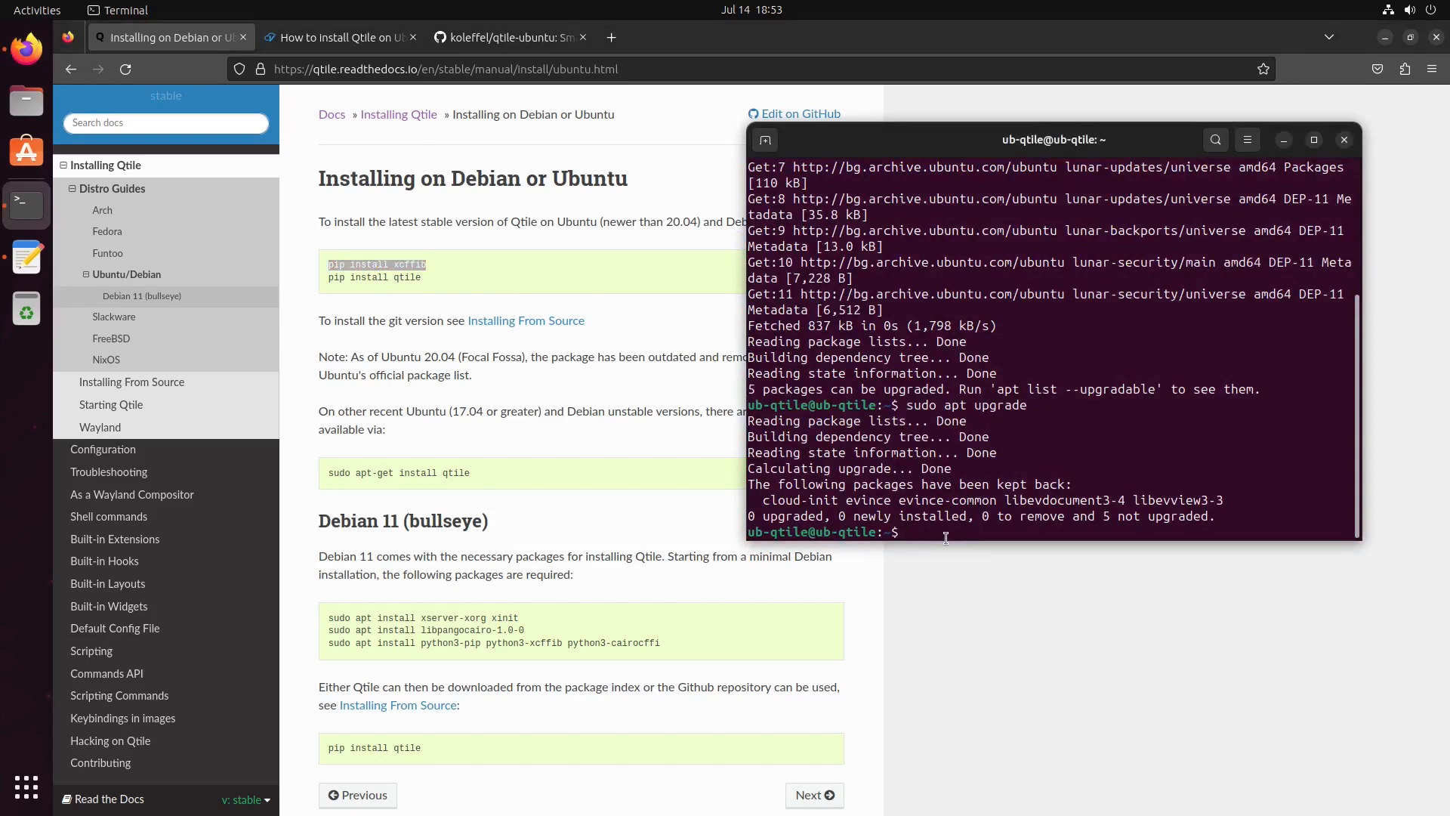
# - Run sudo apt install for the pip package, correcting the mistyped python30pip name
pyautogui.write('s')
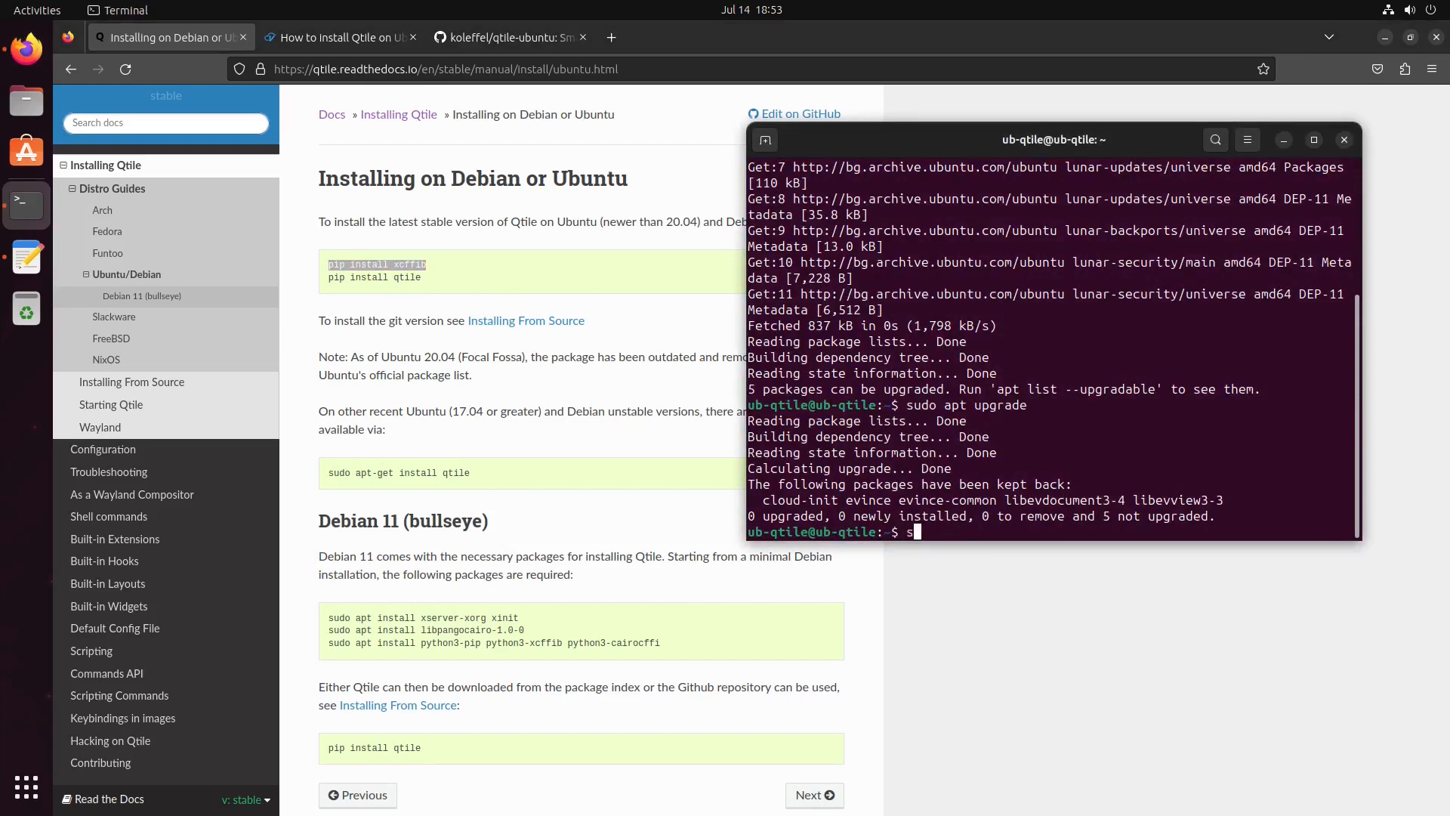
pyautogui.write('udo apt install p')
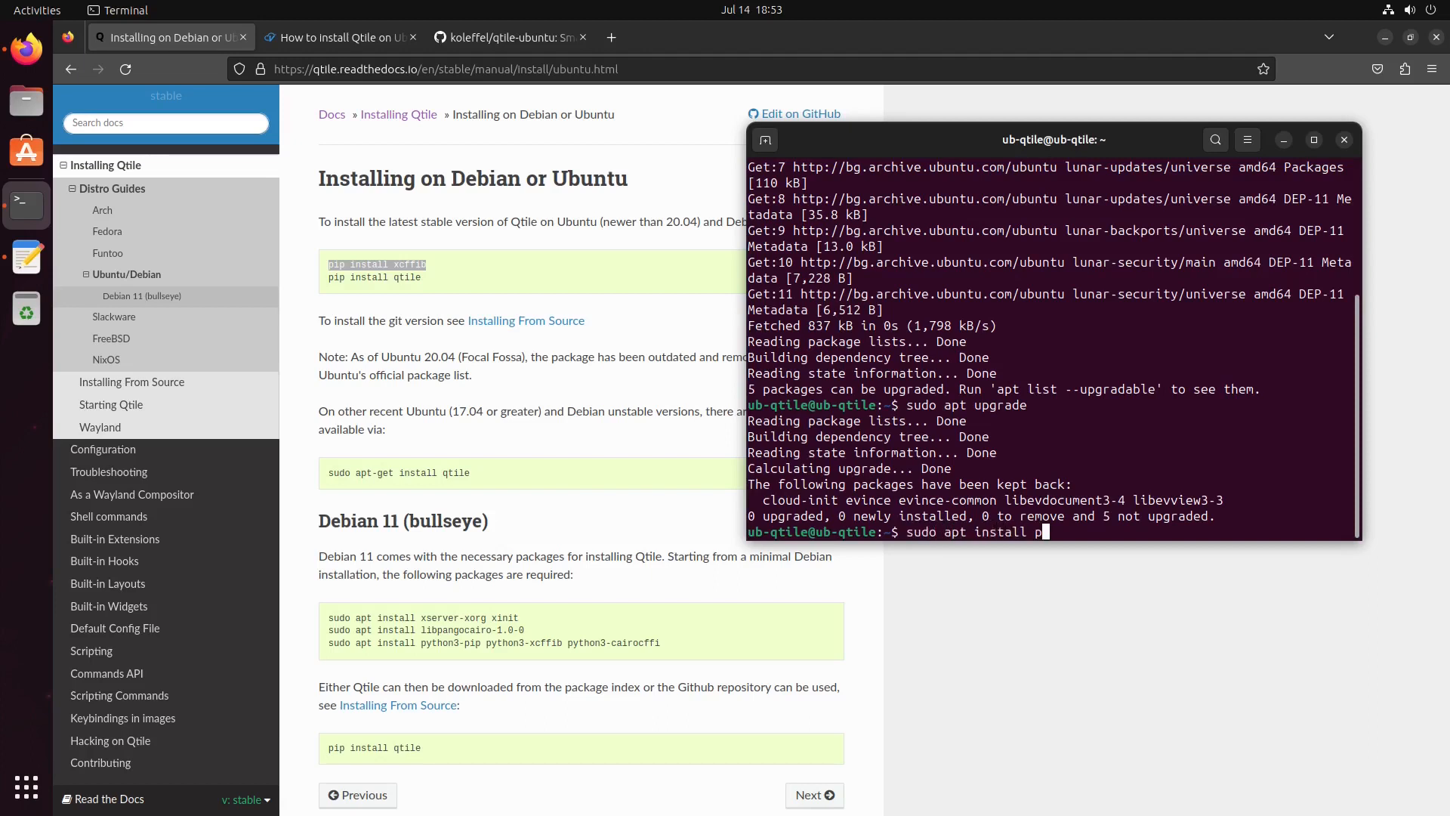
pyautogui.write('ython')
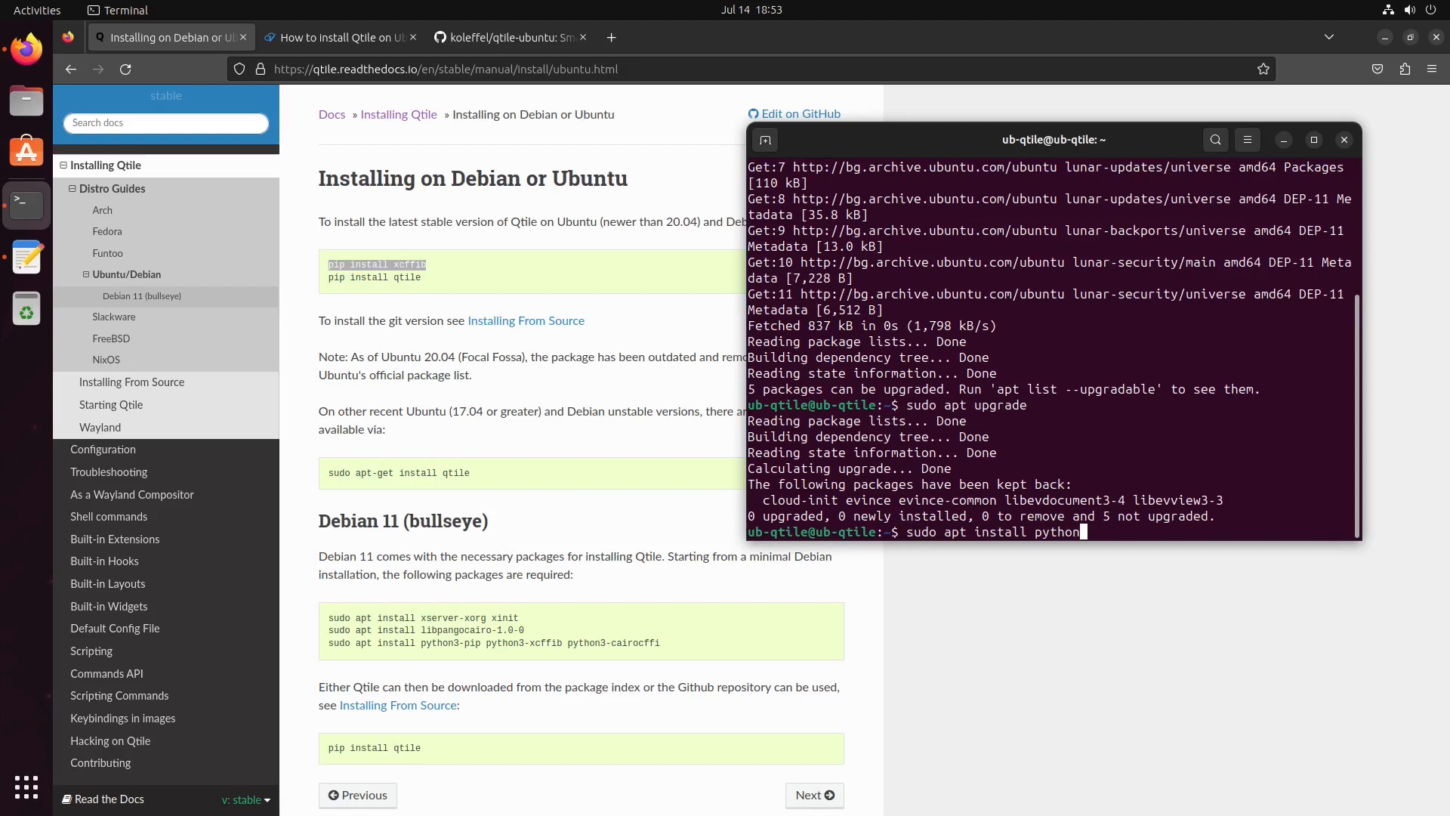
pyautogui.write('30pip')
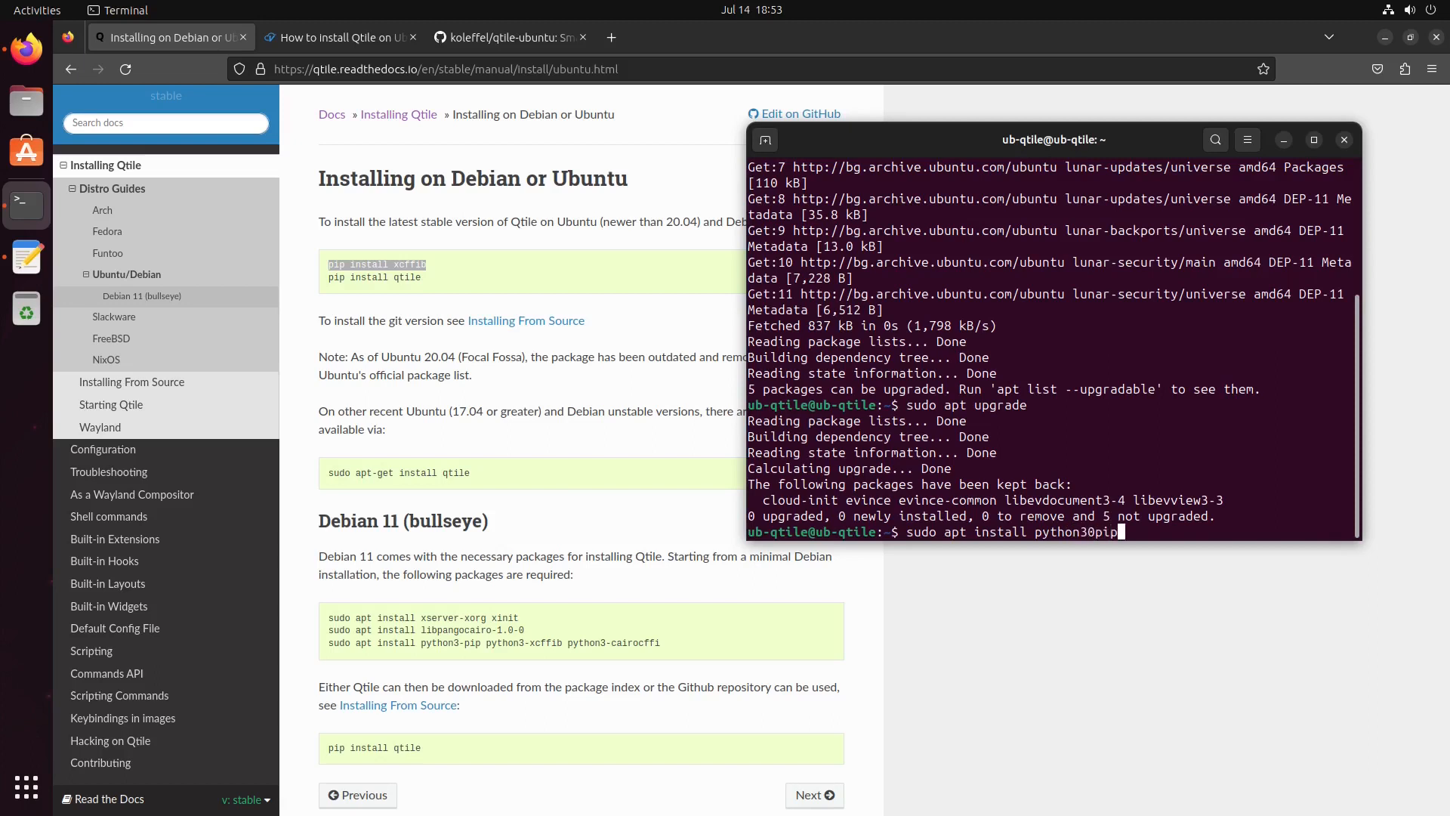
pyautogui.press('Return')
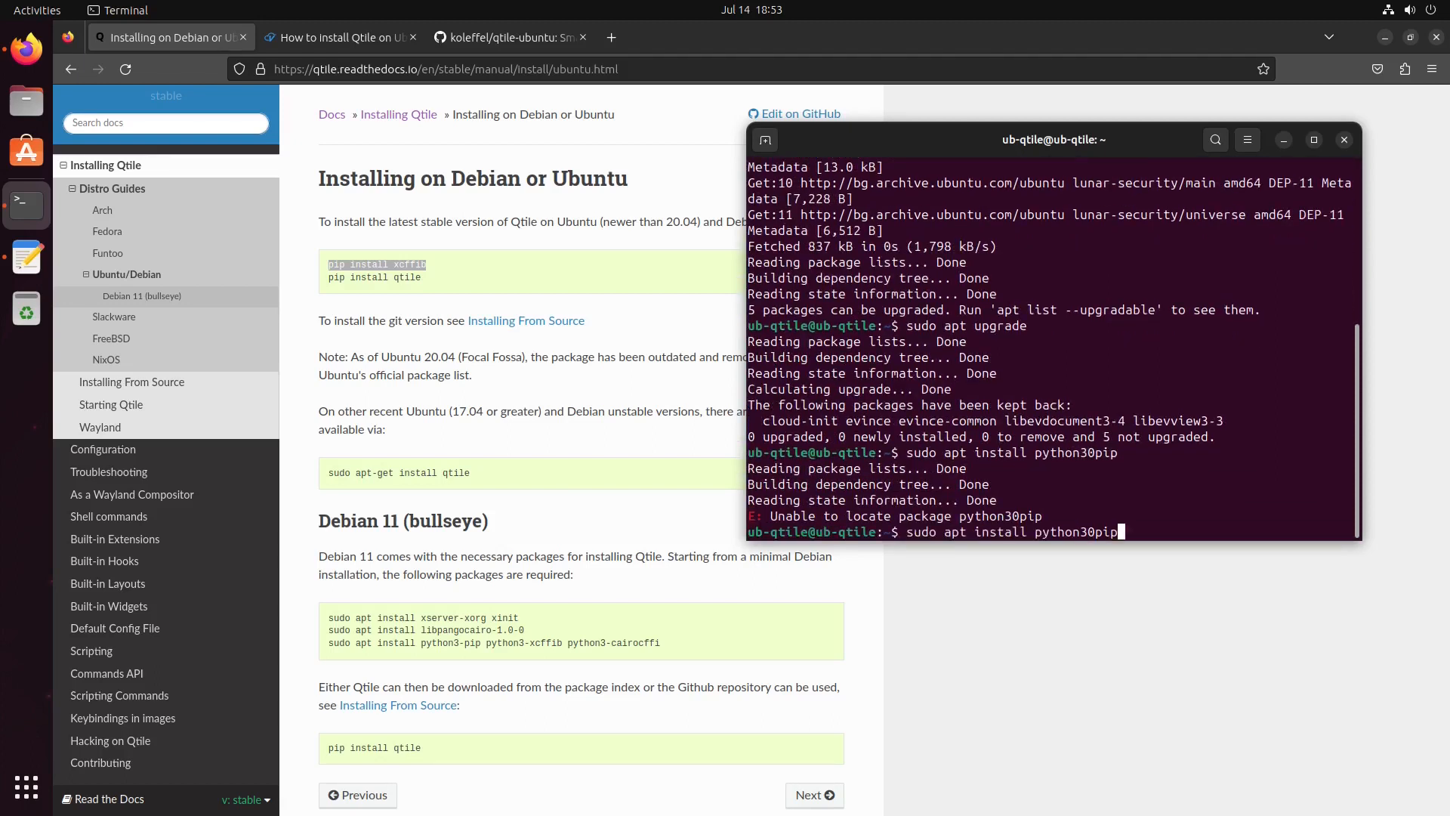
pyautogui.press('BackSpace')
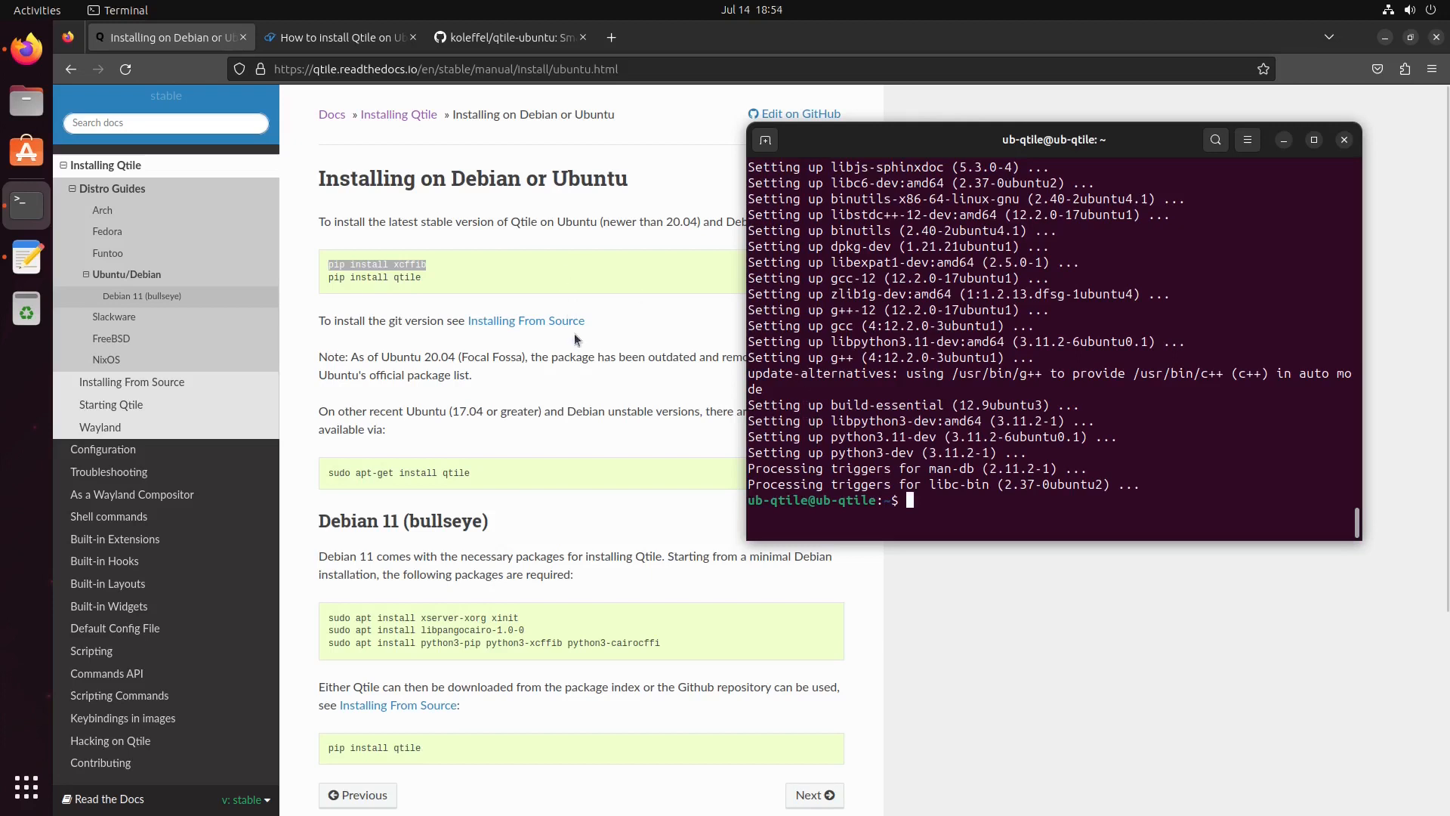
pyautogui.moveTo(441, 278)
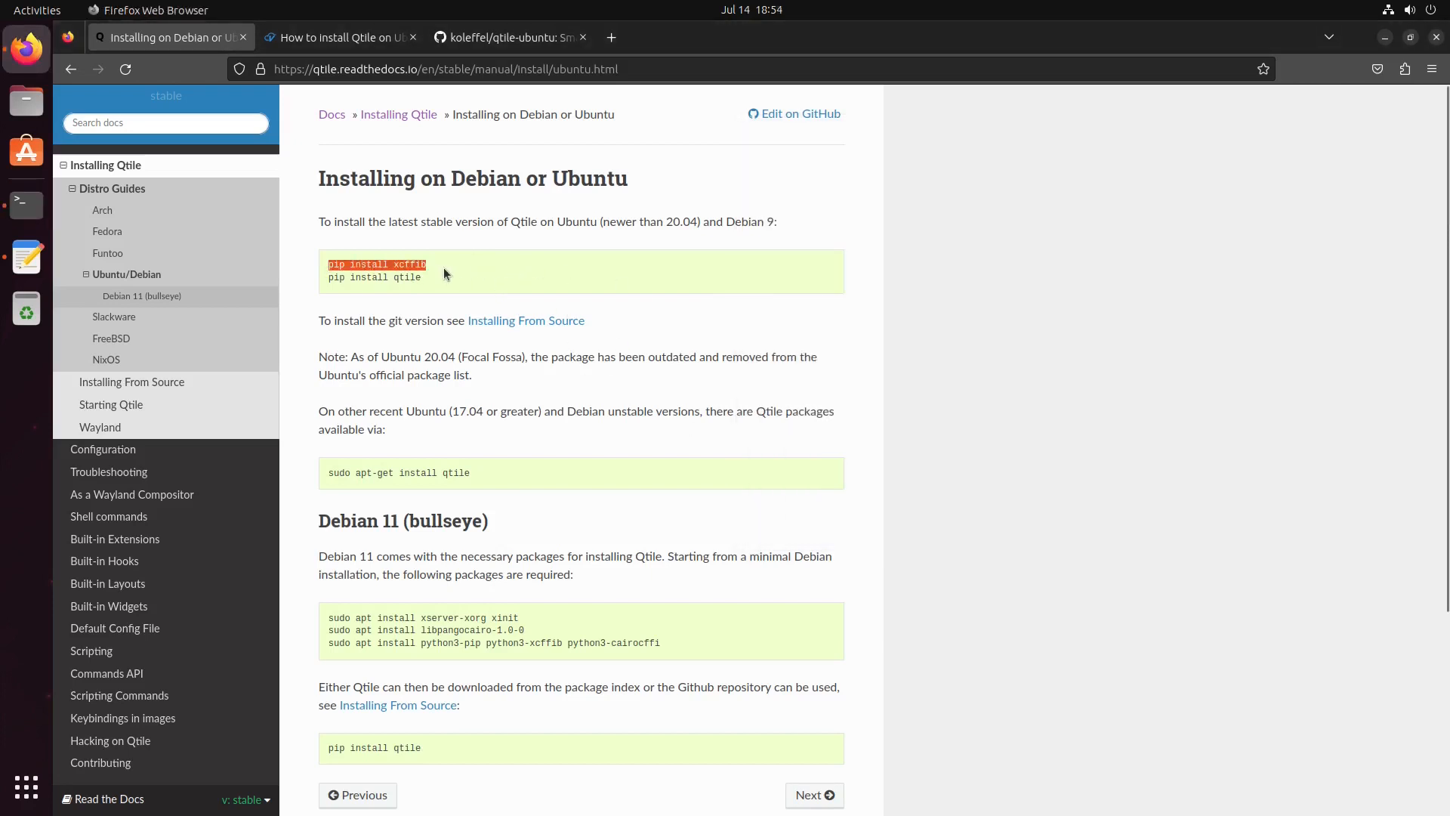
# - Run pip install xcffib and get the externally-managed-environment refusal
pyautogui.click(26, 206)
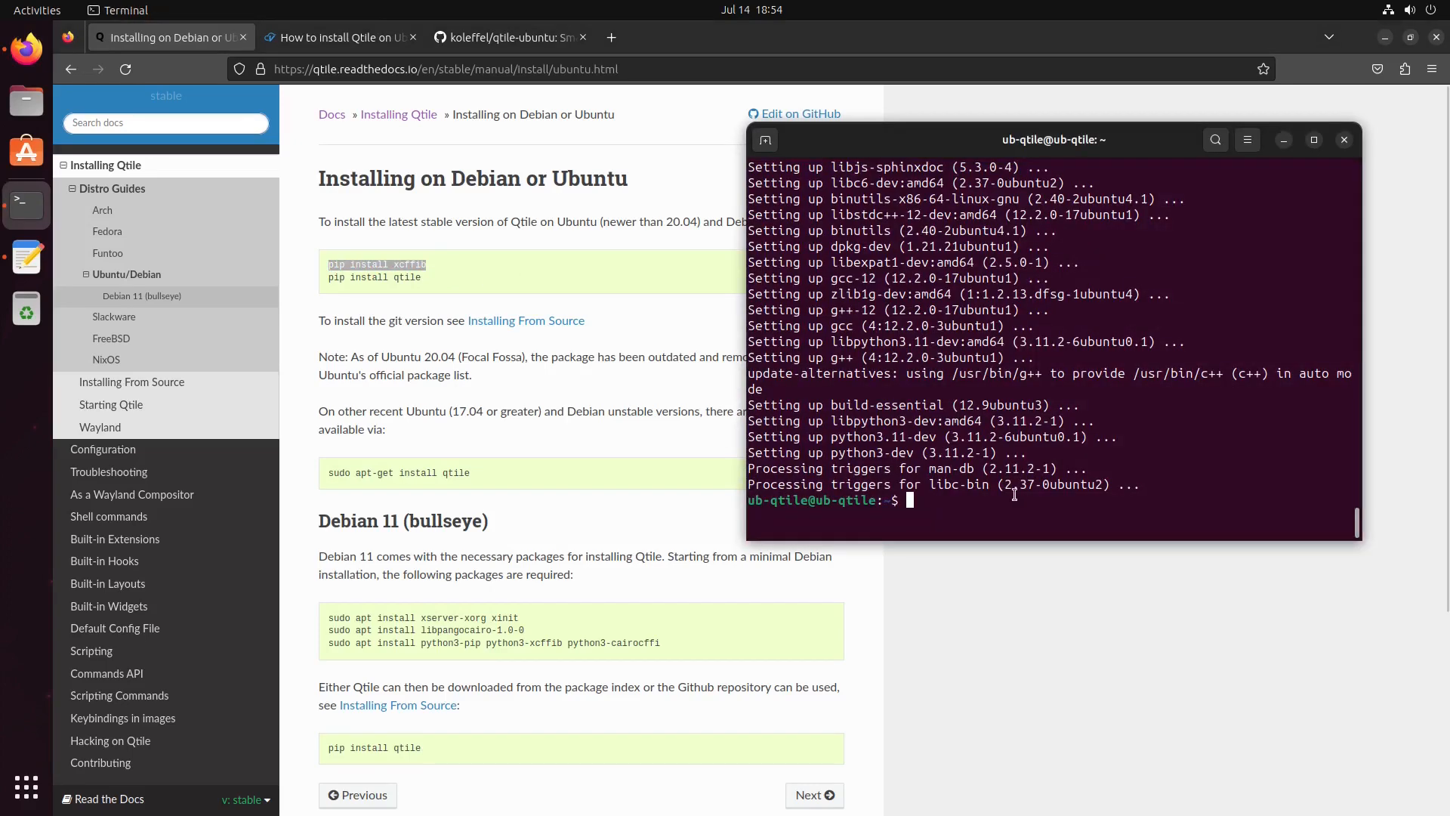
pyautogui.write('pip install xcffib')
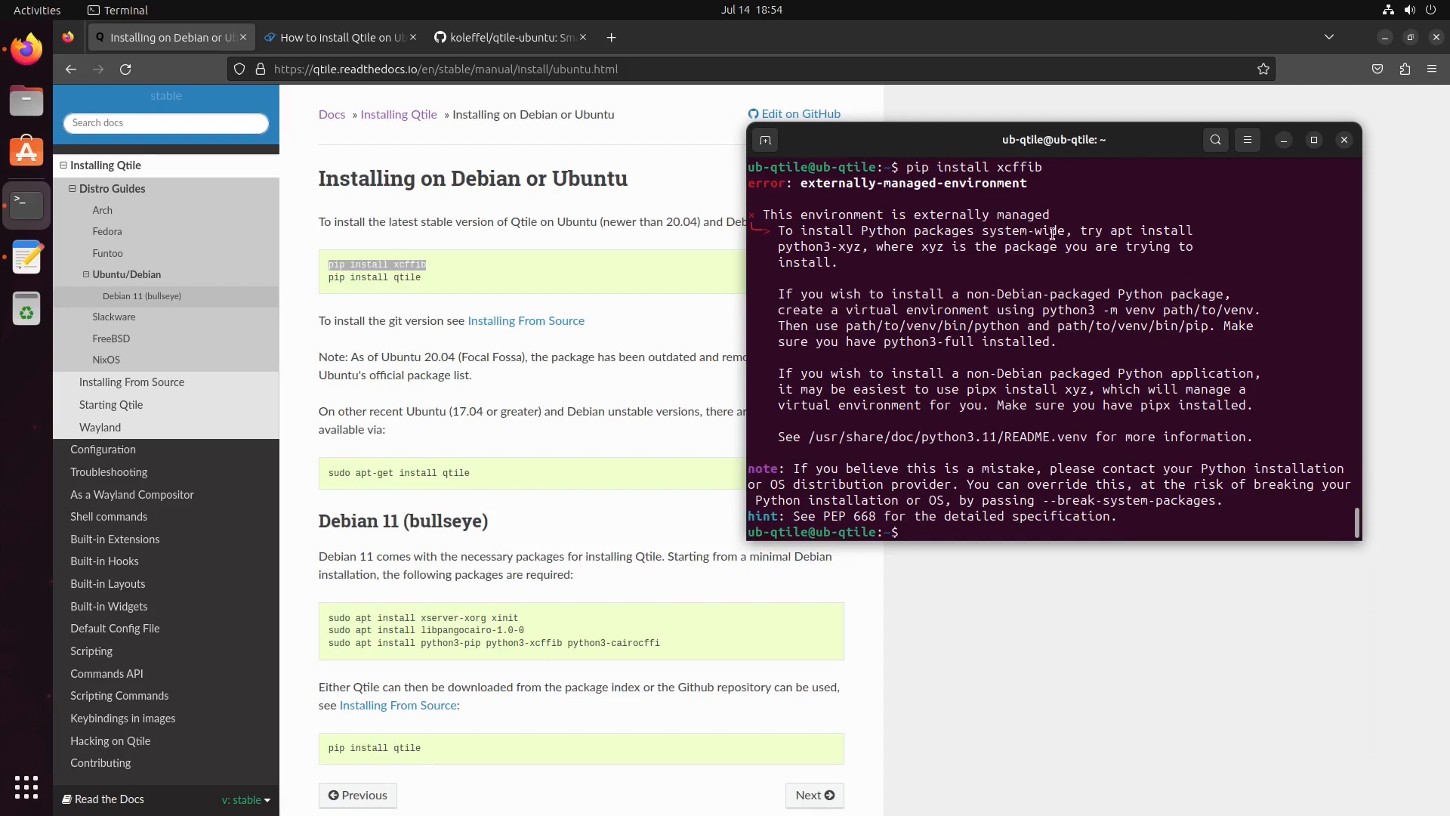
pyautogui.moveTo(1053, 139); pyautogui.dragTo(895, 132)
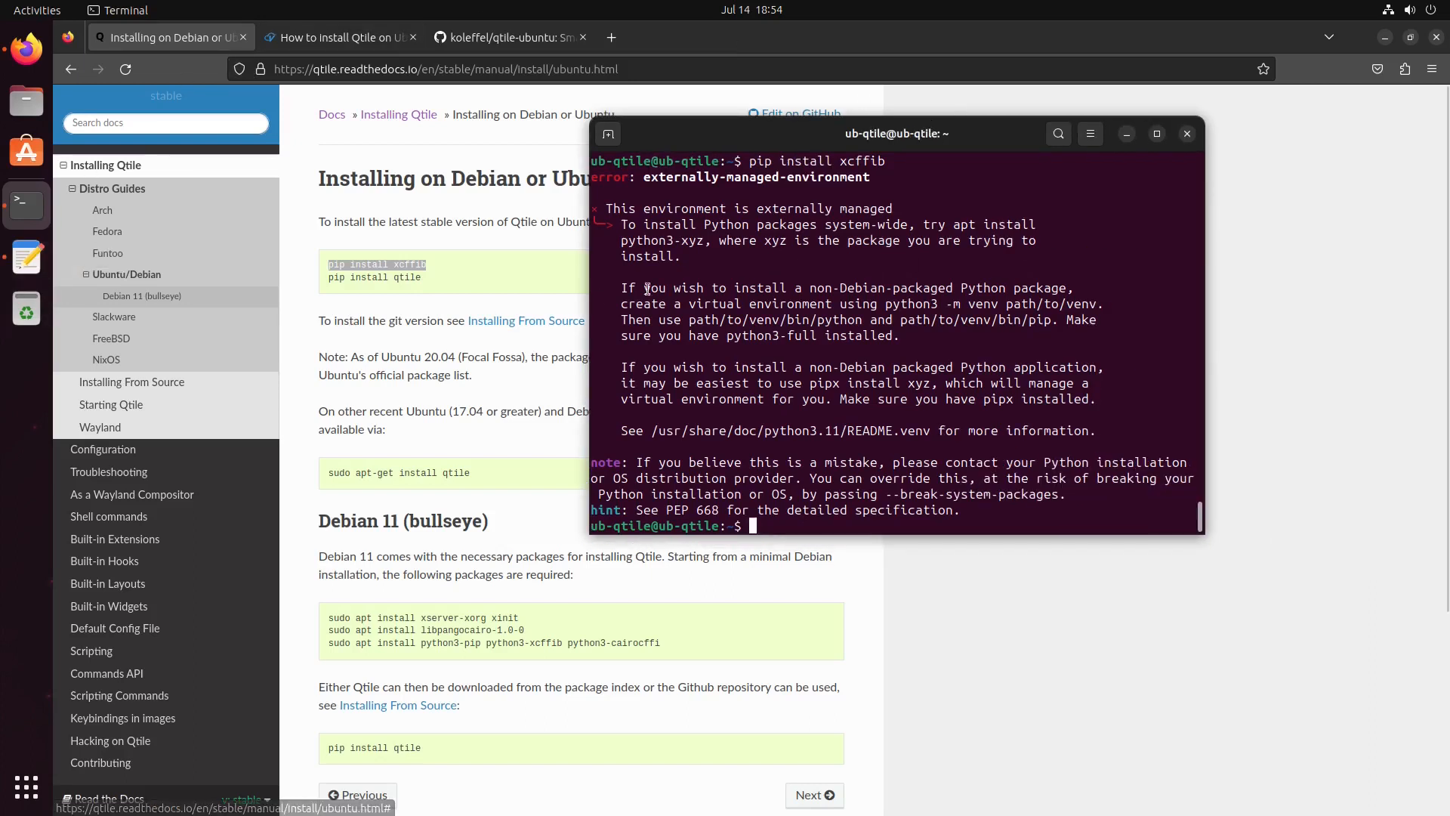
# - Reinstall python3-cffi and libpangocairo-1.0-0 with the qtile.sh script open for reference
pyautogui.click(26, 257)
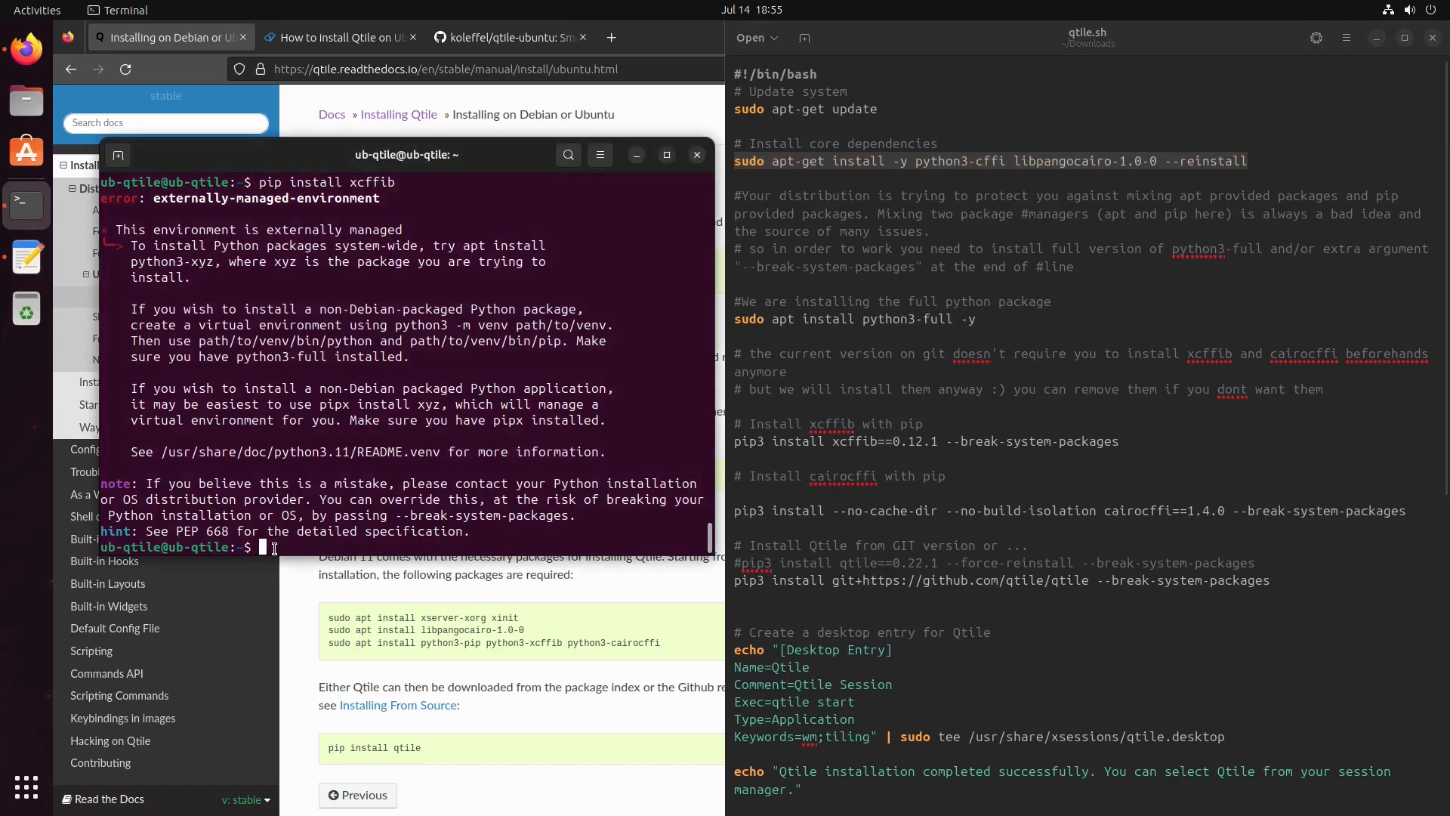
pyautogui.press('Return')
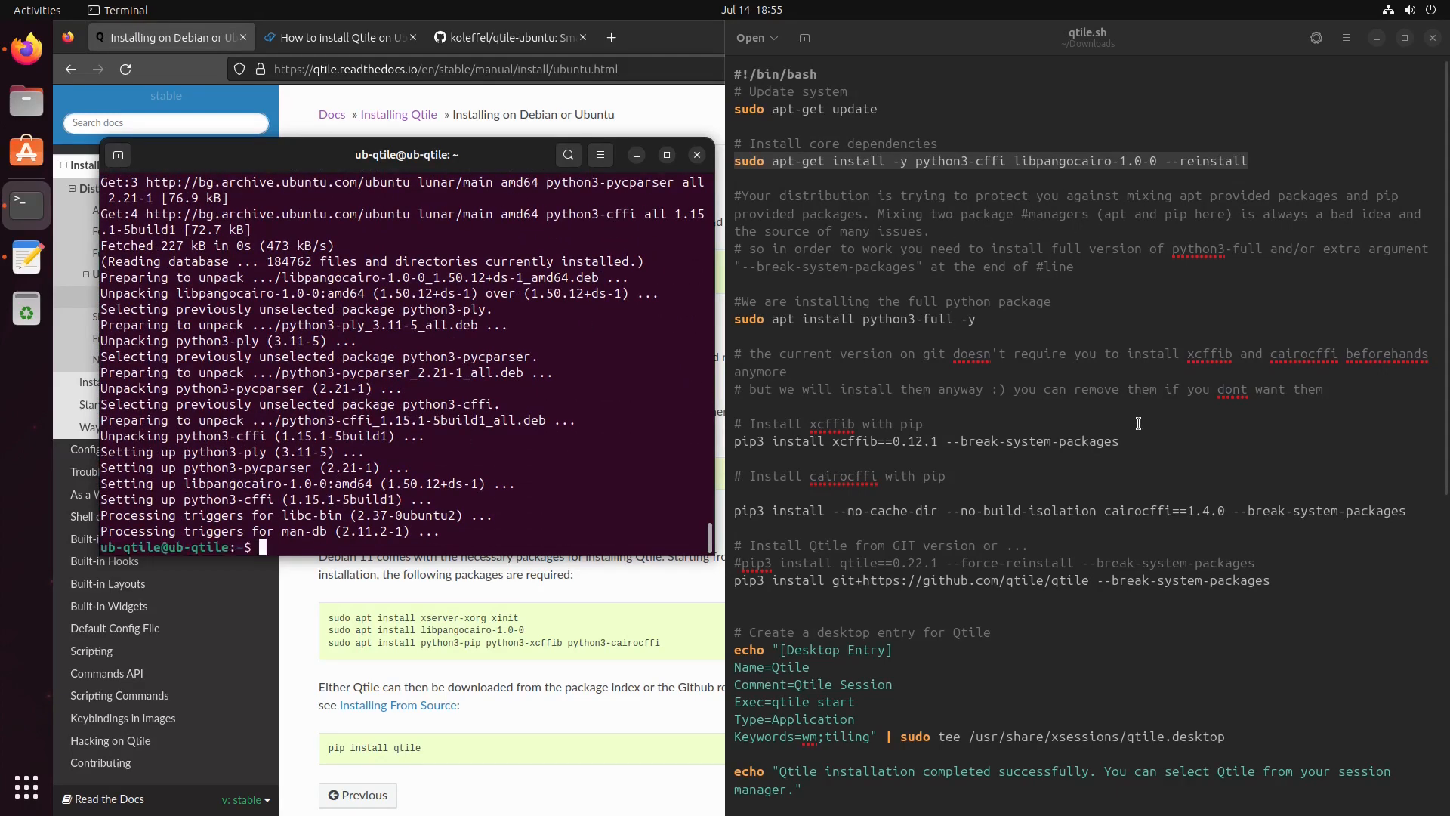
pyautogui.moveTo(673, 441)
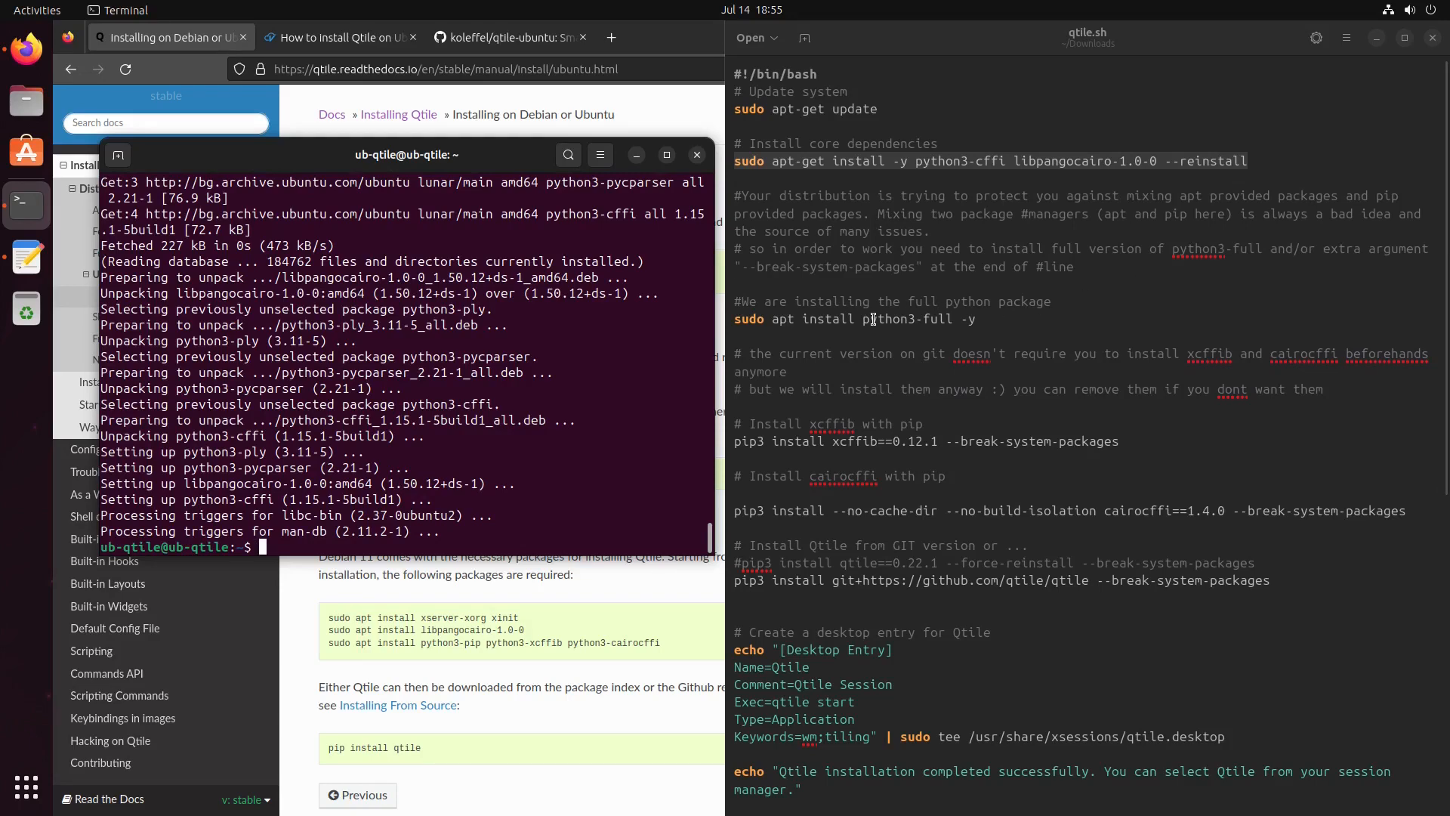
# - Correct the script line to sudo apt install python3-full -y and run it
pyautogui.doubleClick(907, 318)
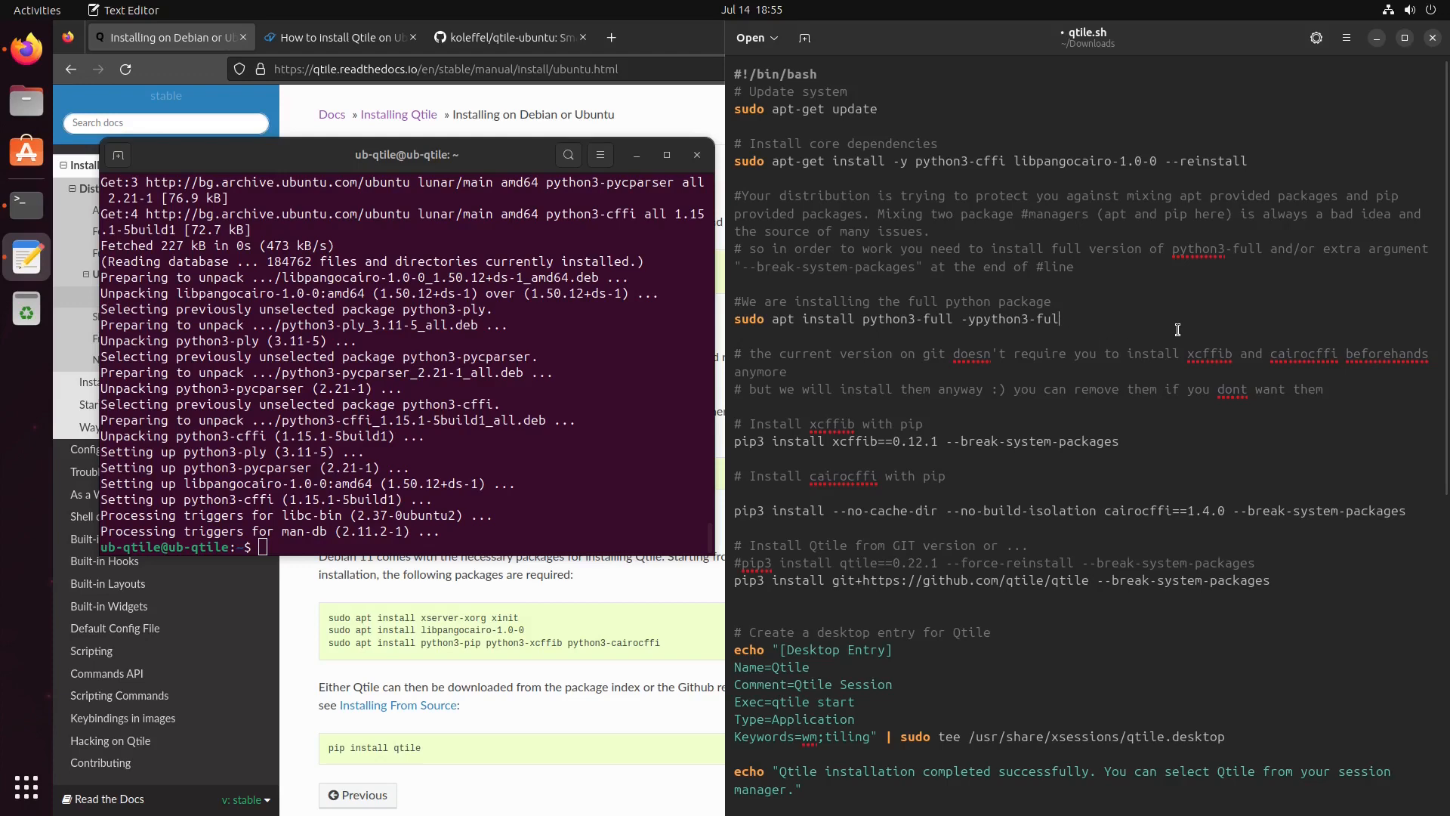
pyautogui.press('BackSpace')
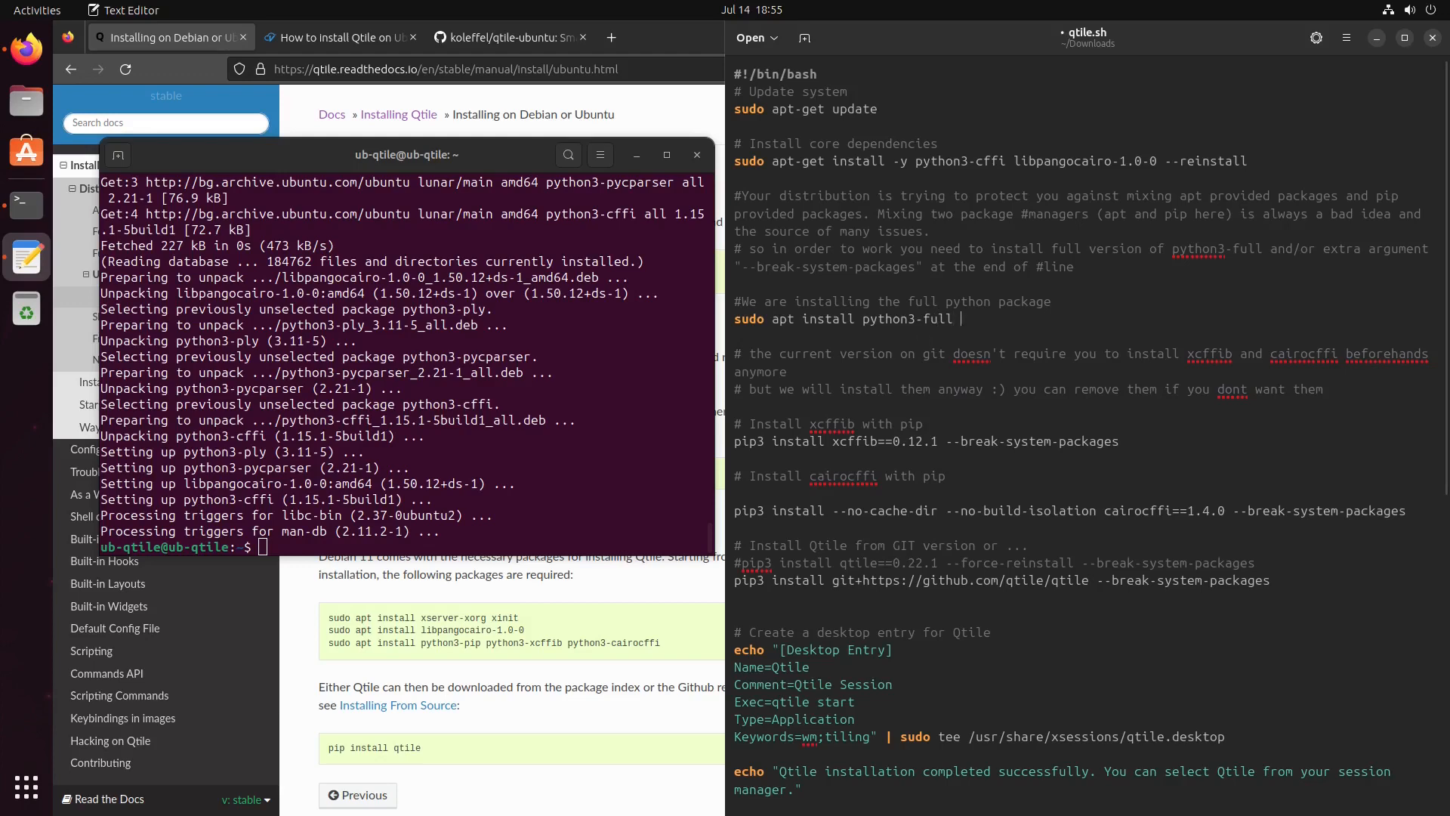
pyautogui.write('-y')
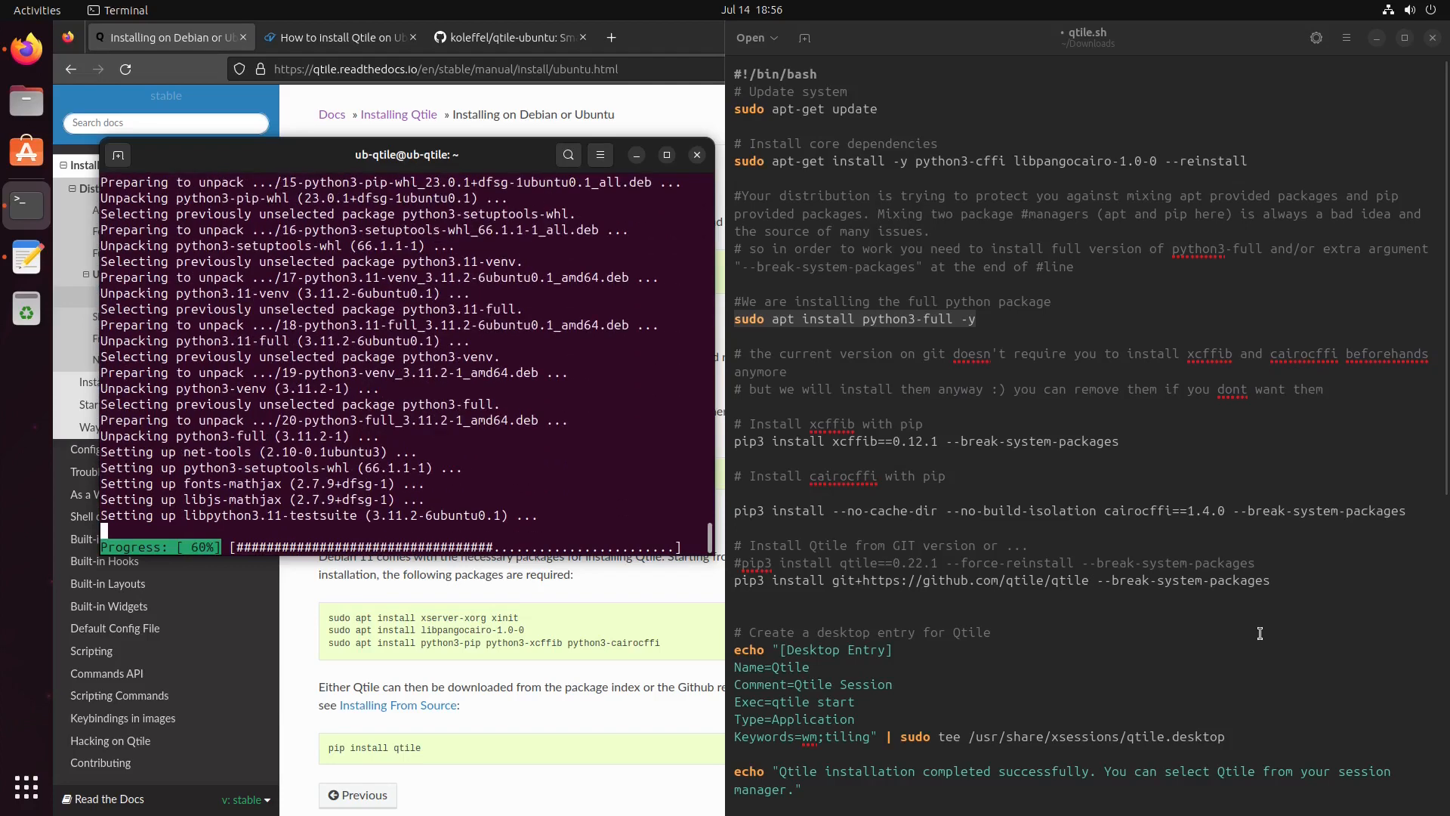
pyautogui.moveTo(1265, 624)
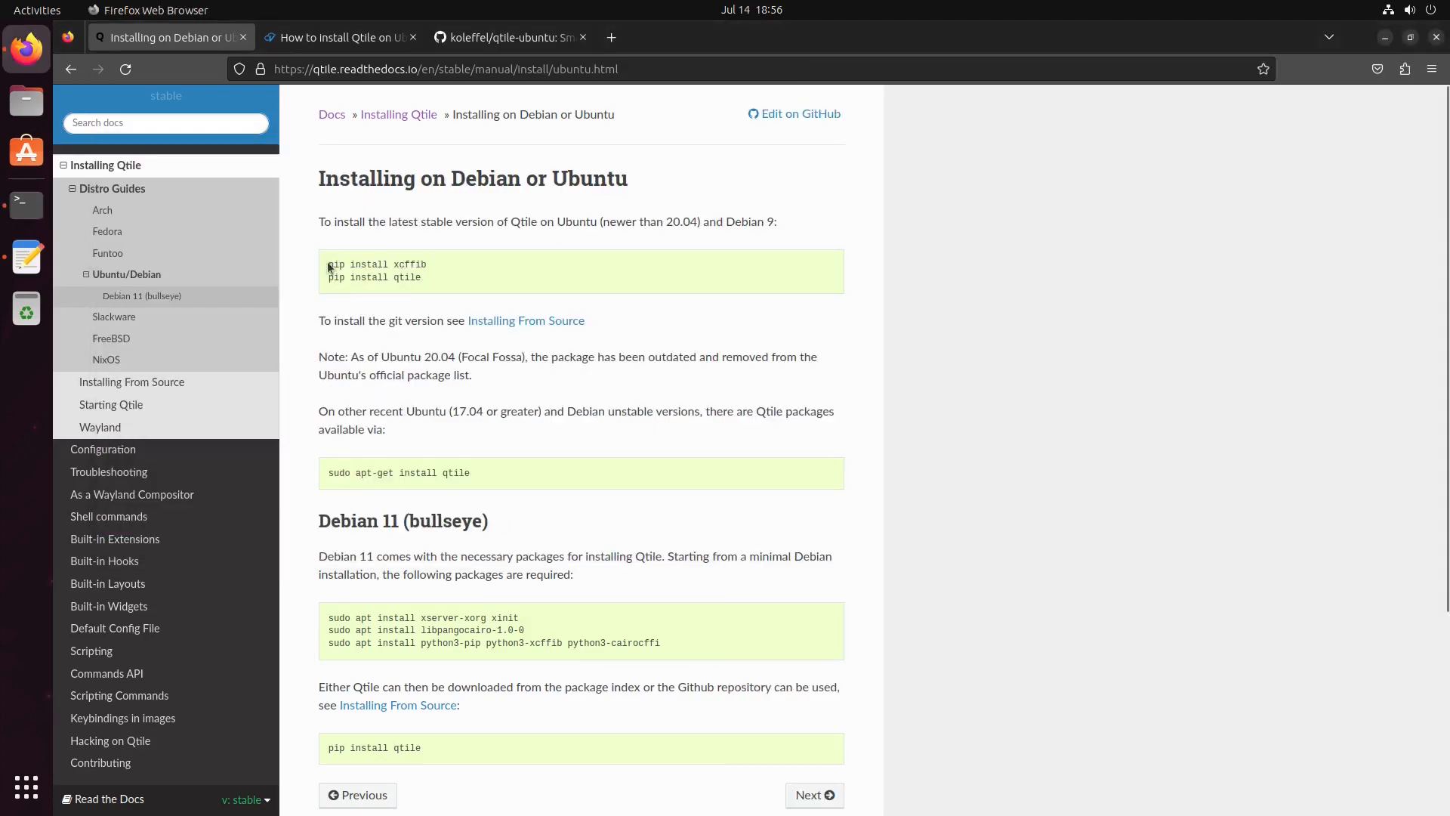
# - Check the docs' xcffib line, then select the script's pip3 install xcffib==0.12.1 --break-system-packages line
pyautogui.doubleClick(376, 264)
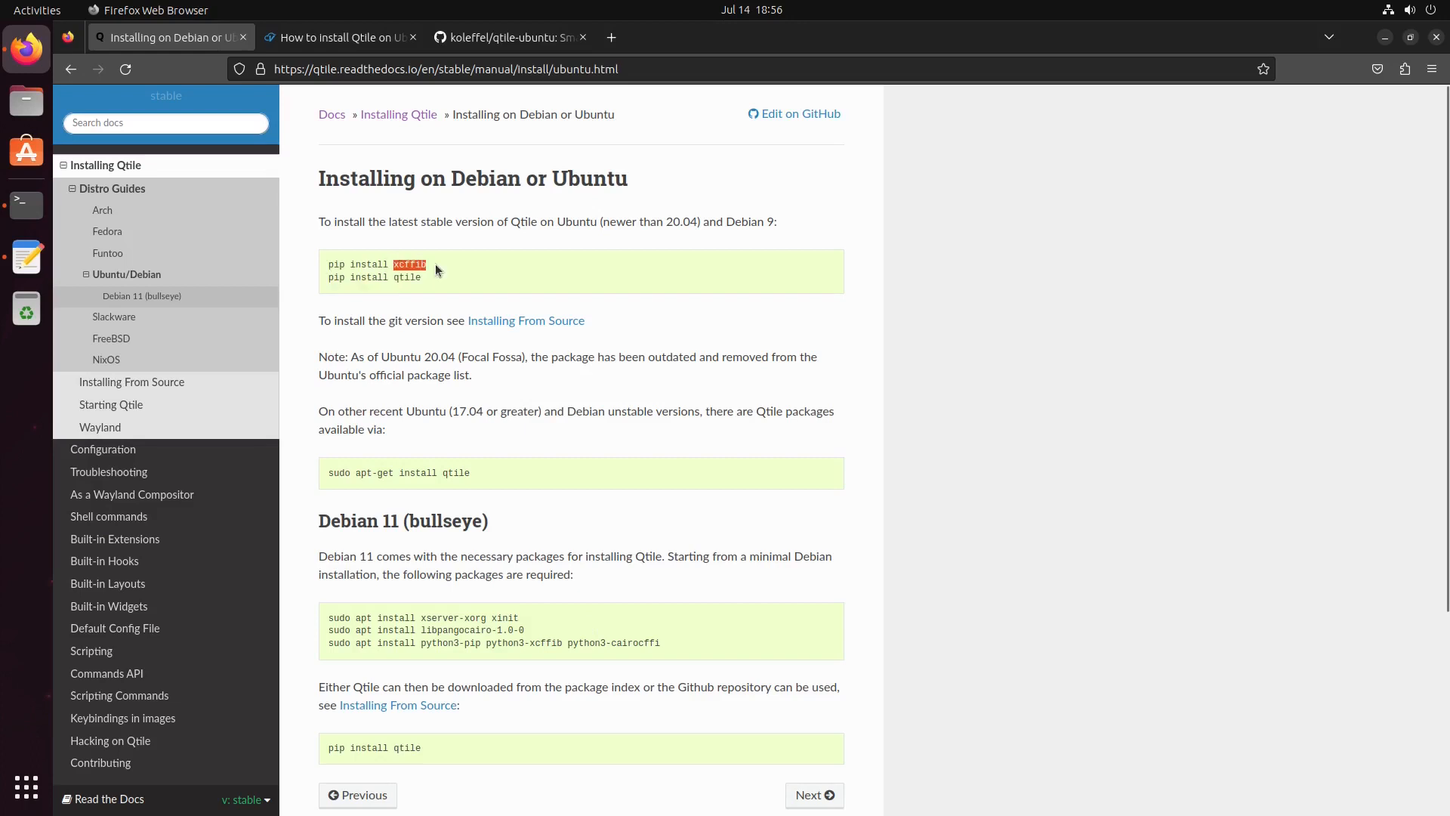
pyautogui.moveTo(441, 293)
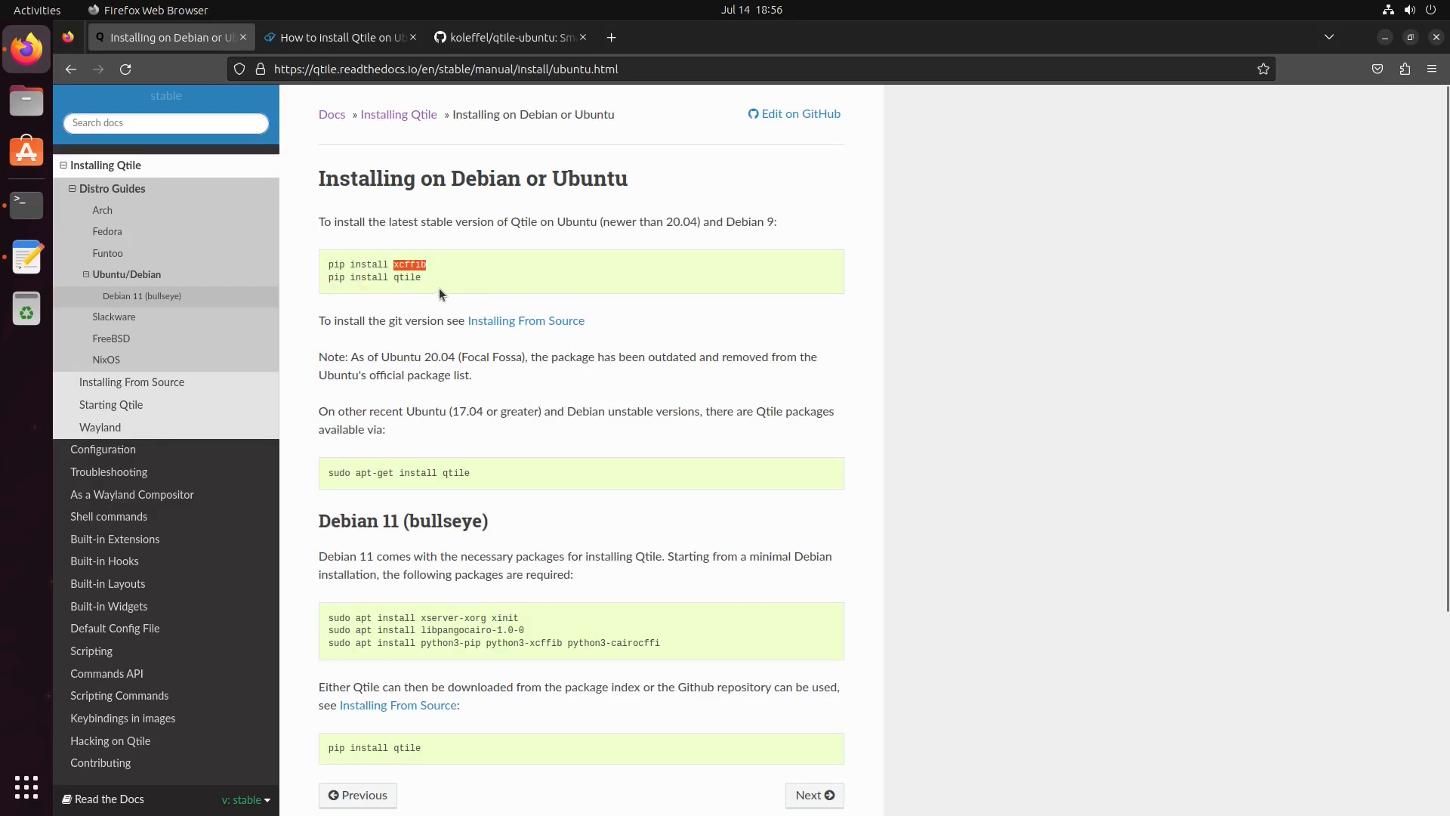
pyautogui.click(26, 205)
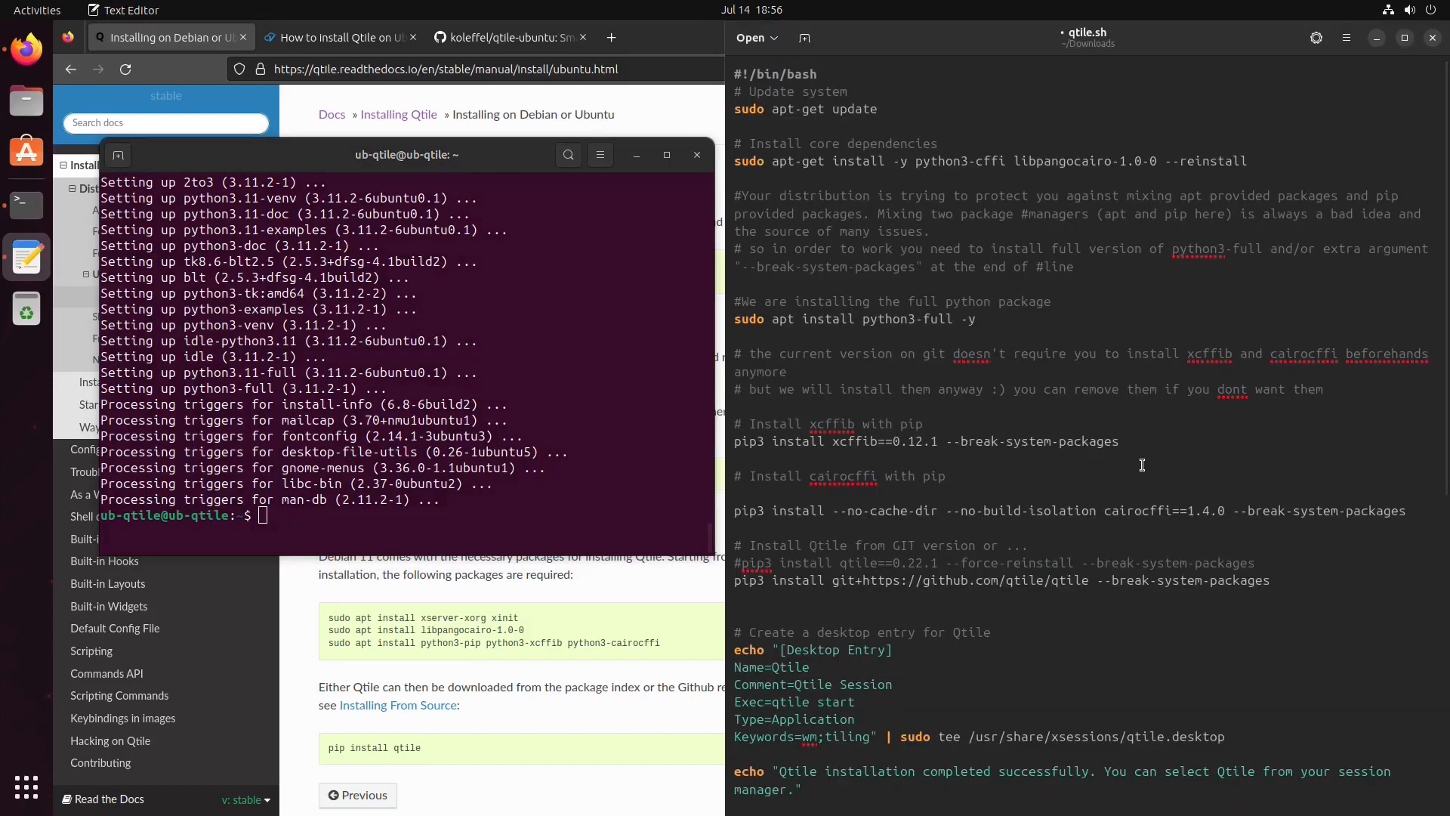
pyautogui.doubleClick(969, 441)
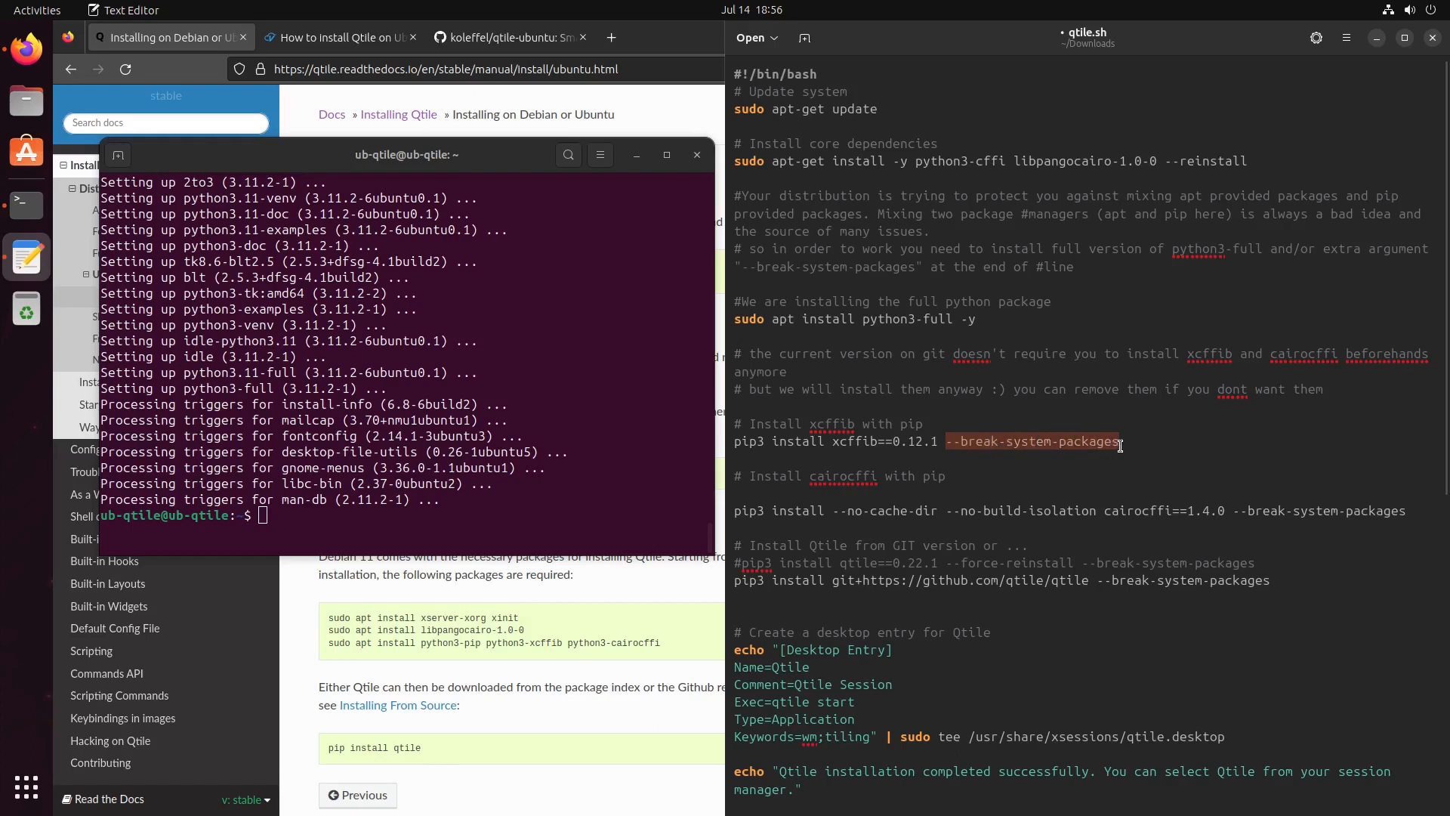
pyautogui.moveTo(982, 469)
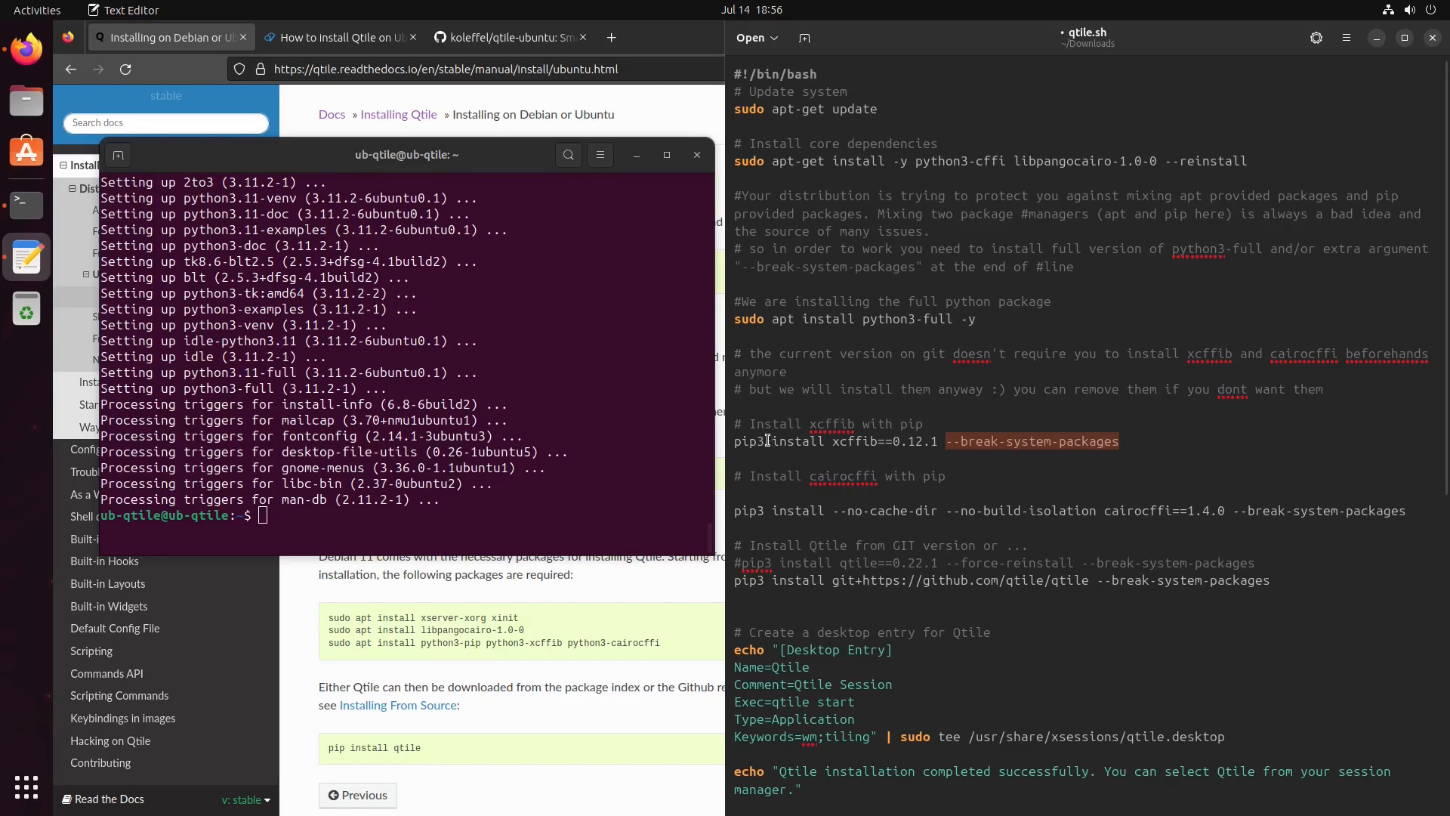
pyautogui.moveTo(926, 589)
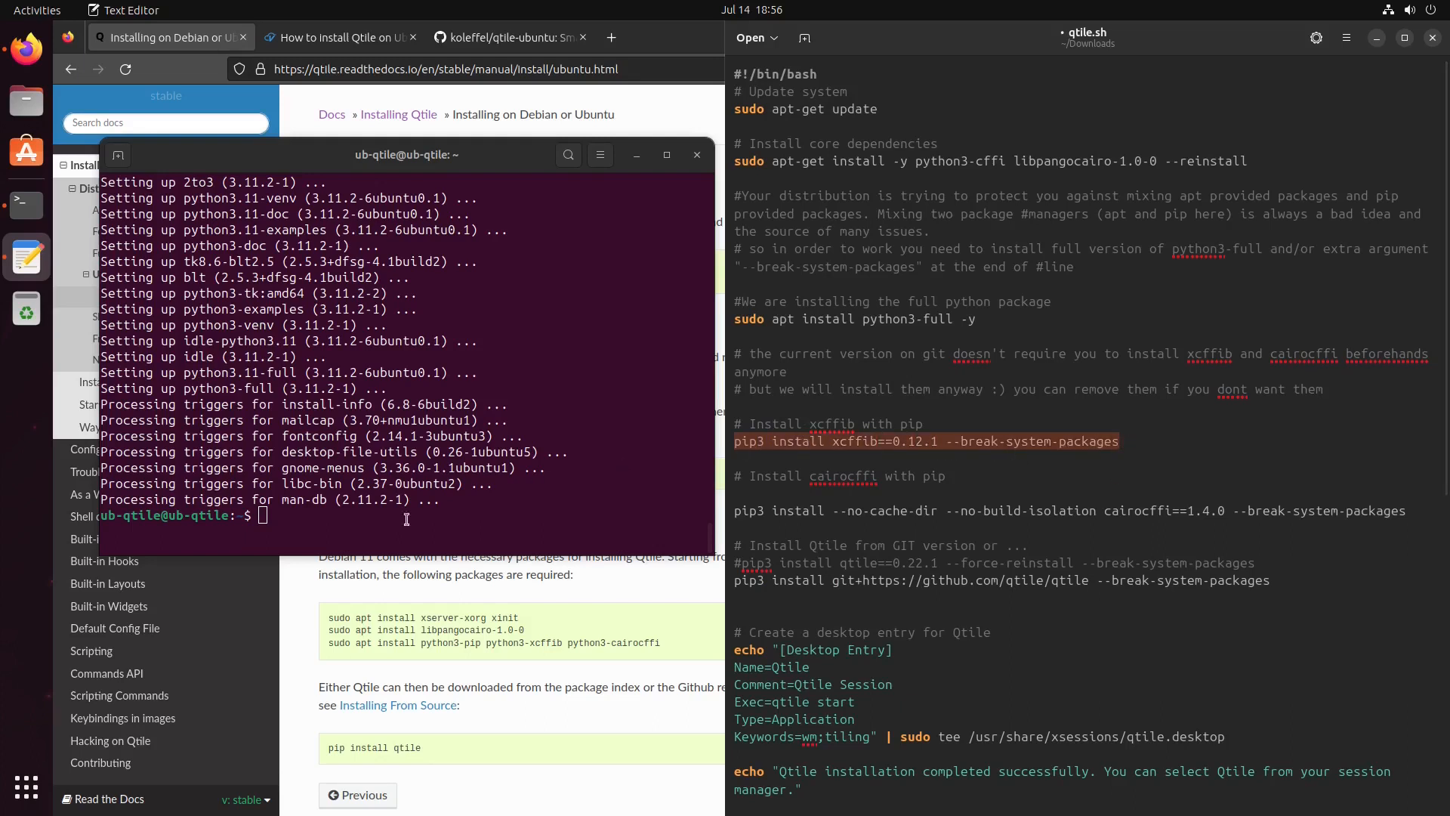
# - Install xcffib 0.12.1 and cairocffi 1.4.0 with pip3 using --break-system-packages
pyautogui.write('pip3 install xcffib==0.12.1 --break-system-packages')
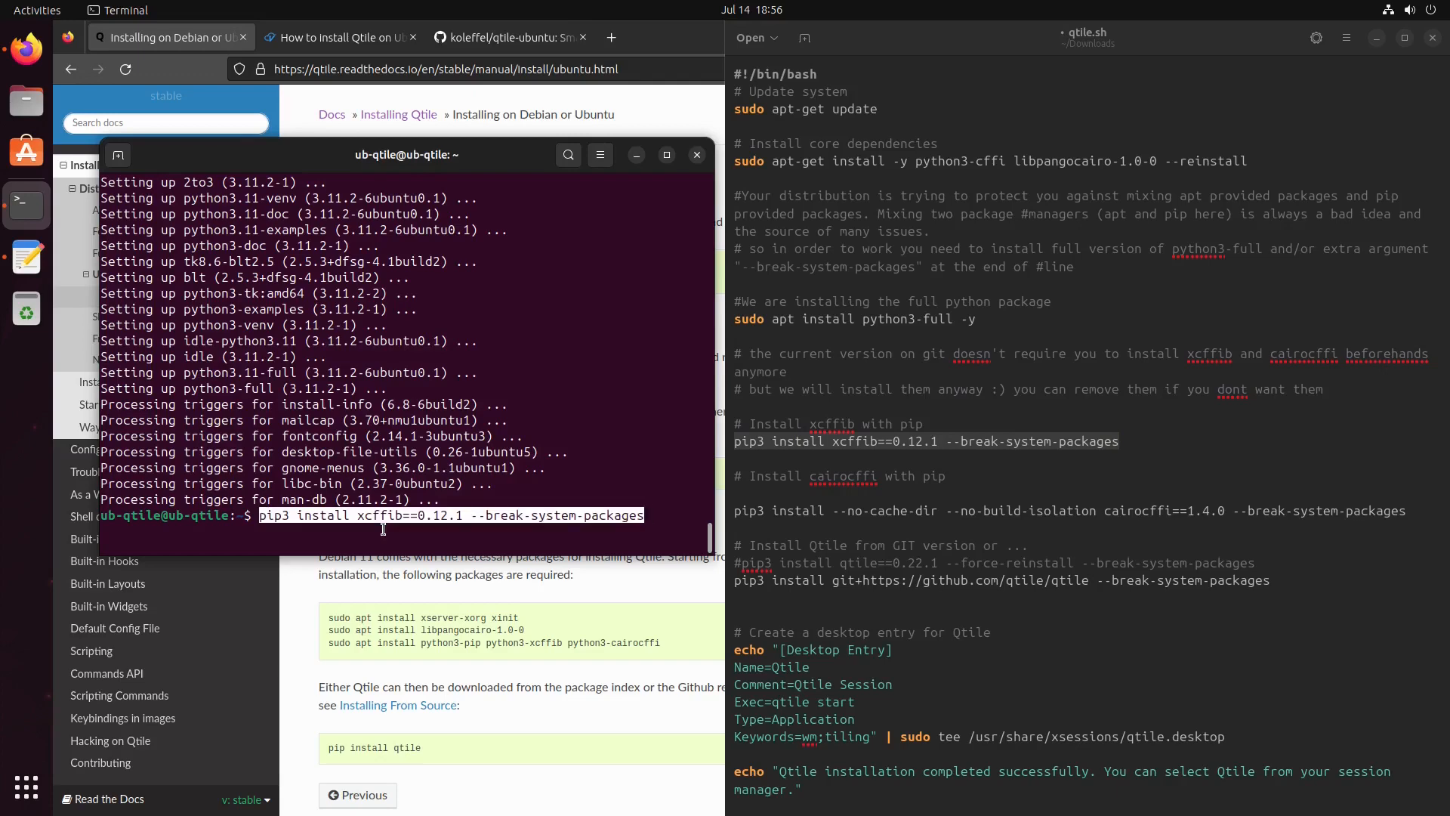
pyautogui.press('Return')
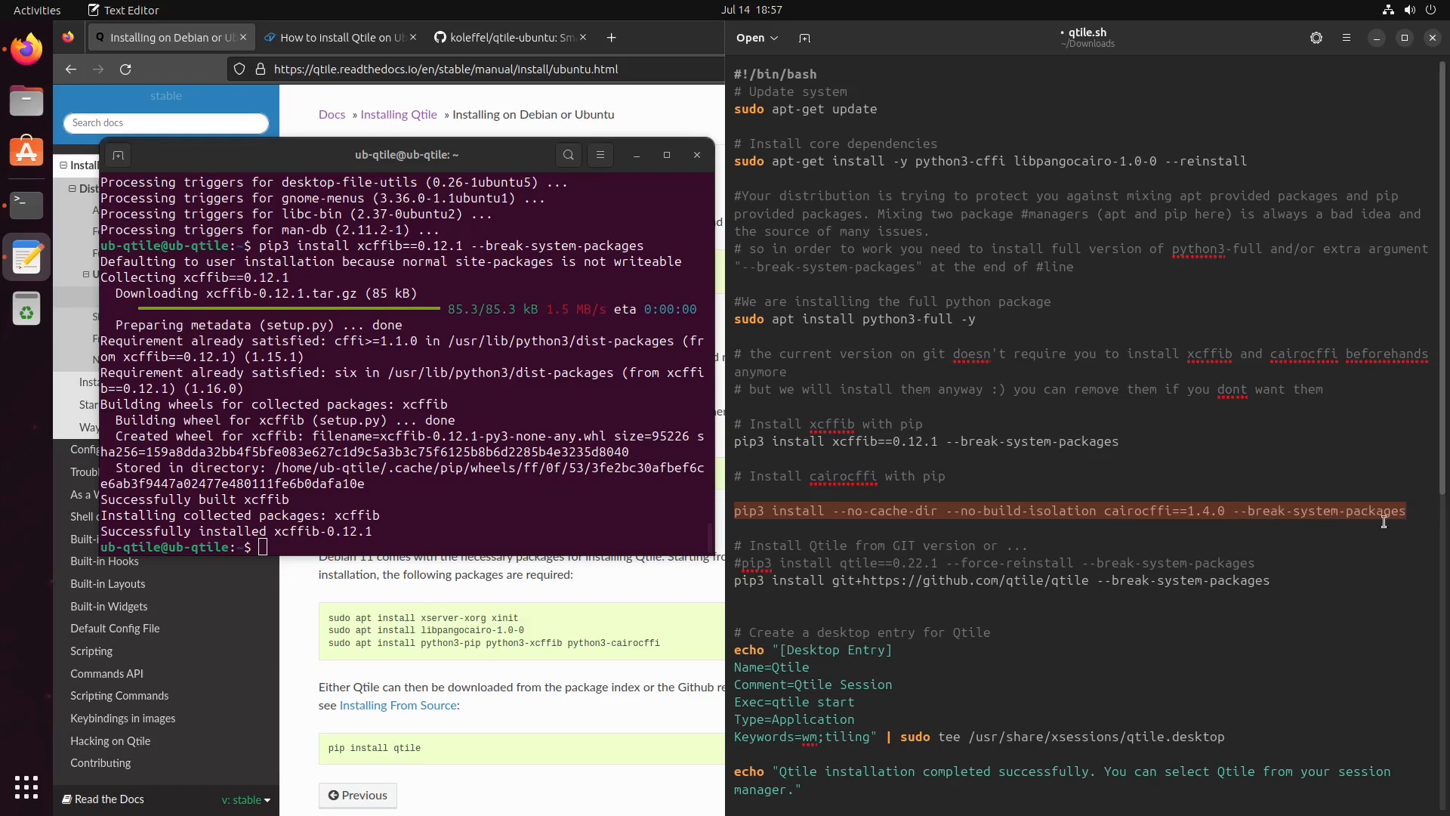
pyautogui.moveTo(1286, 546)
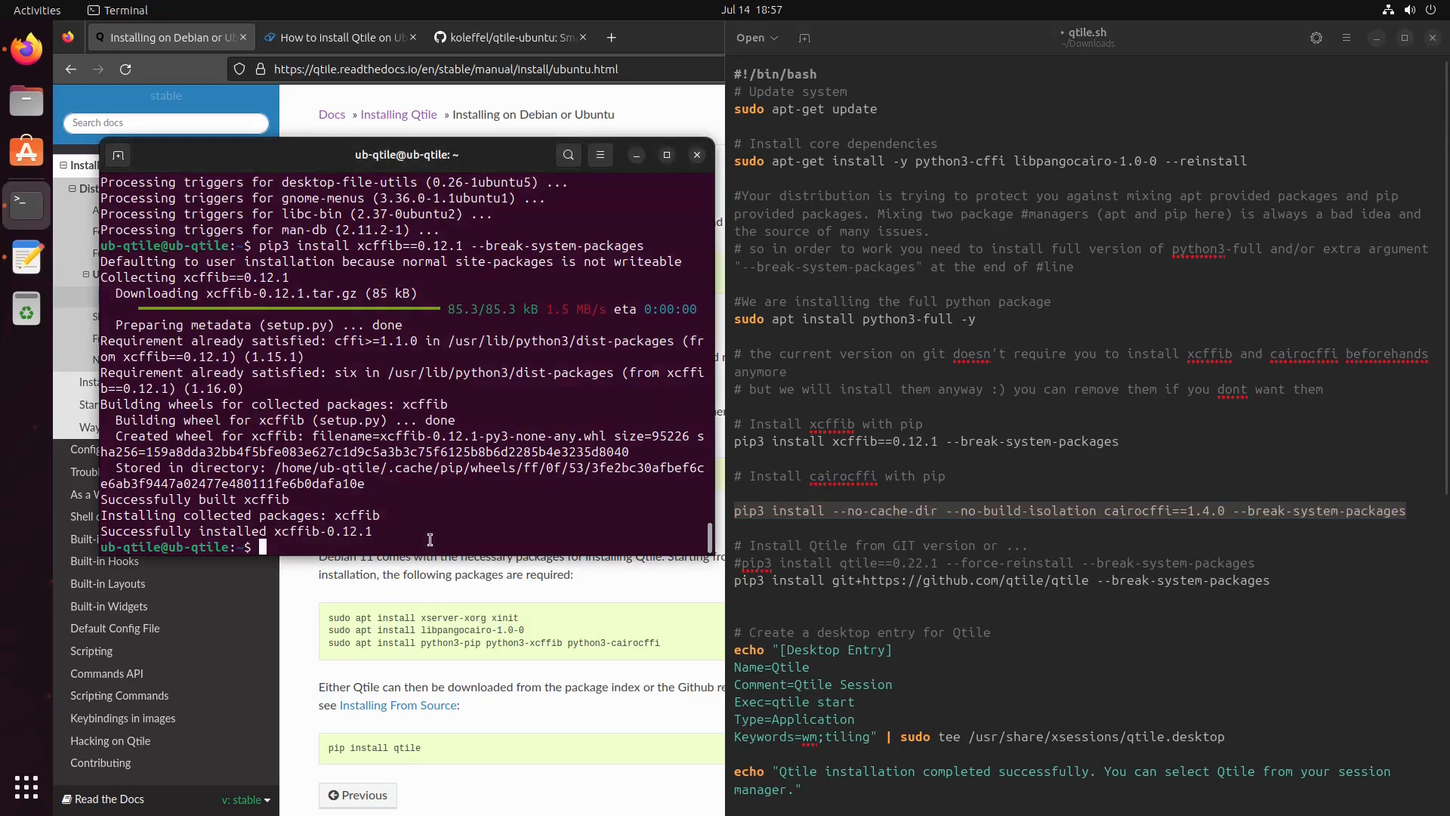
pyautogui.write('pip3 install --no-cache-dir --no-build-isolation cairocffi==1.4.0 --break-system-packages')
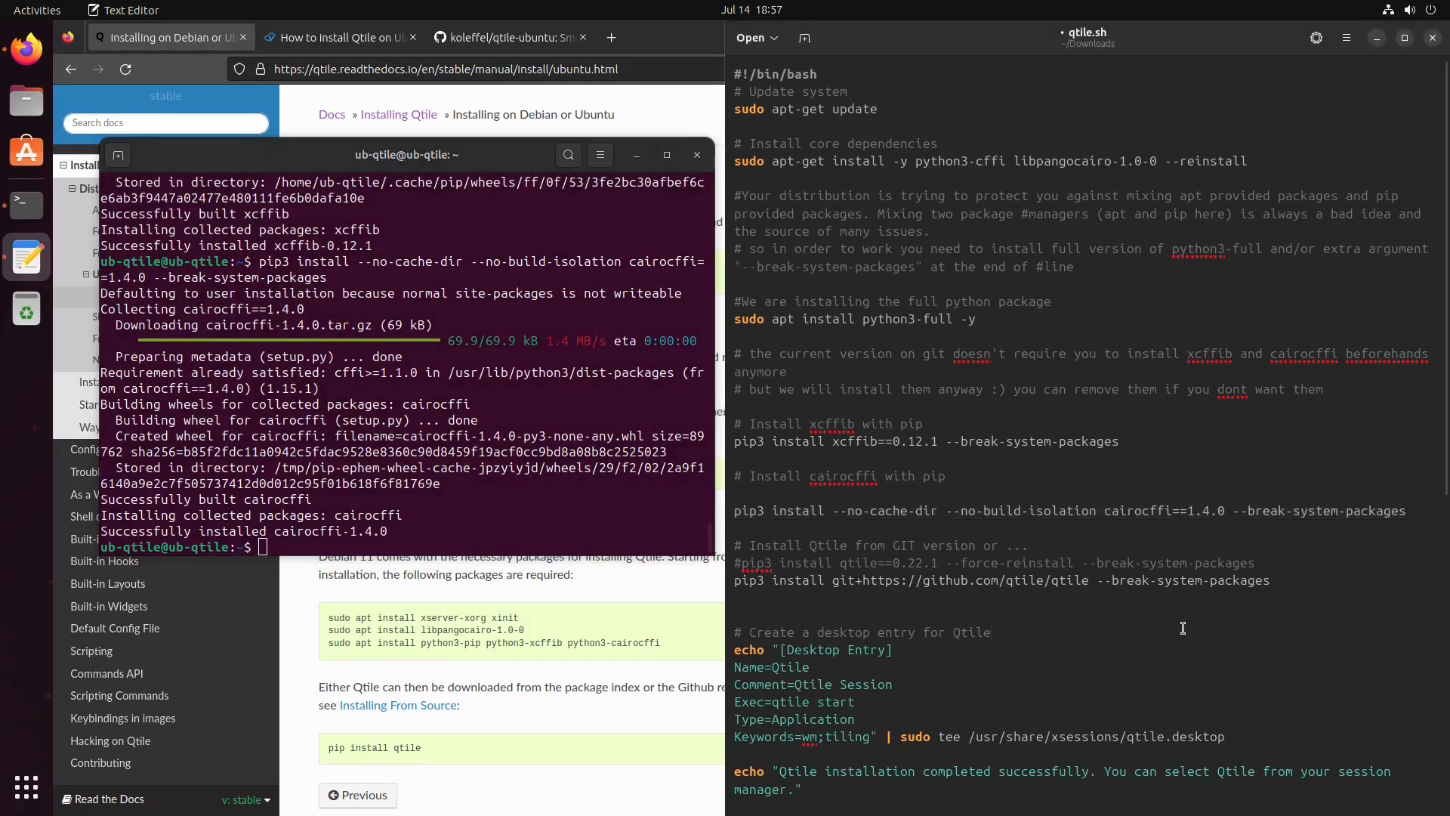
pyautogui.scroll(-3)
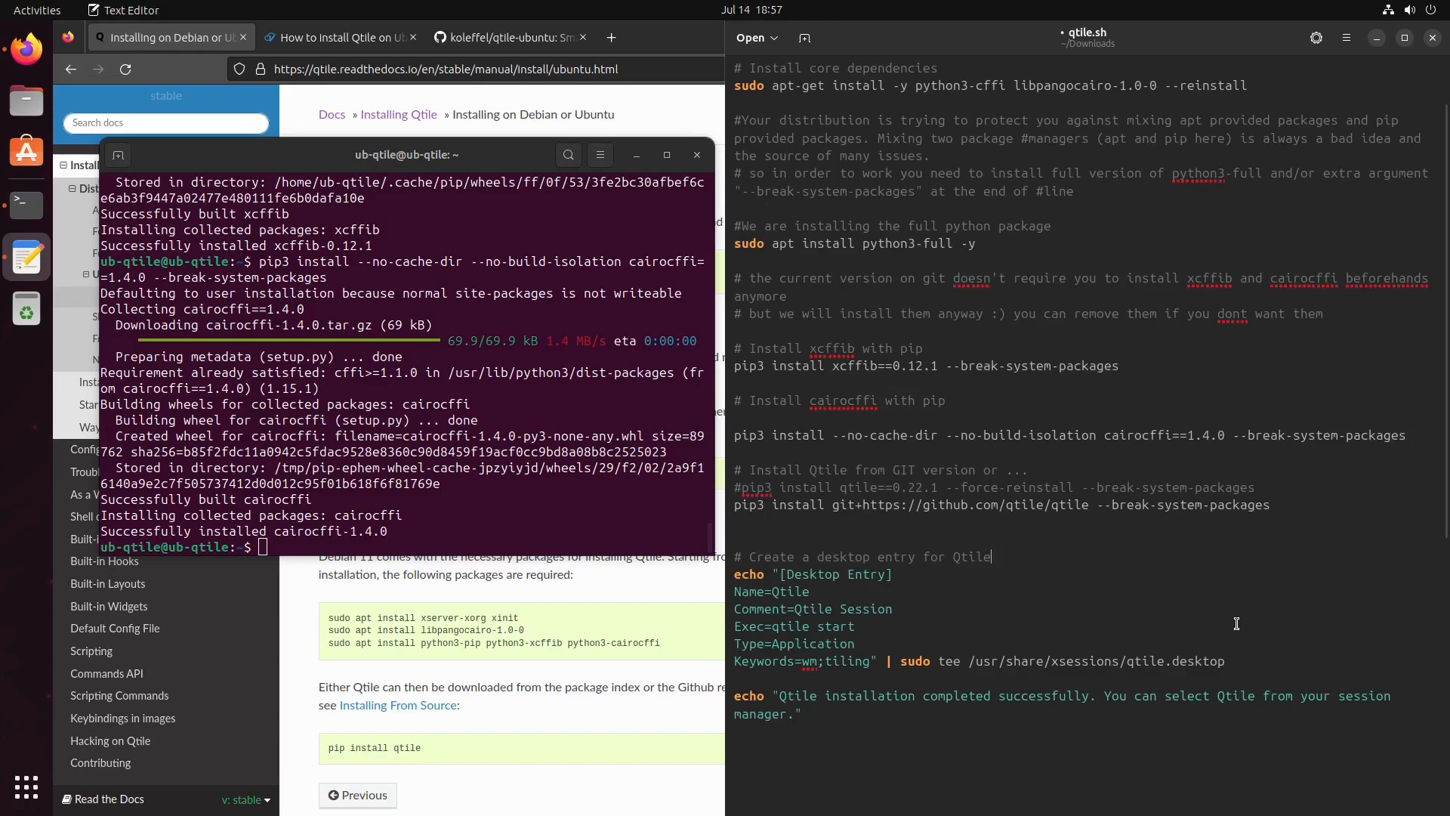
pyautogui.doubleClick(794, 486)
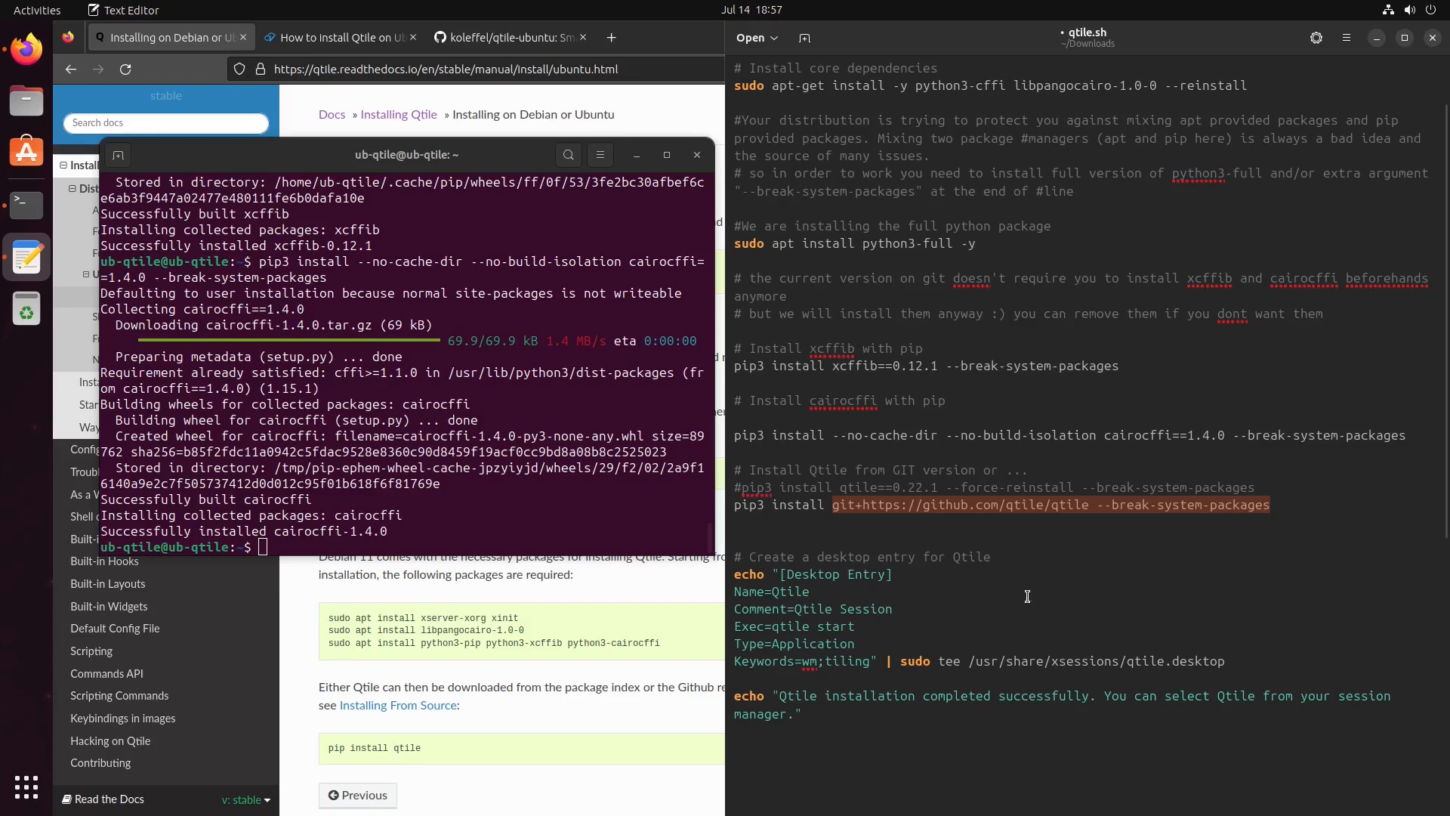
pyautogui.moveTo(976, 539)
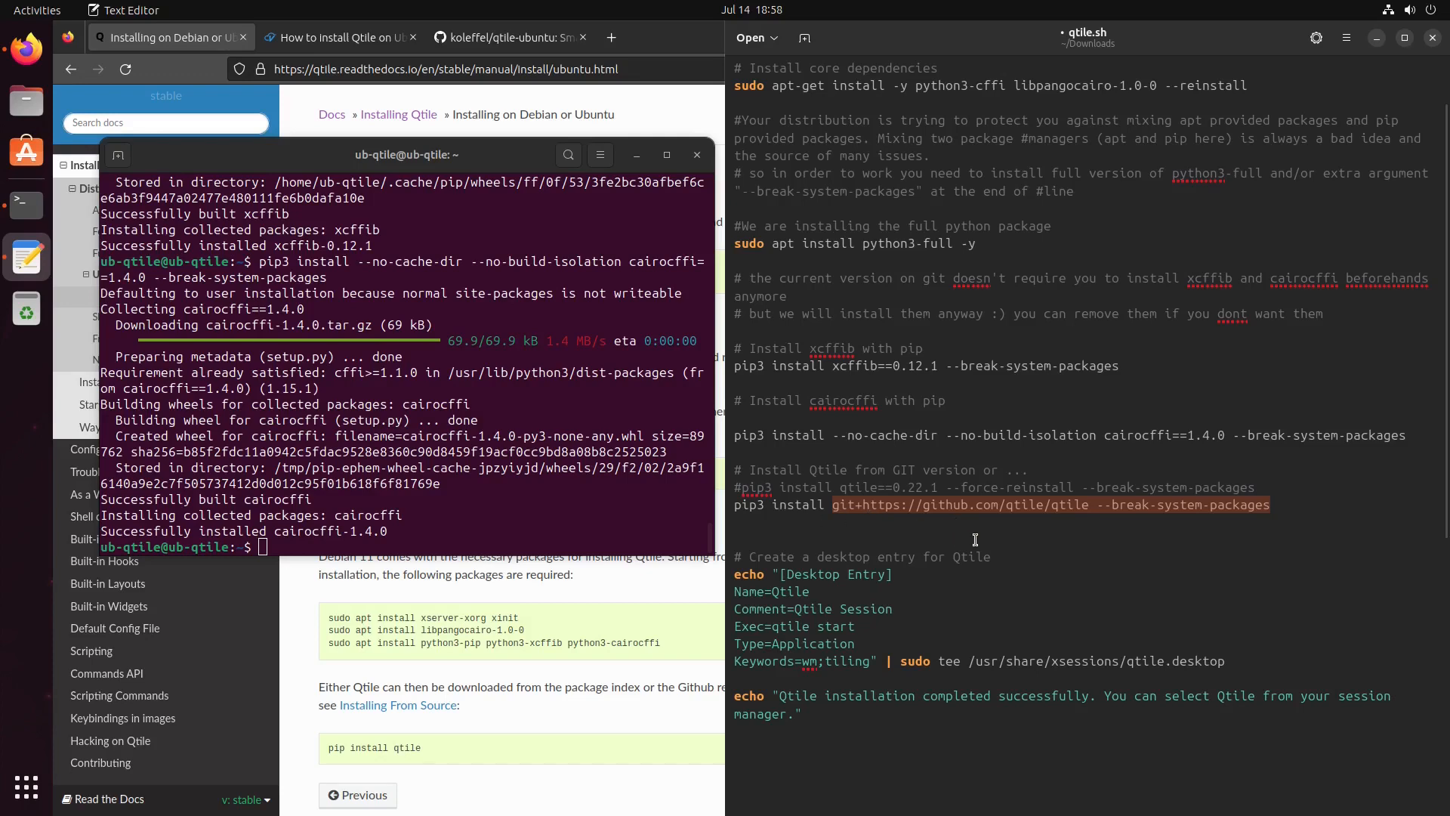
pyautogui.moveTo(879, 345)
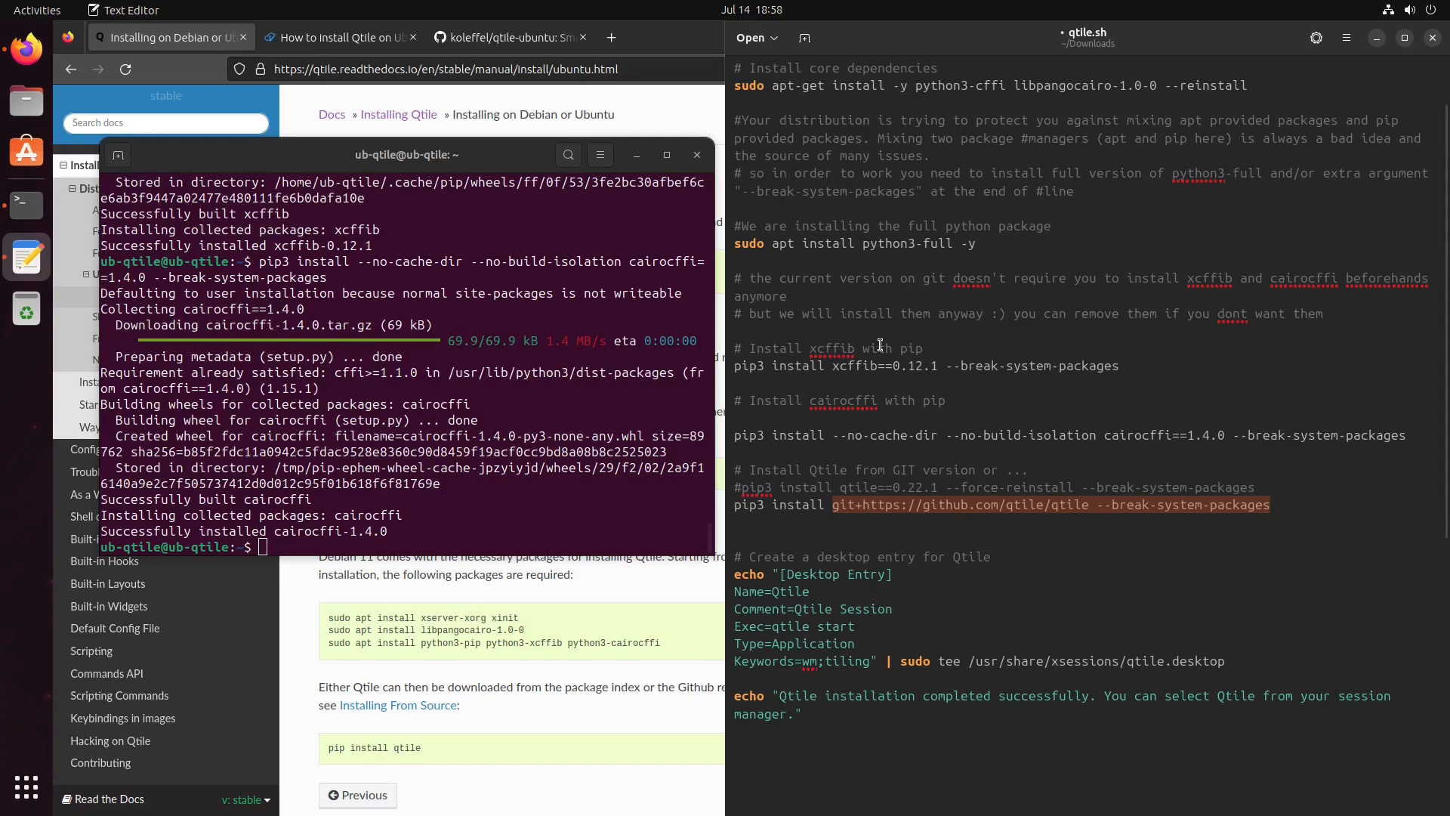
pyautogui.doubleClick(843, 400)
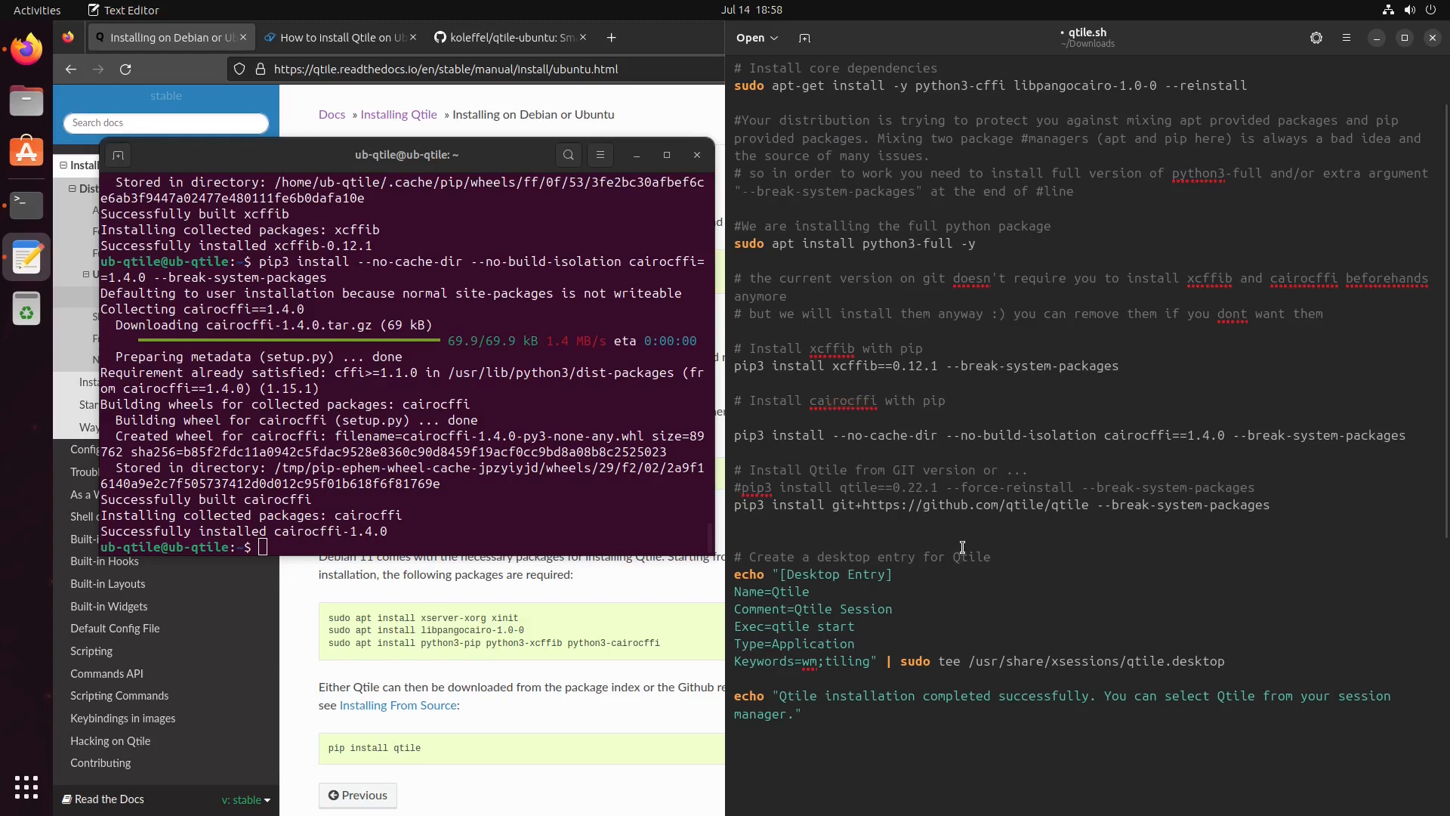
pyautogui.doubleClick(749, 505)
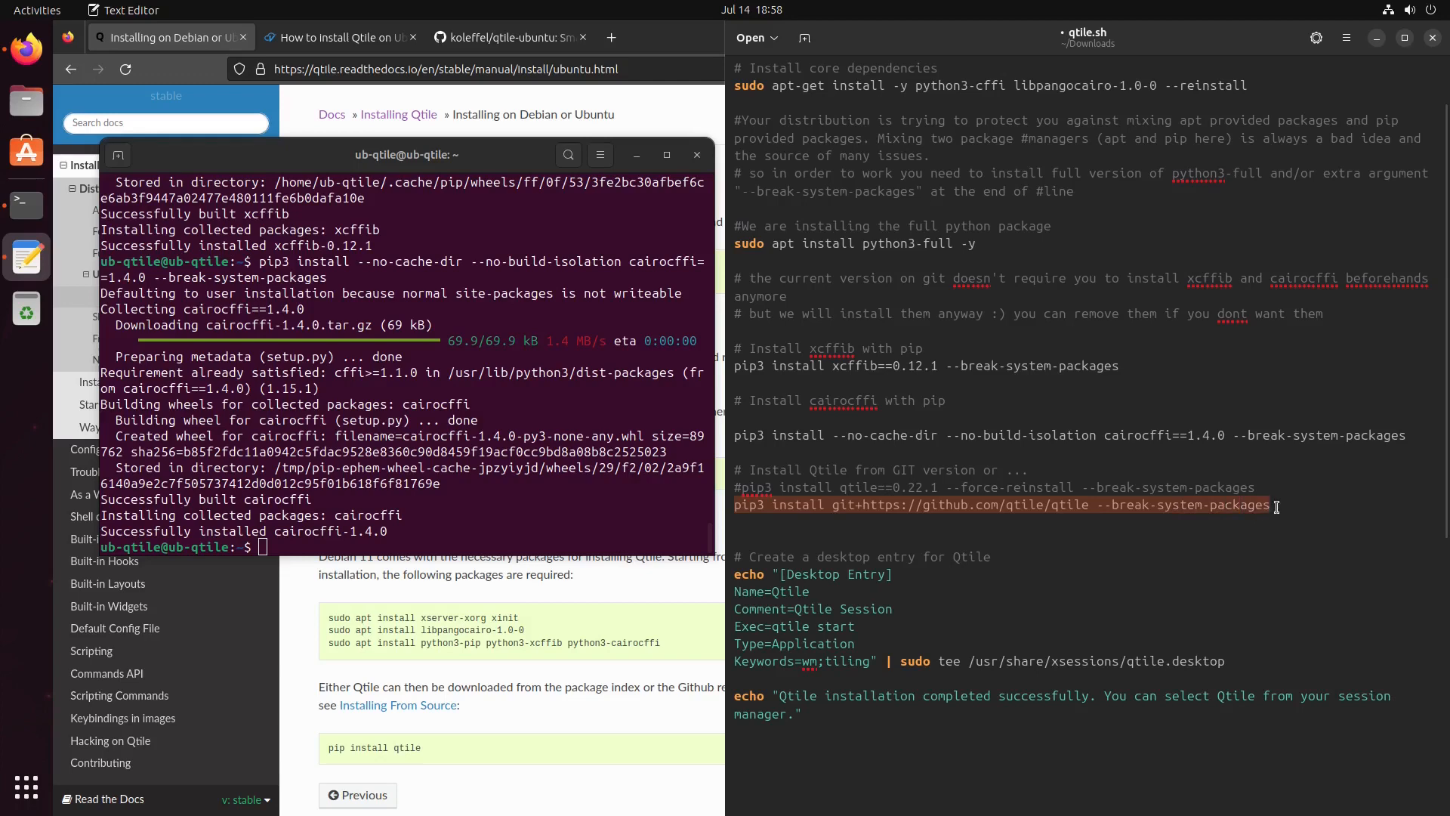
pyautogui.moveTo(607, 586)
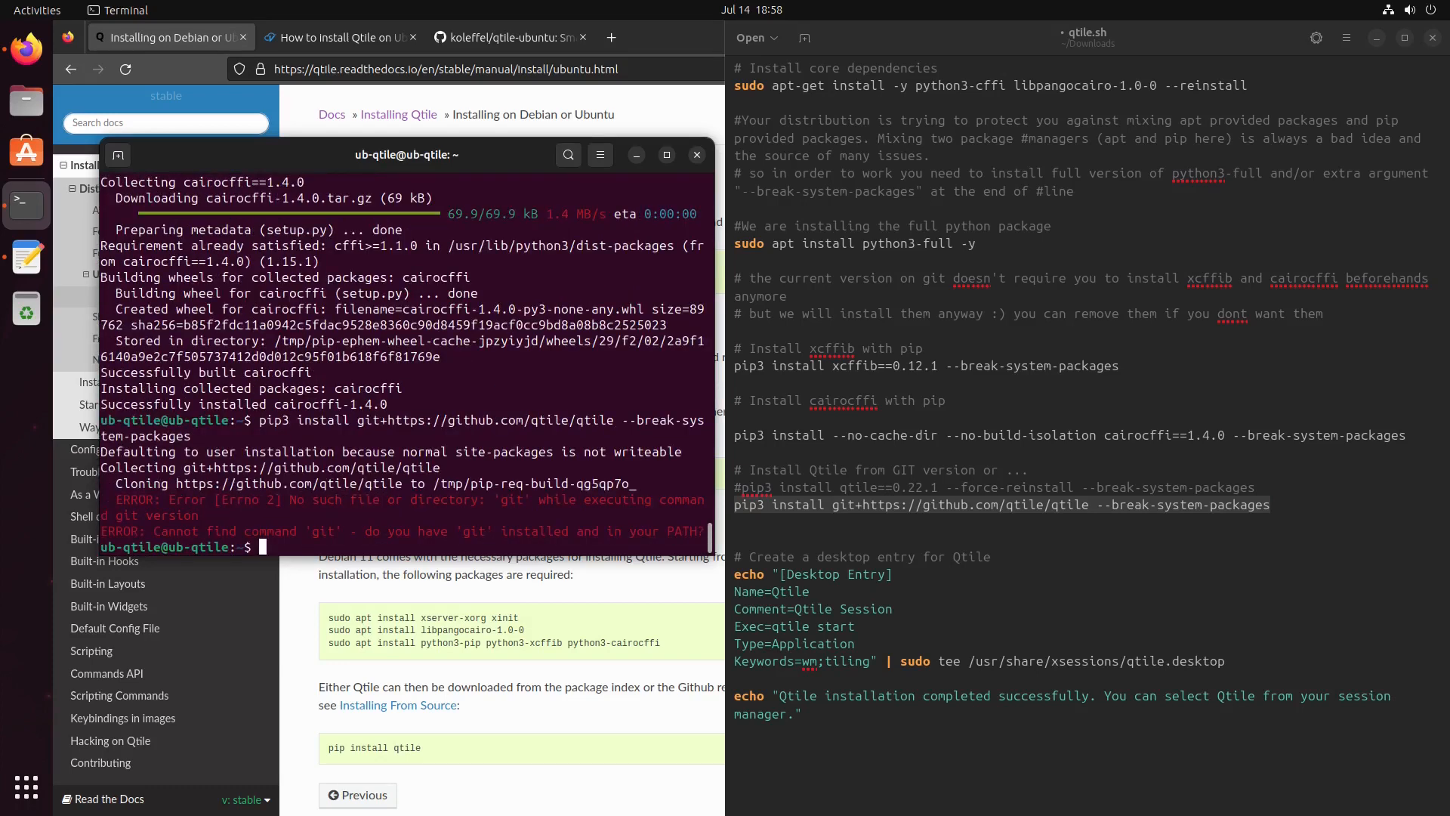
pyautogui.write('sudo apt')
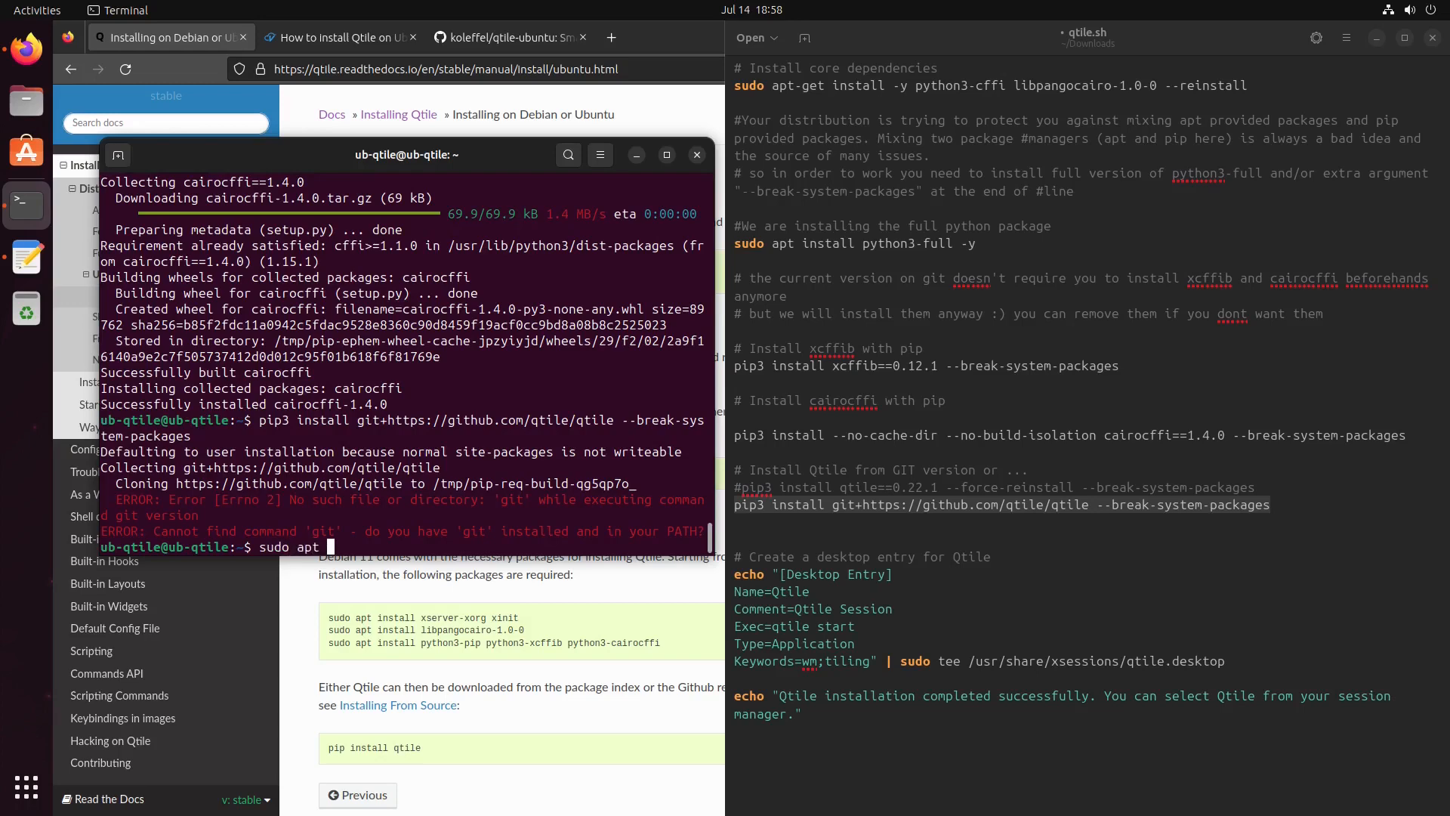
pyautogui.write('ins')
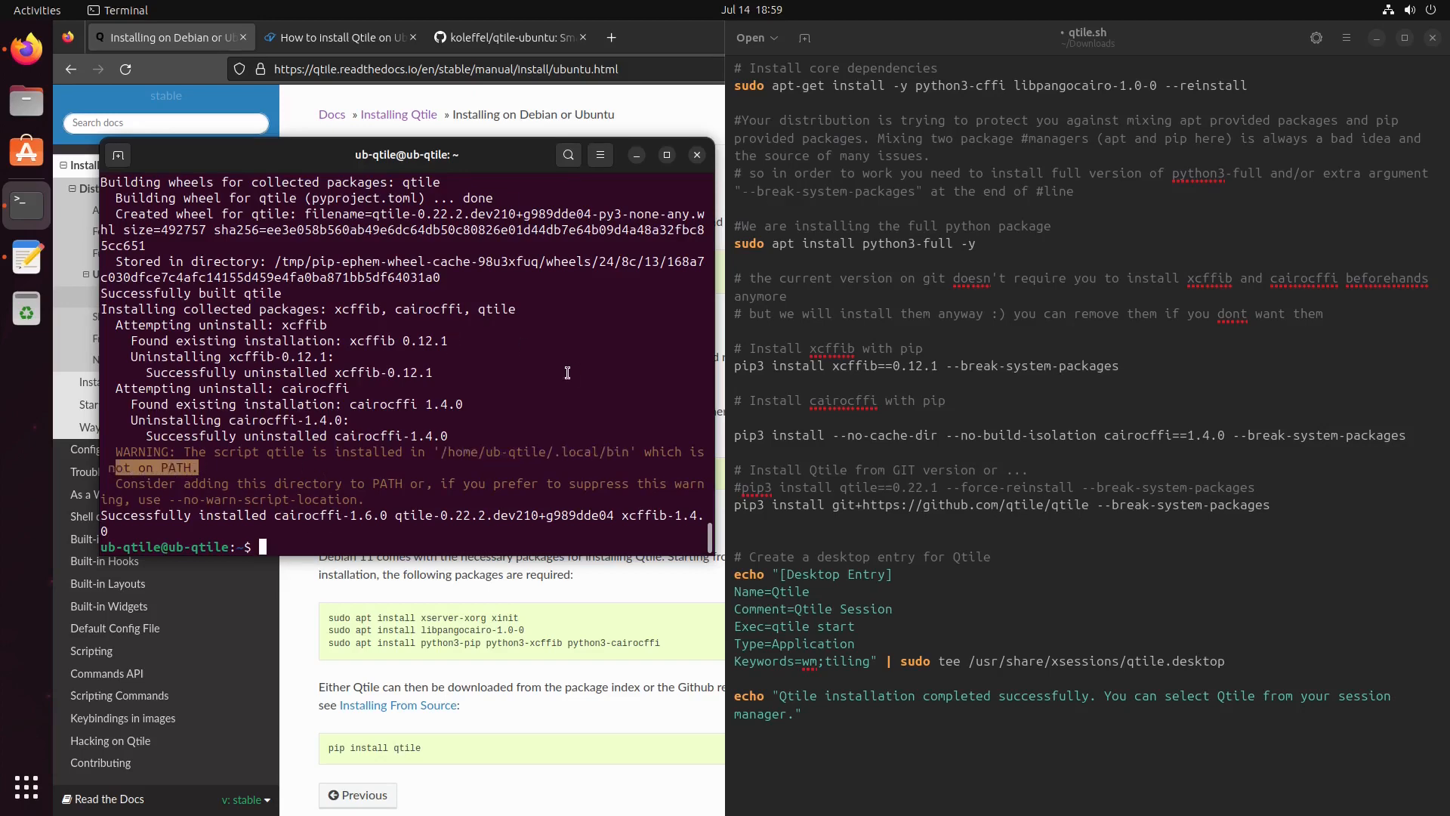
pyautogui.moveTo(510, 475)
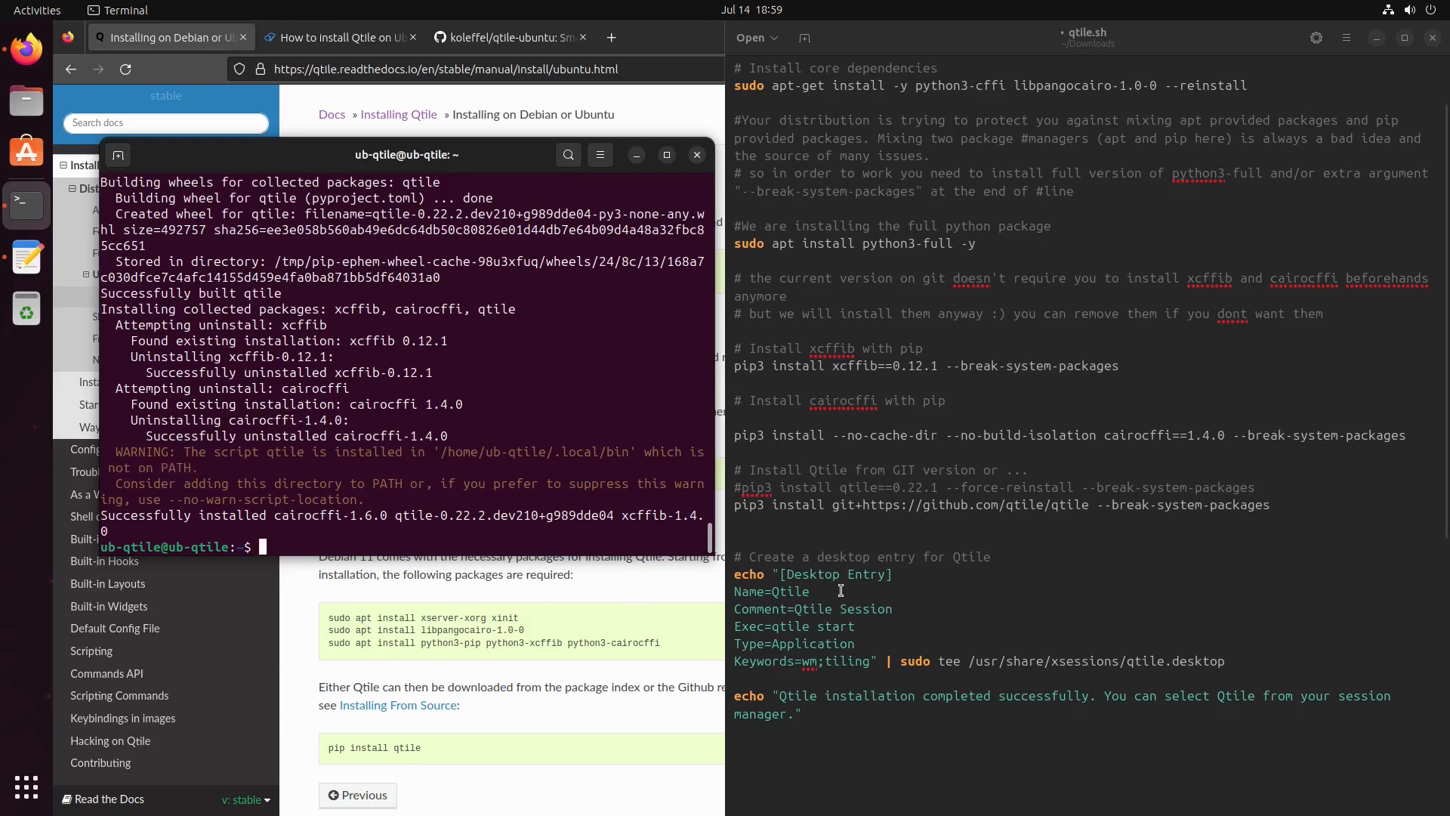
pyautogui.moveTo(897, 601)
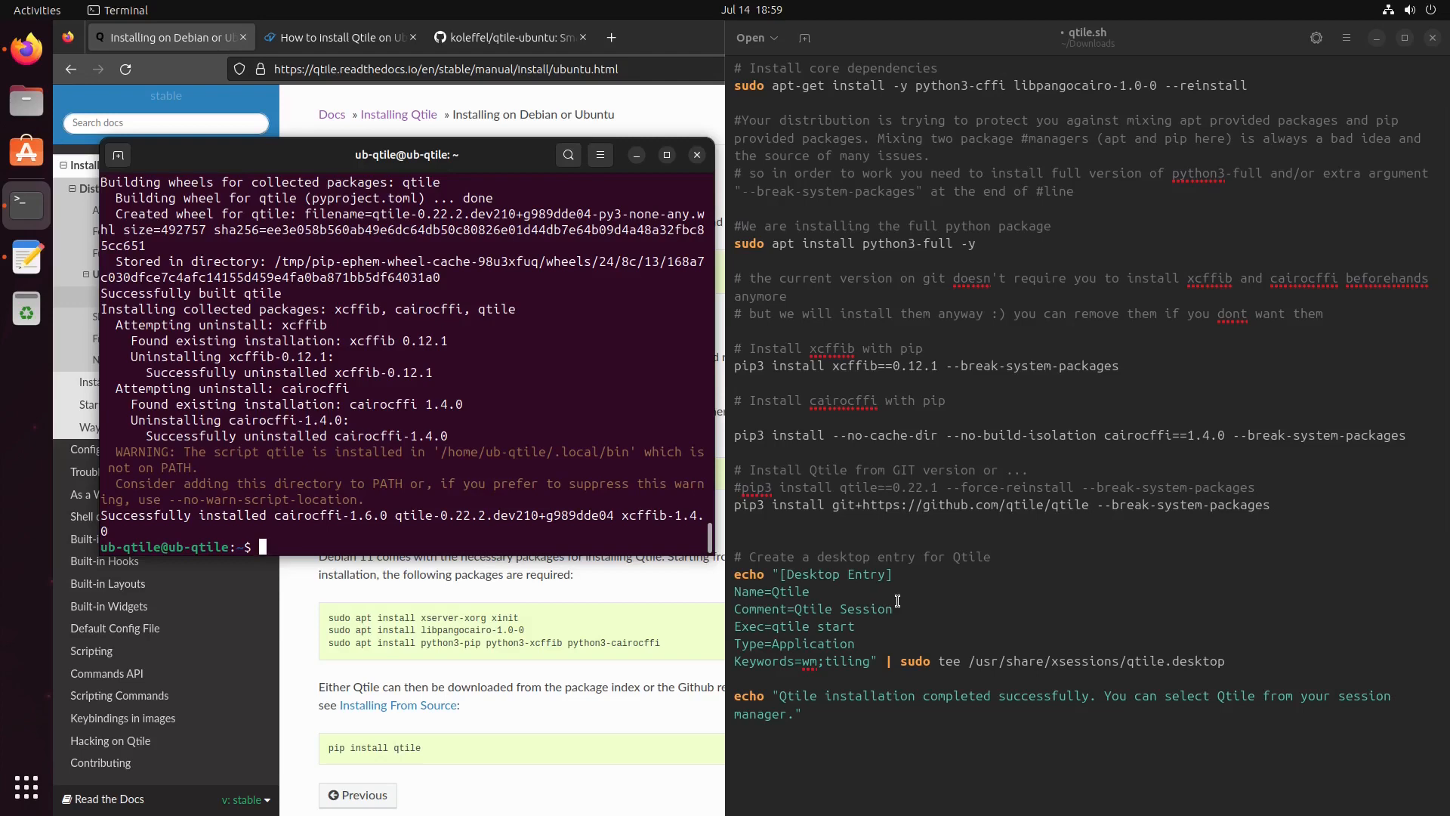
pyautogui.moveTo(522, 541)
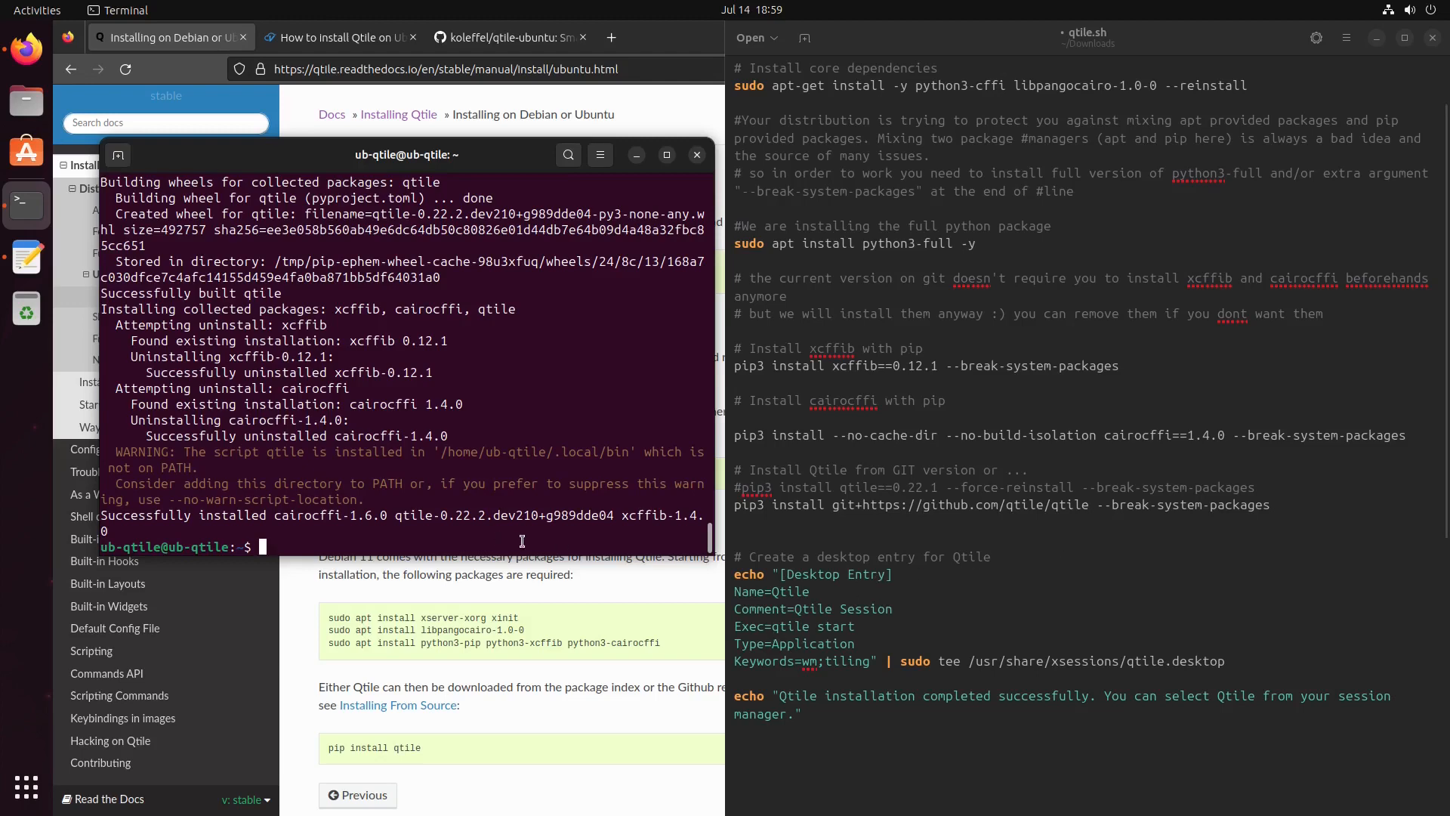
pyautogui.moveTo(506, 613)
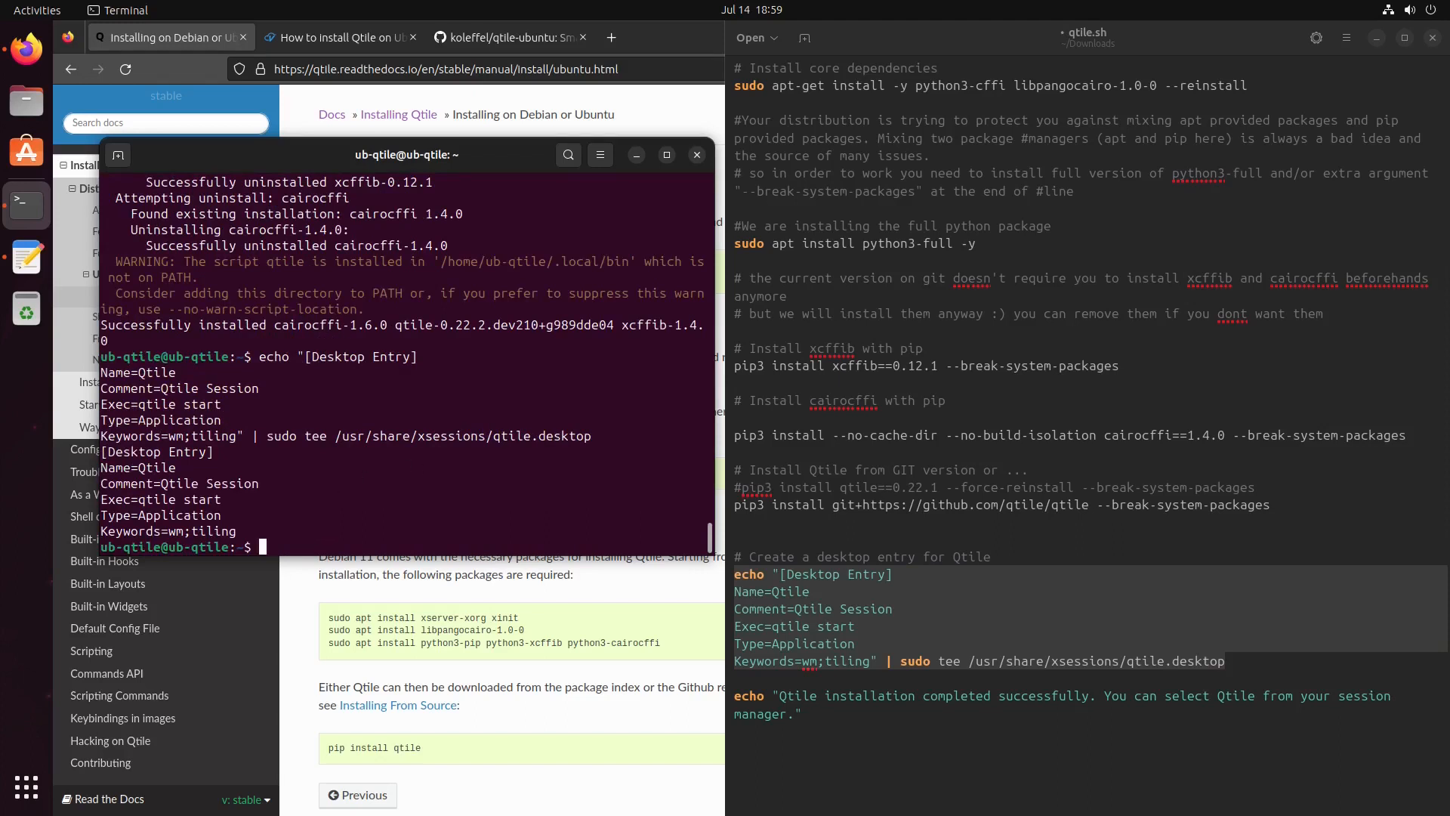
# - Write qtile.desktop to /usr/share/xsessions via sudo tee, then run sudo apt update
pyautogui.write('sudo apt')
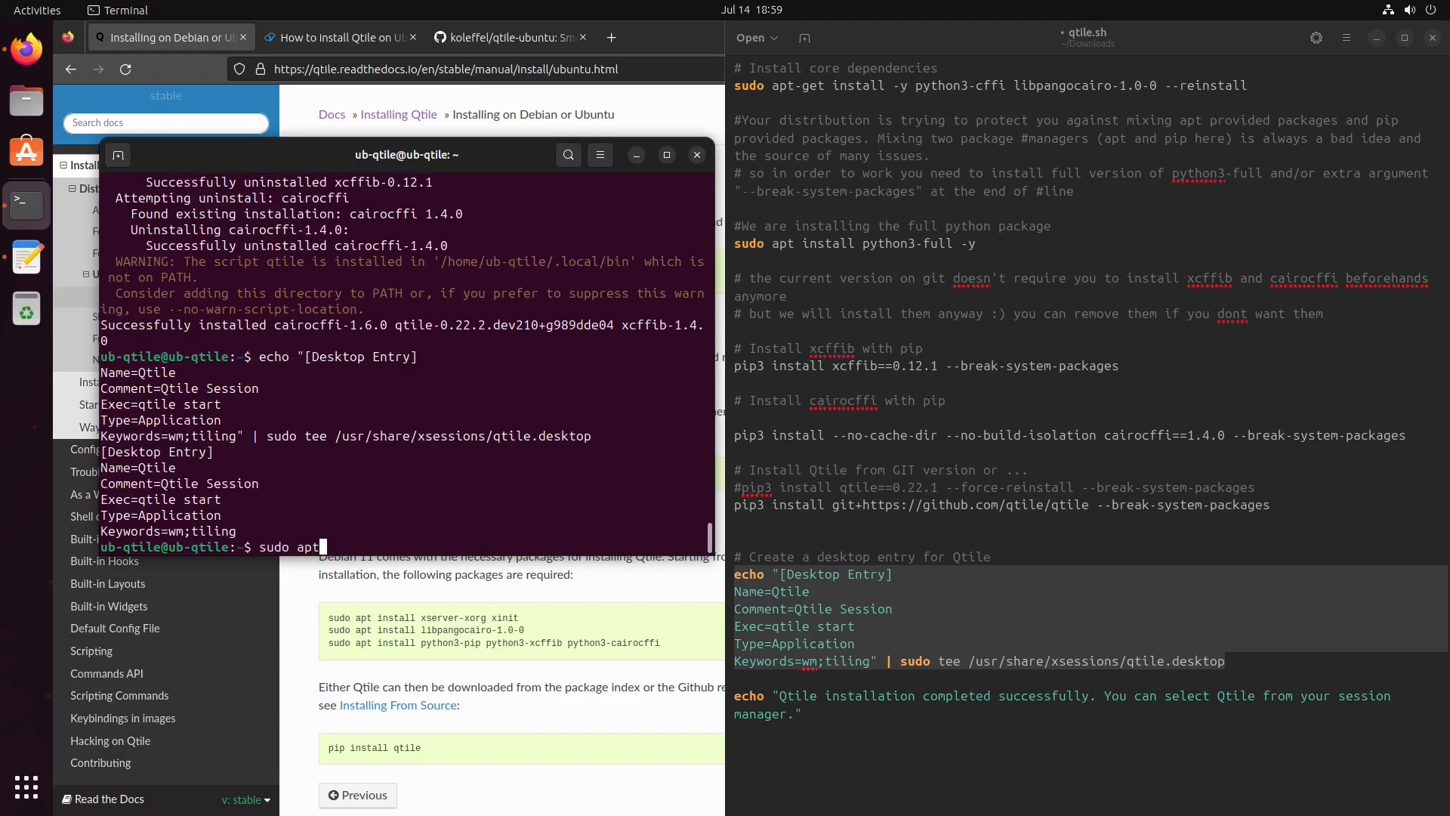
pyautogui.write('upda')
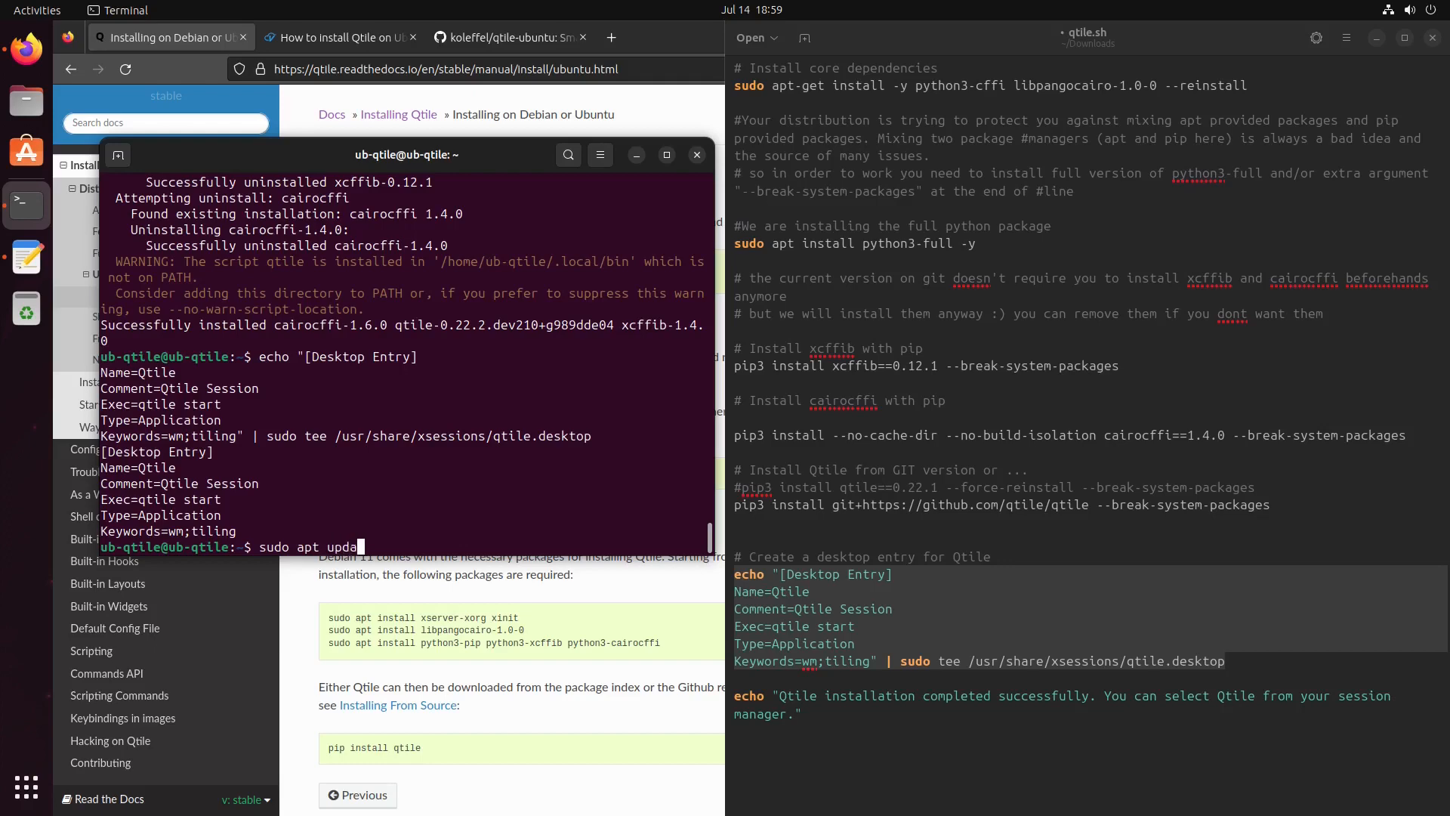
pyautogui.press('Return')
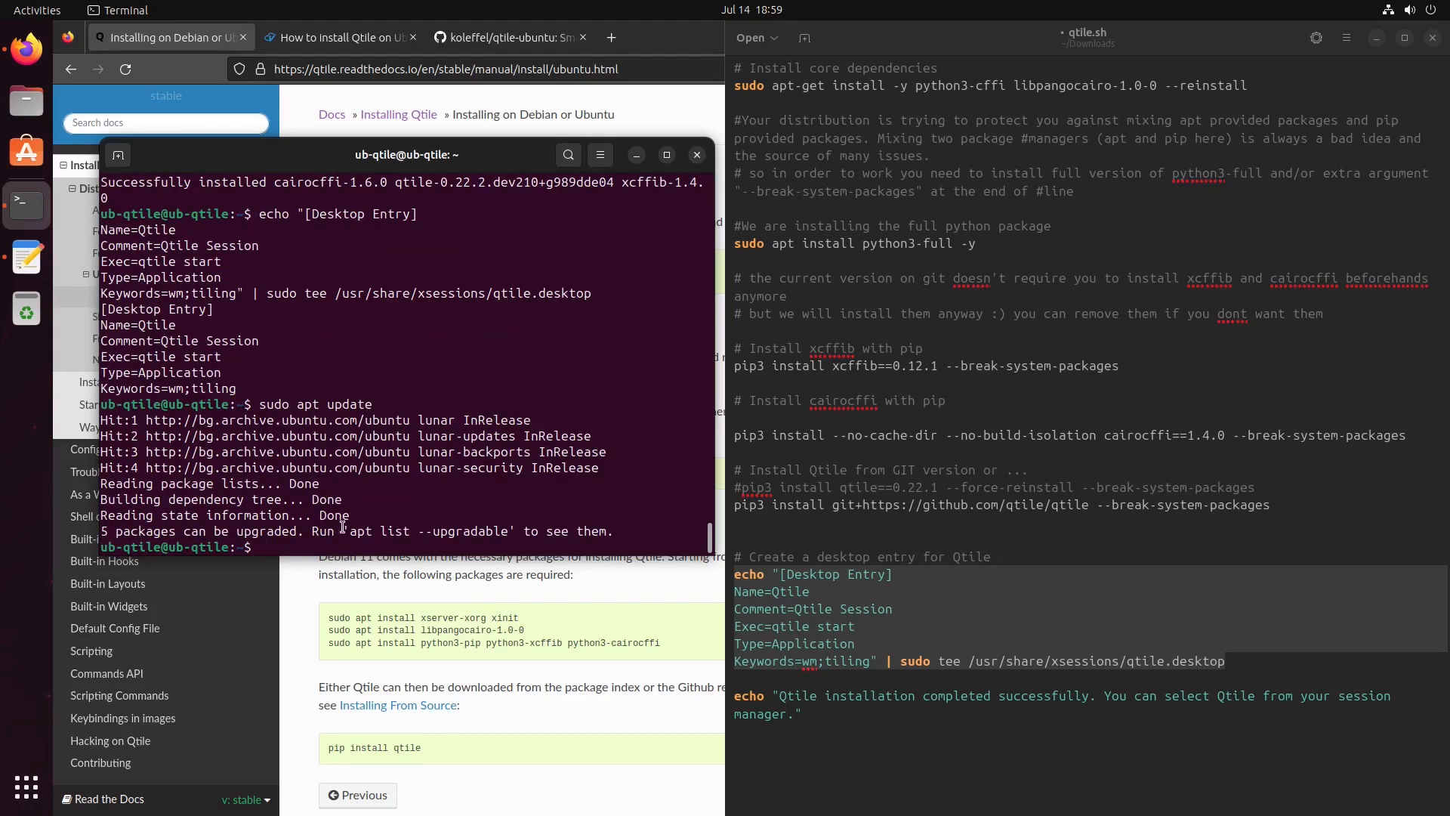
pyautogui.moveTo(1432, 38)
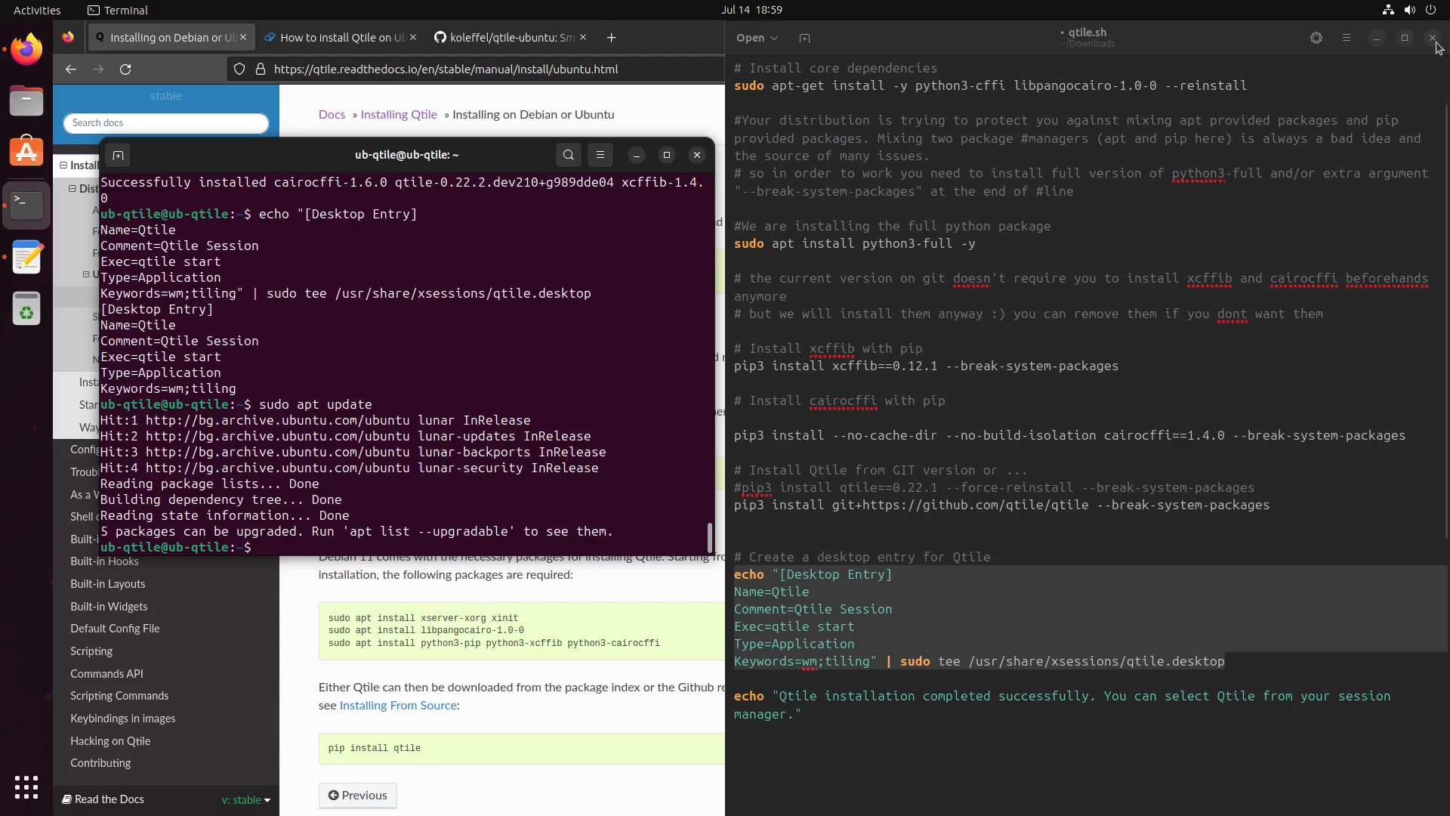
# - Close the install script discarding unsaved changes, then close the terminal
pyautogui.click(1431, 36)
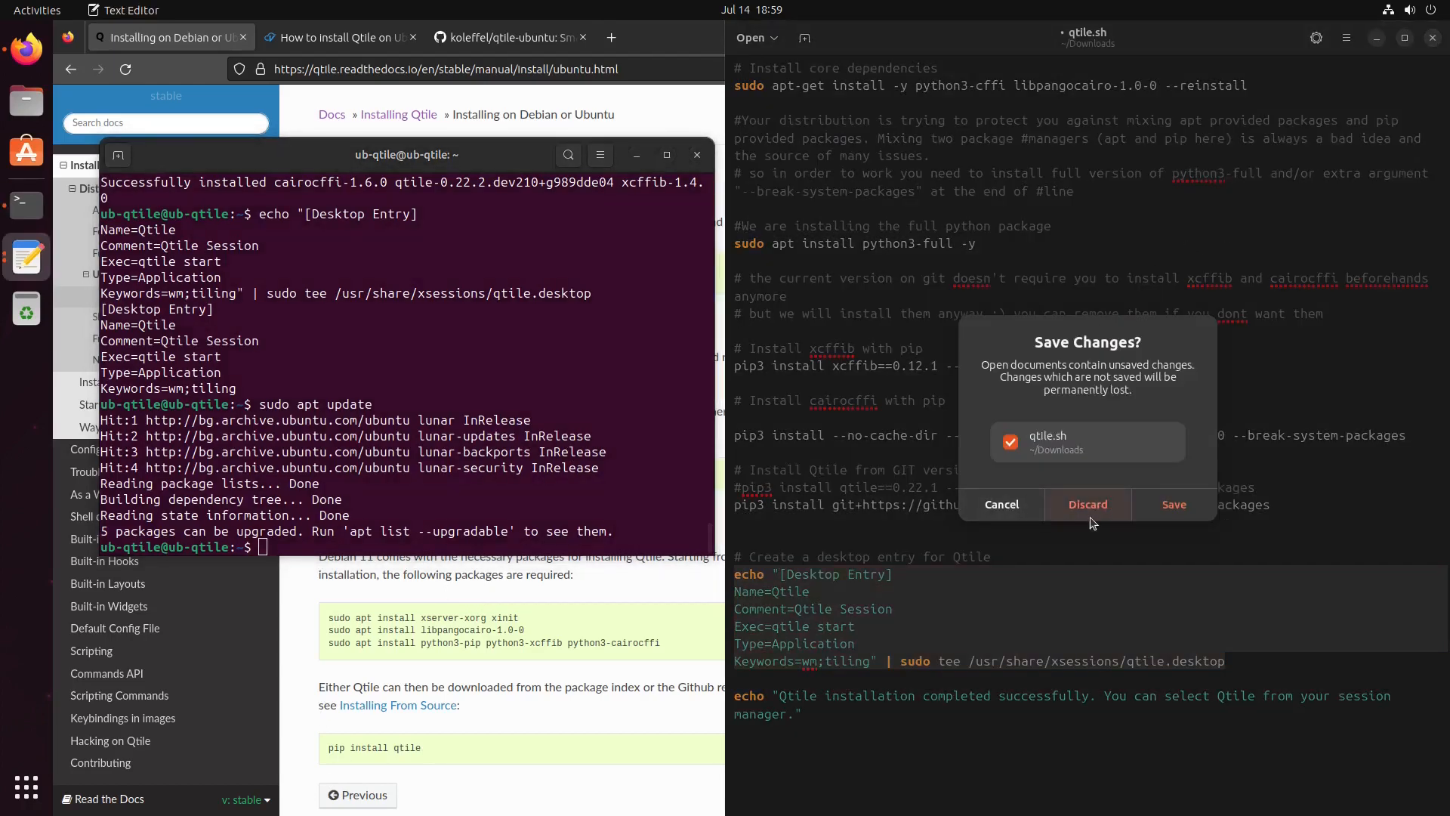
pyautogui.click(1087, 505)
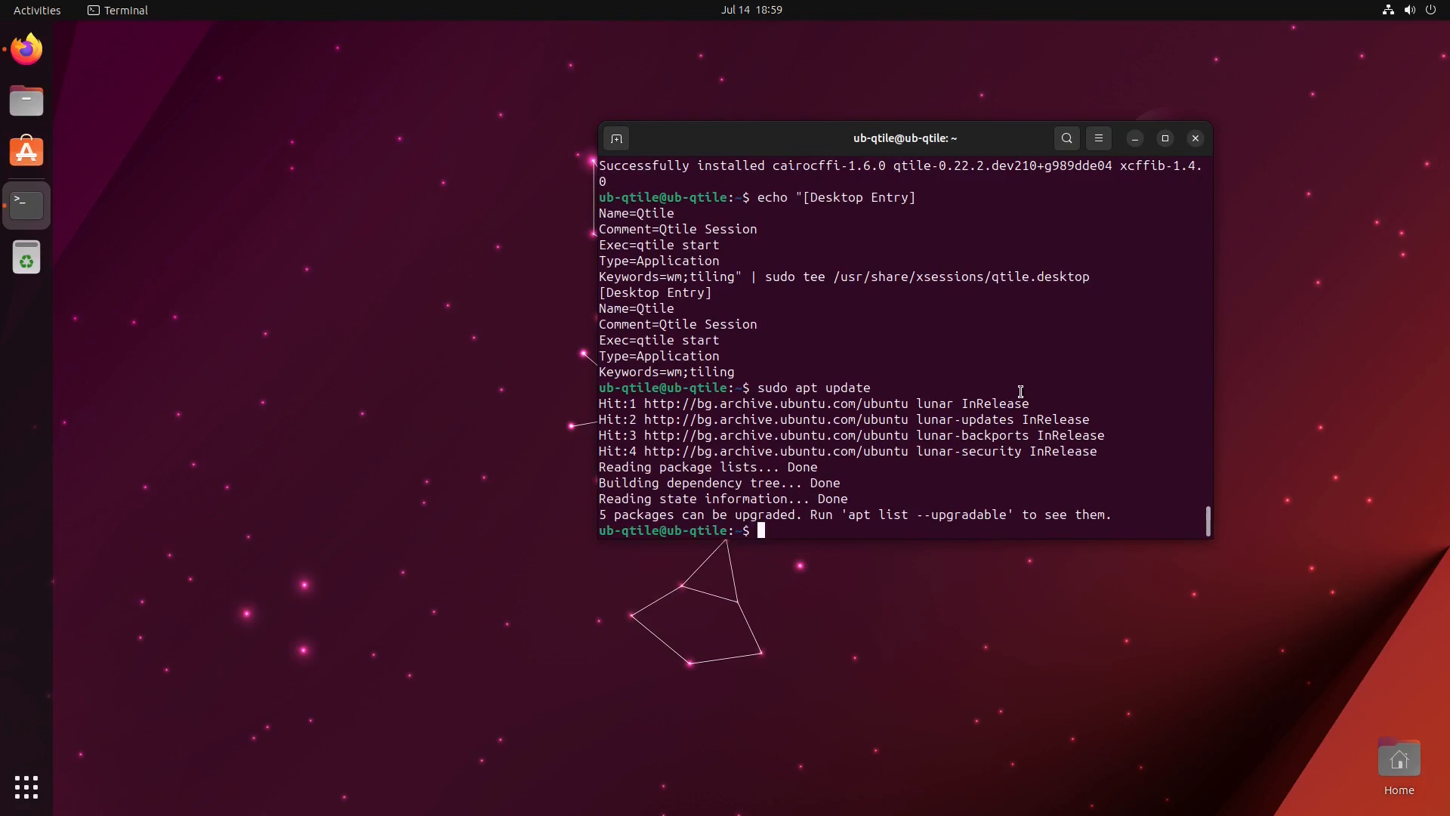
pyautogui.moveTo(1160, 217)
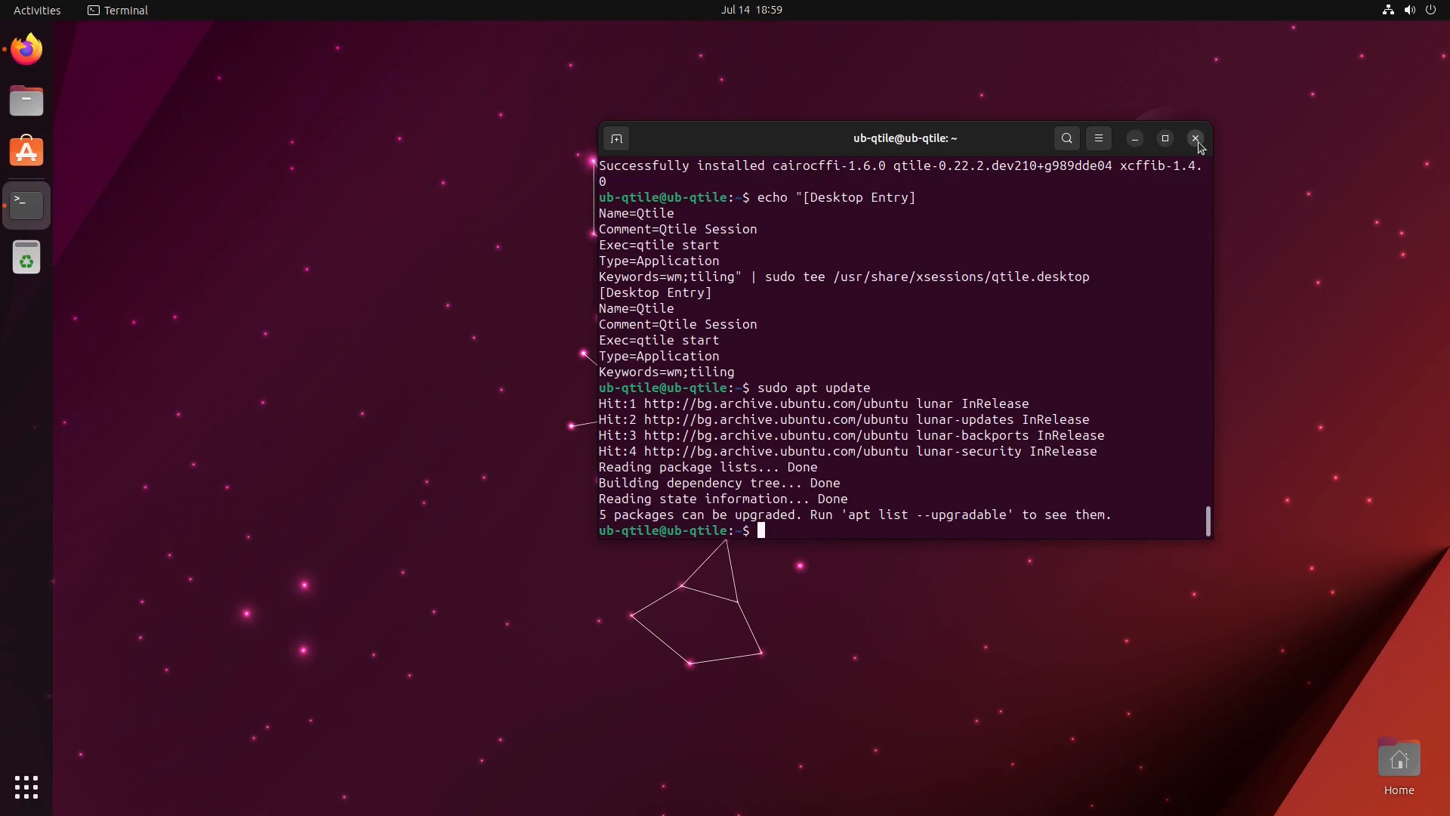
pyautogui.click(1195, 137)
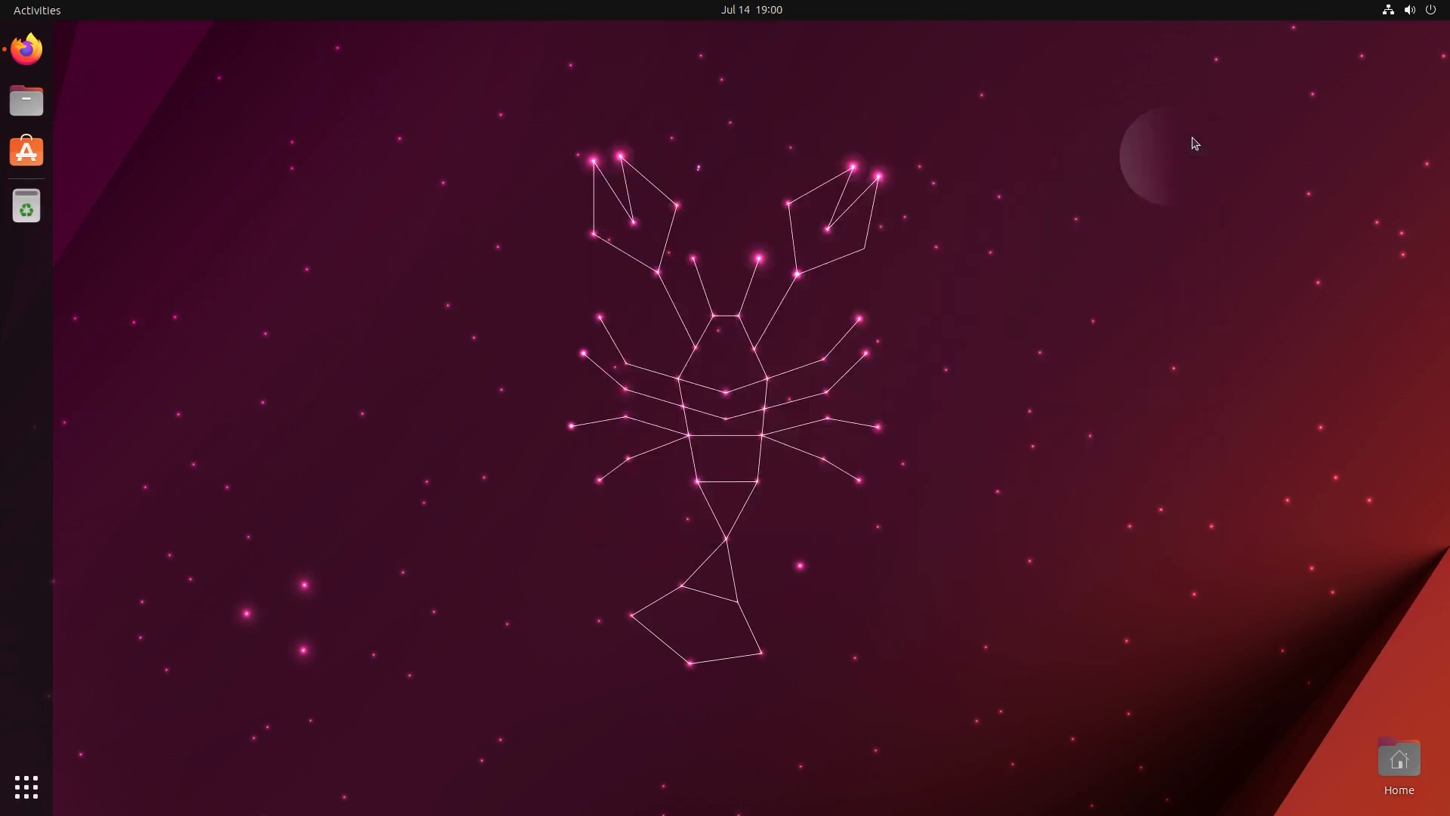
pyautogui.moveTo(1411, 9)
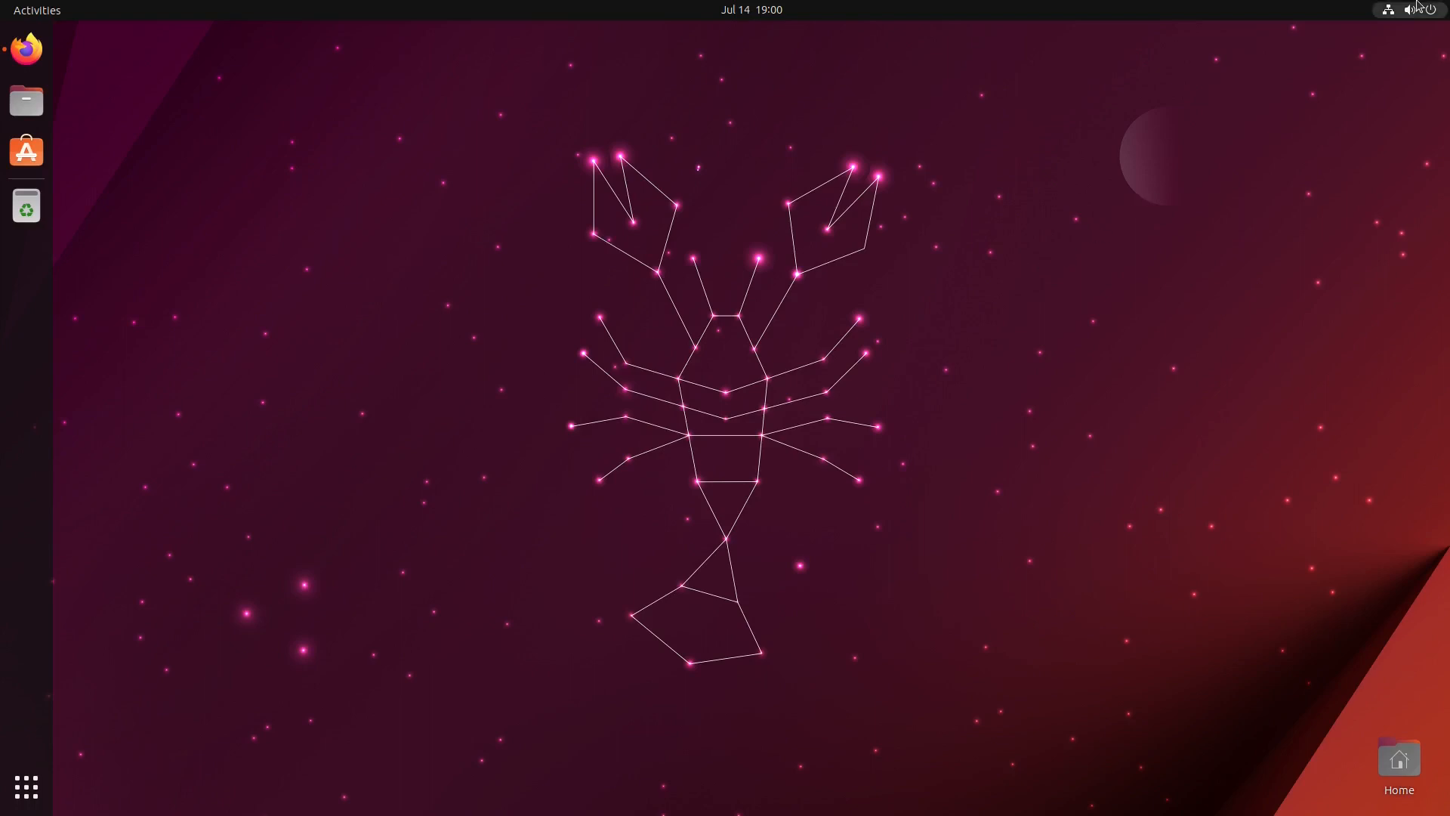
# - Log out of the GNOME session from the system menu
pyautogui.click(1425, 9)
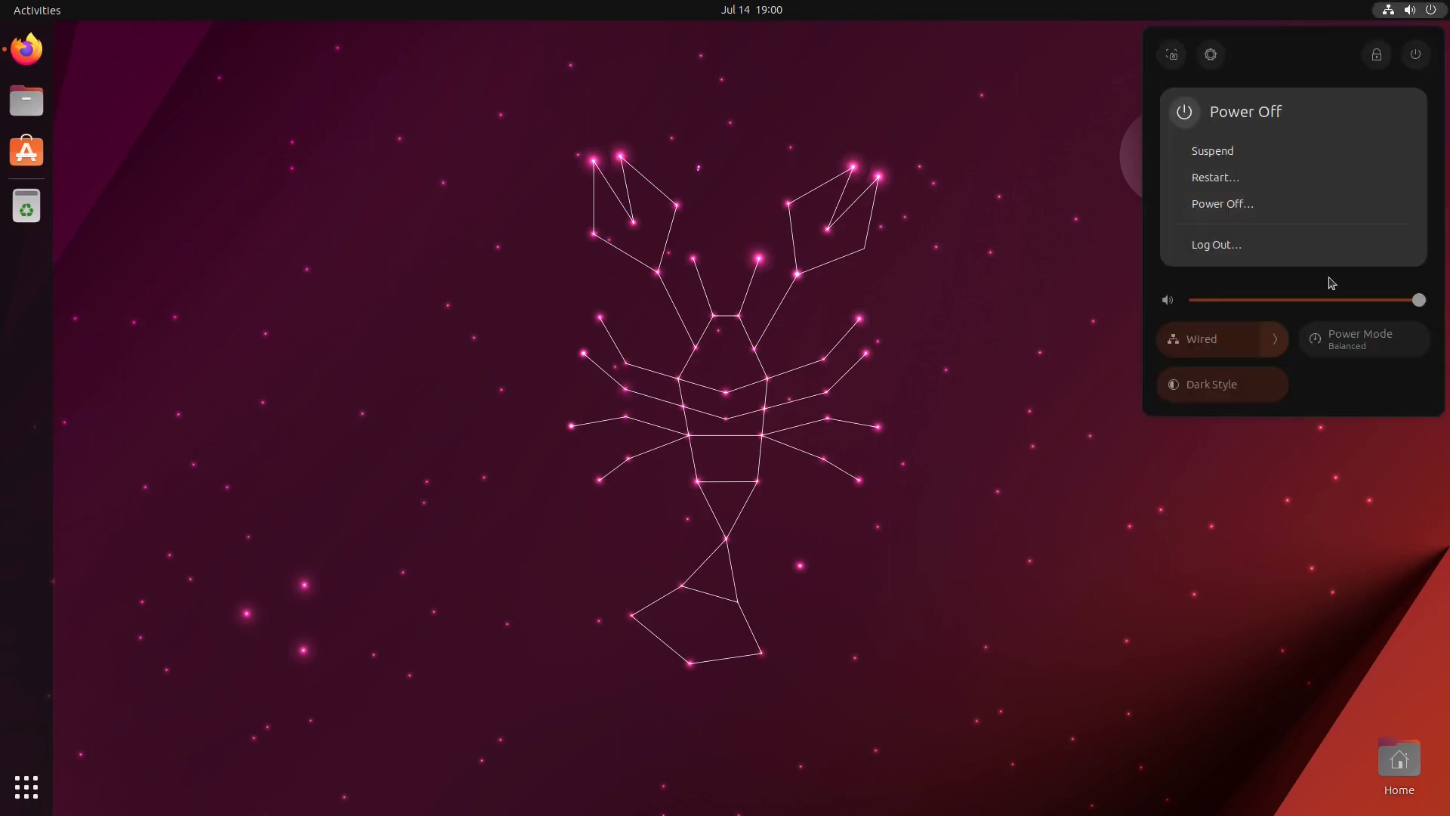
pyautogui.click(1216, 244)
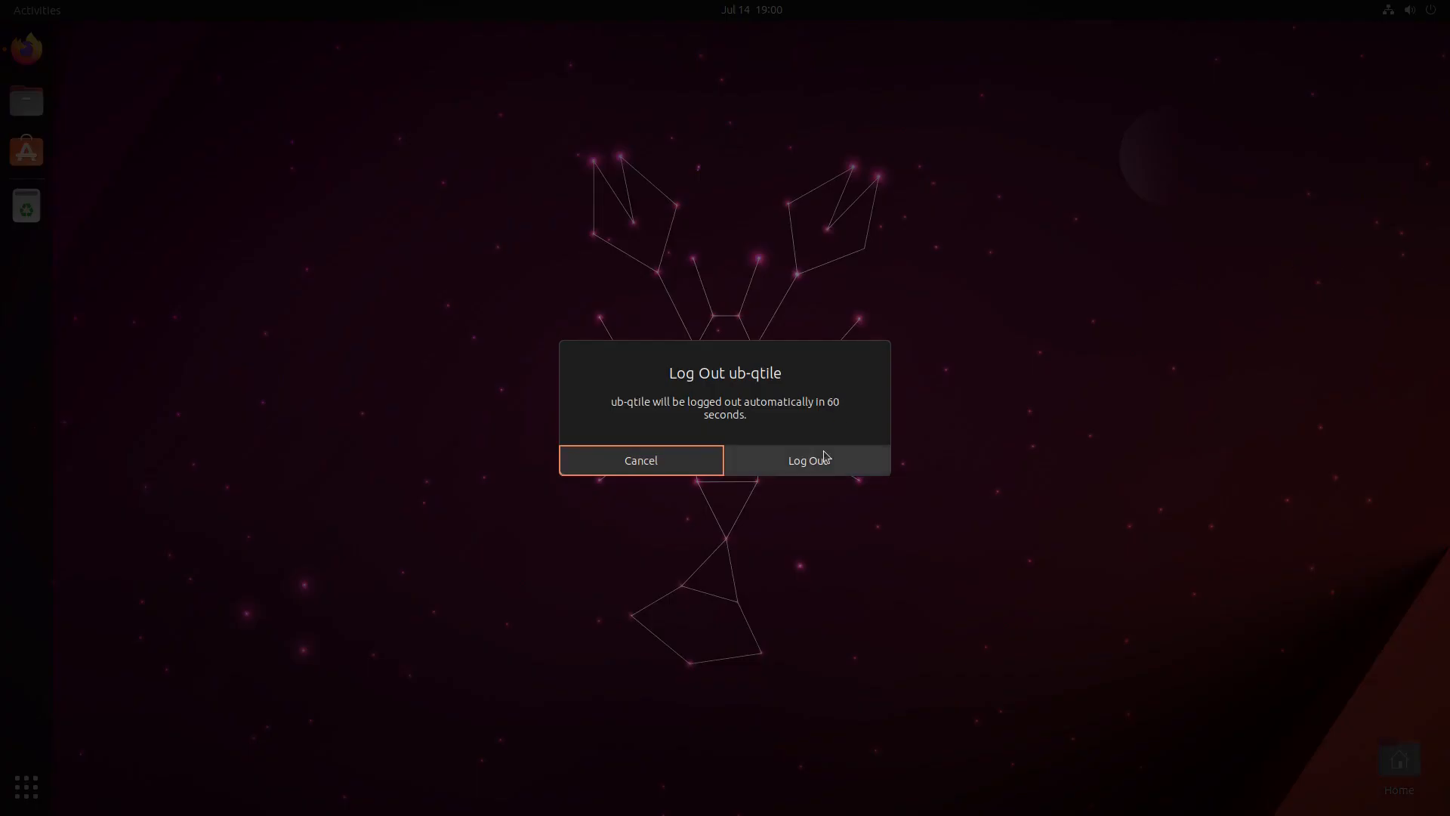
pyautogui.click(808, 459)
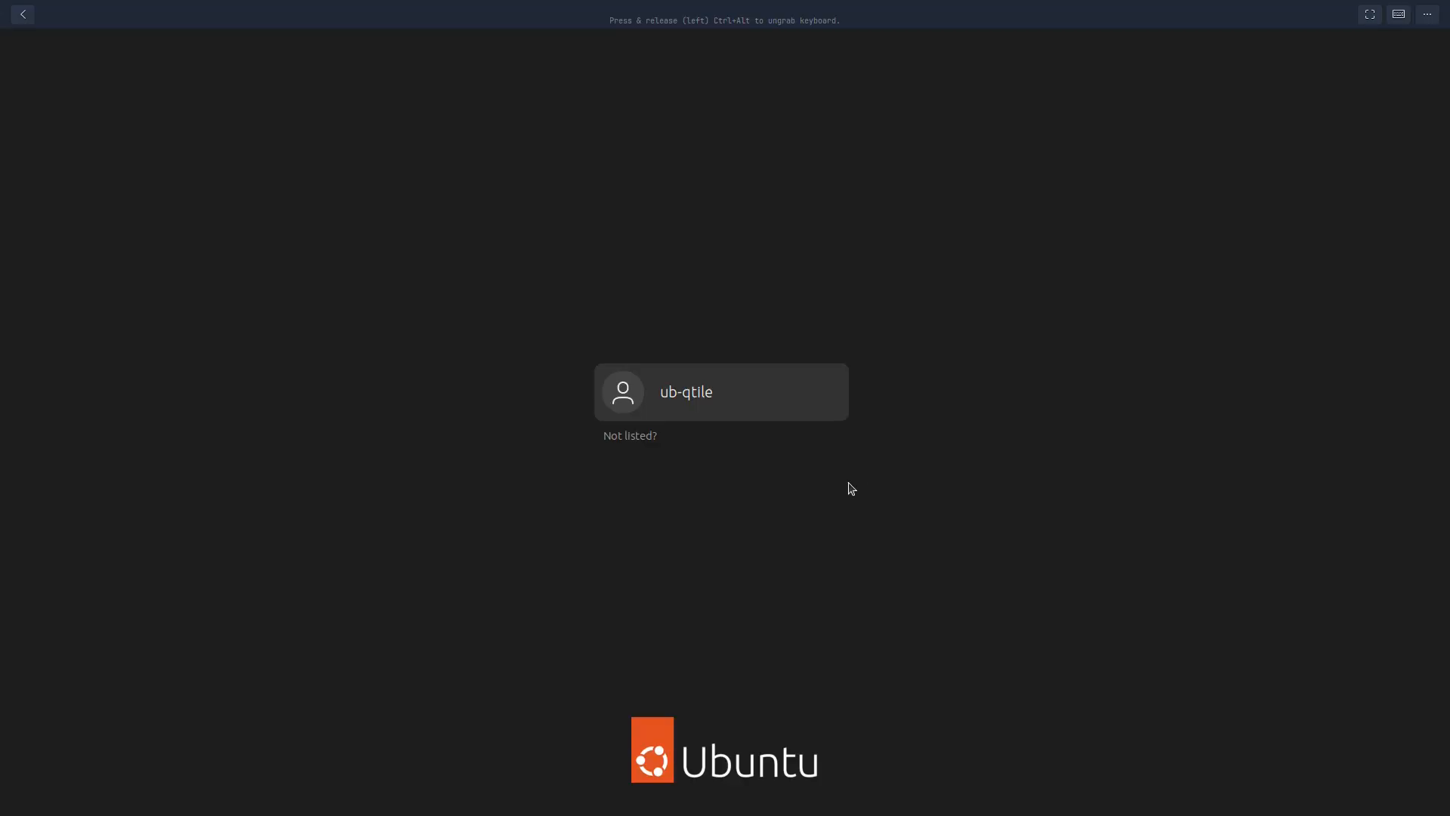
# - Select the user, choose the Qtile session from the gear menu and sign in
pyautogui.click(722, 391)
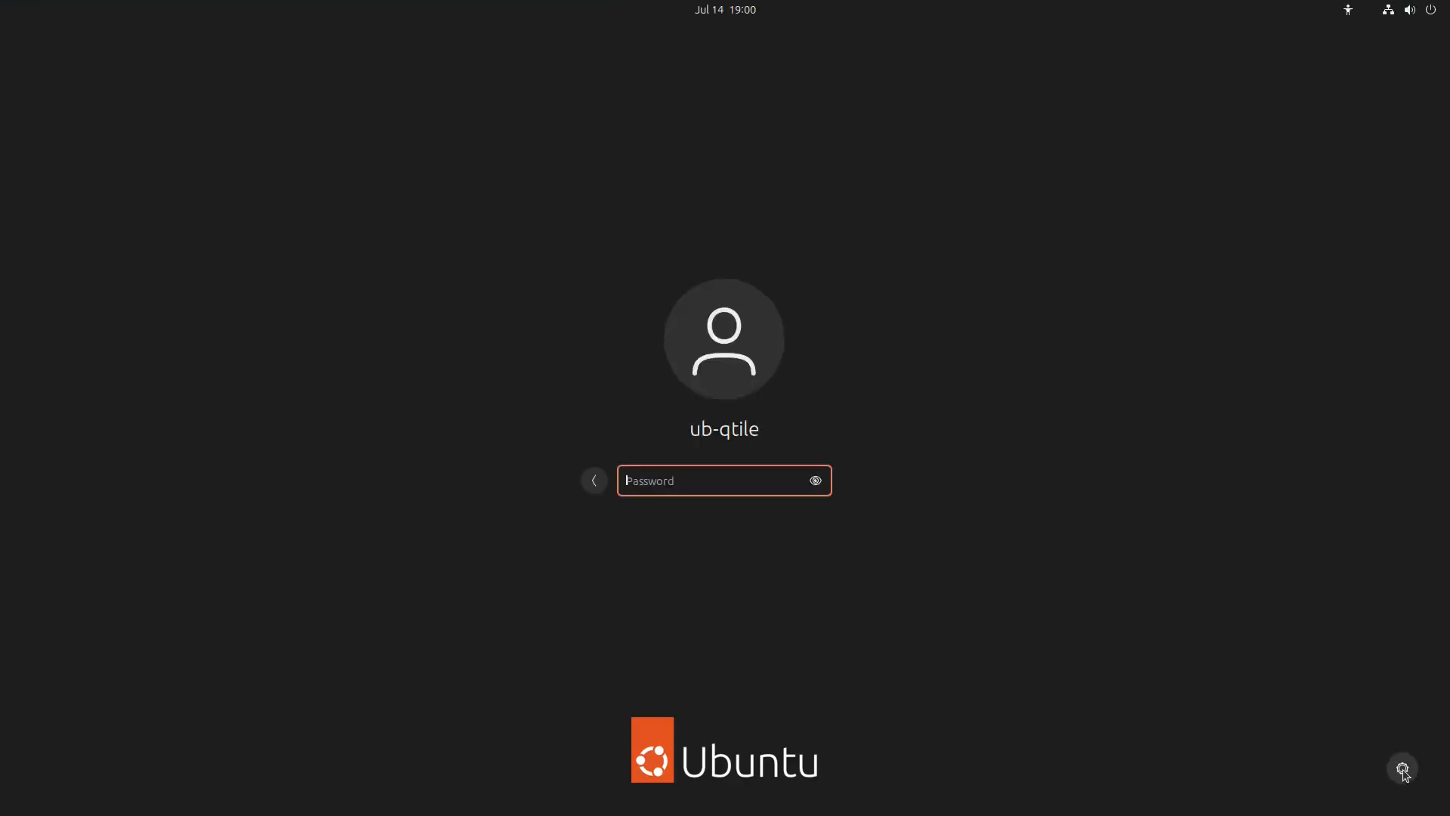
pyautogui.click(1401, 769)
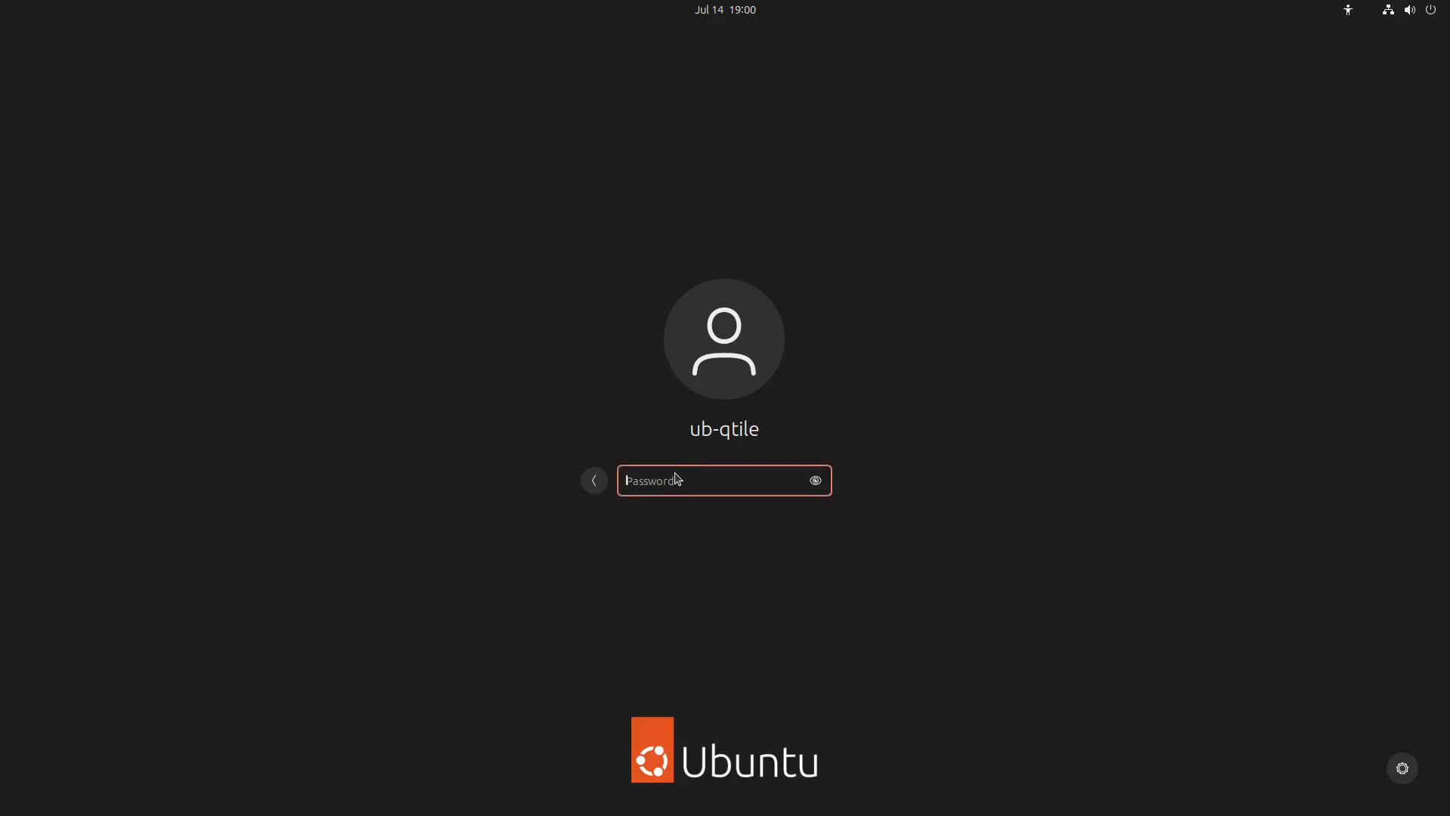
pyautogui.press('Return')
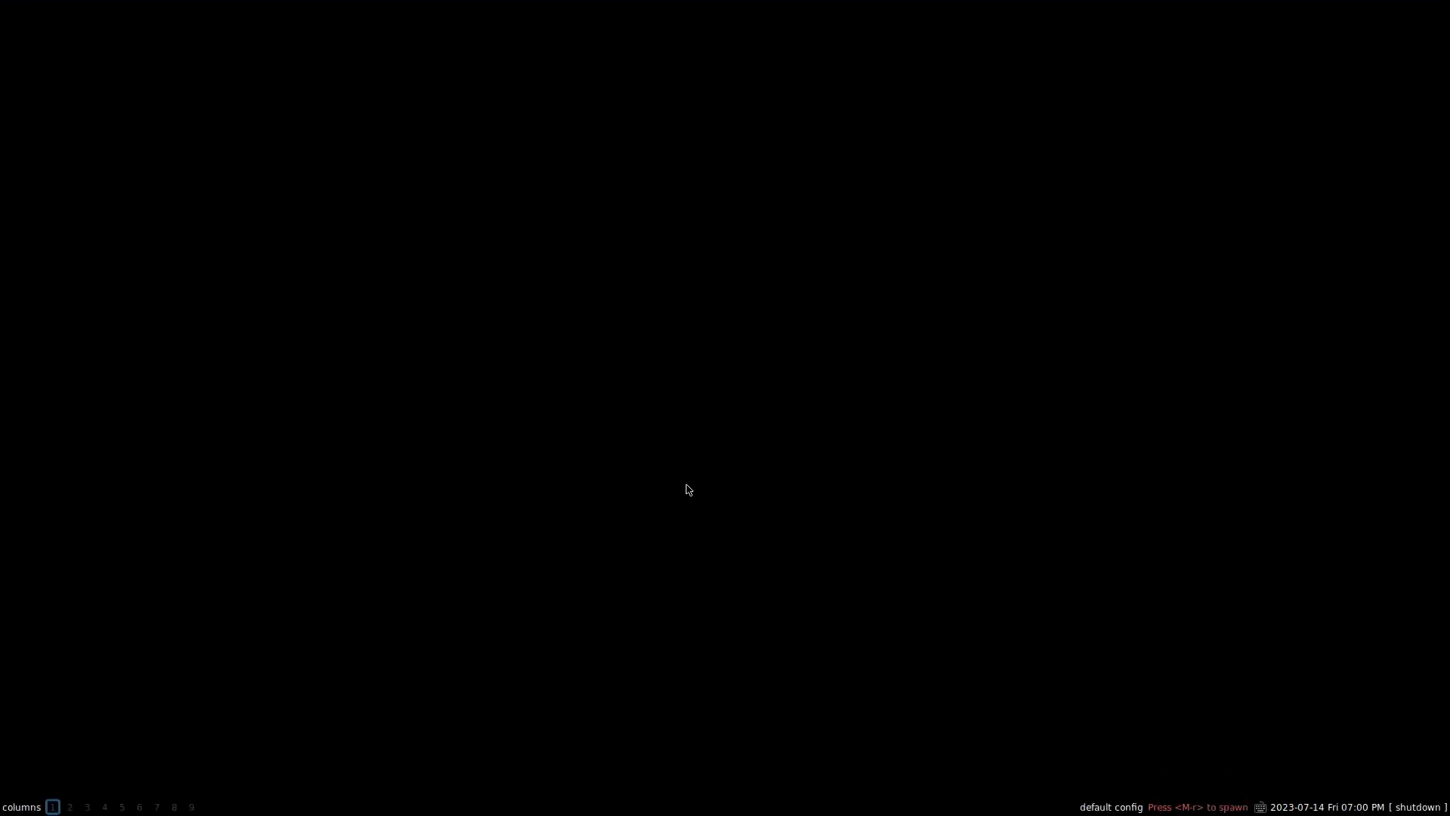
pyautogui.moveTo(722, 355)
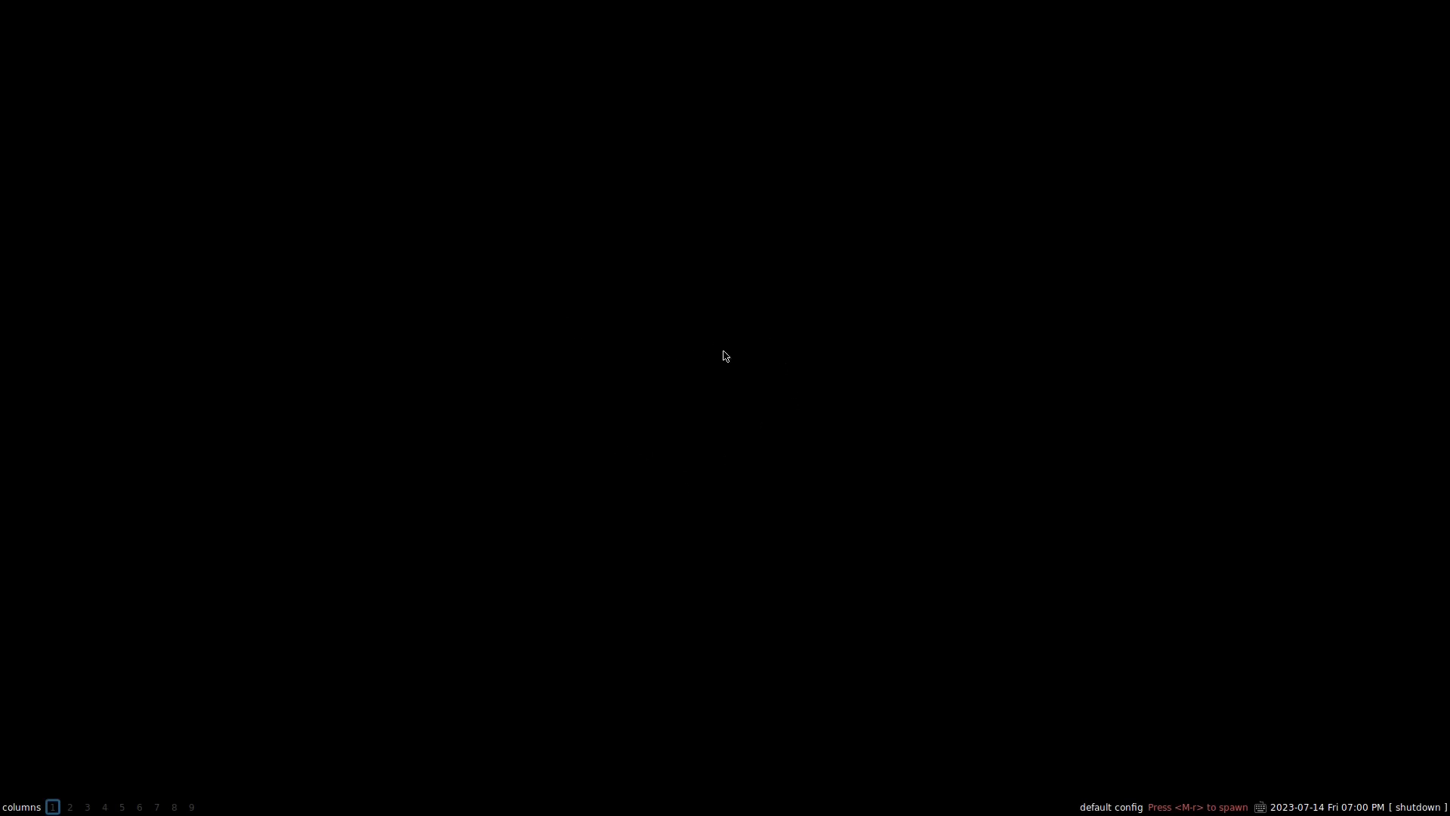
pyautogui.moveTo(712, 314)
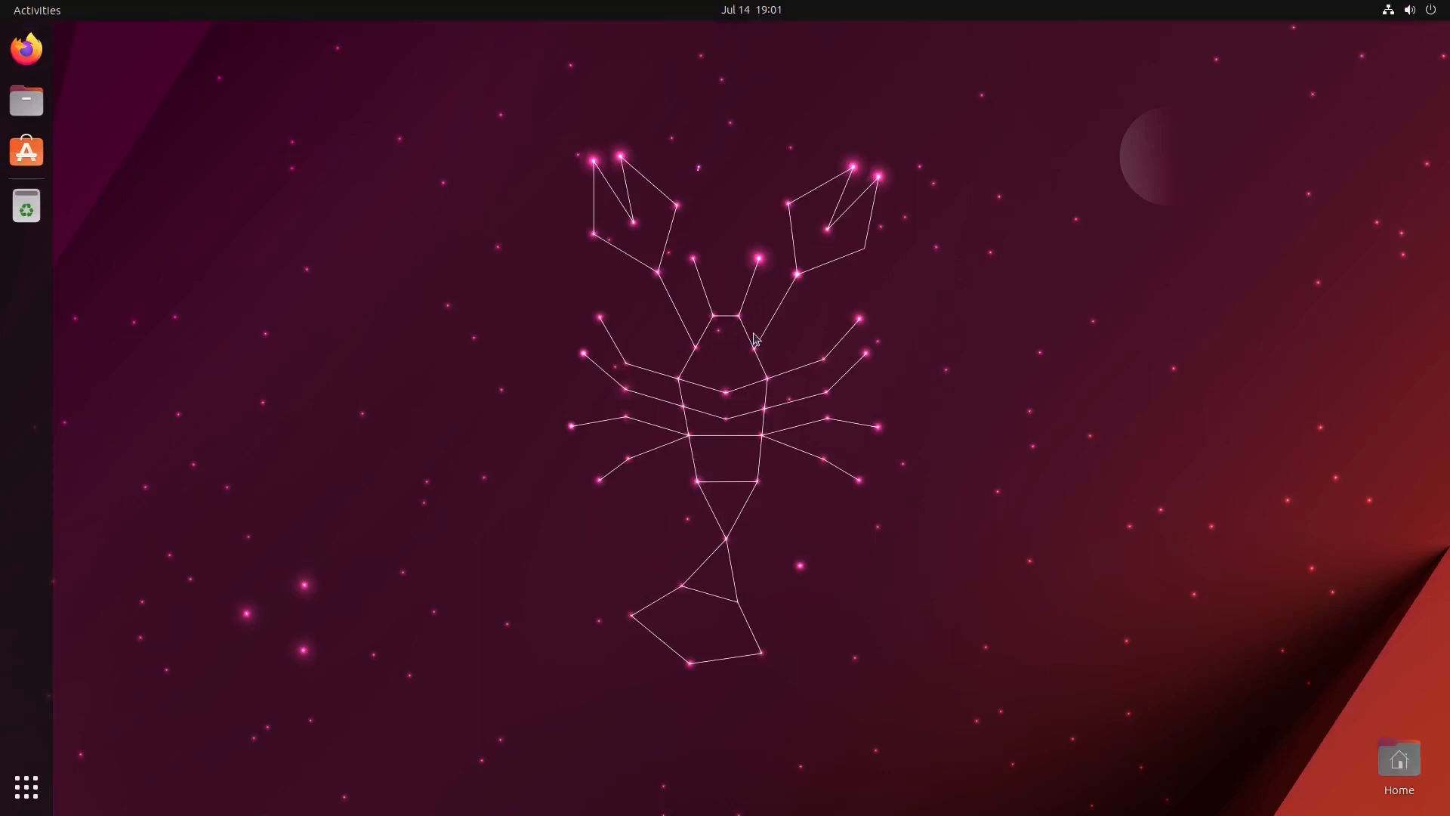
pyautogui.moveTo(765, 334)
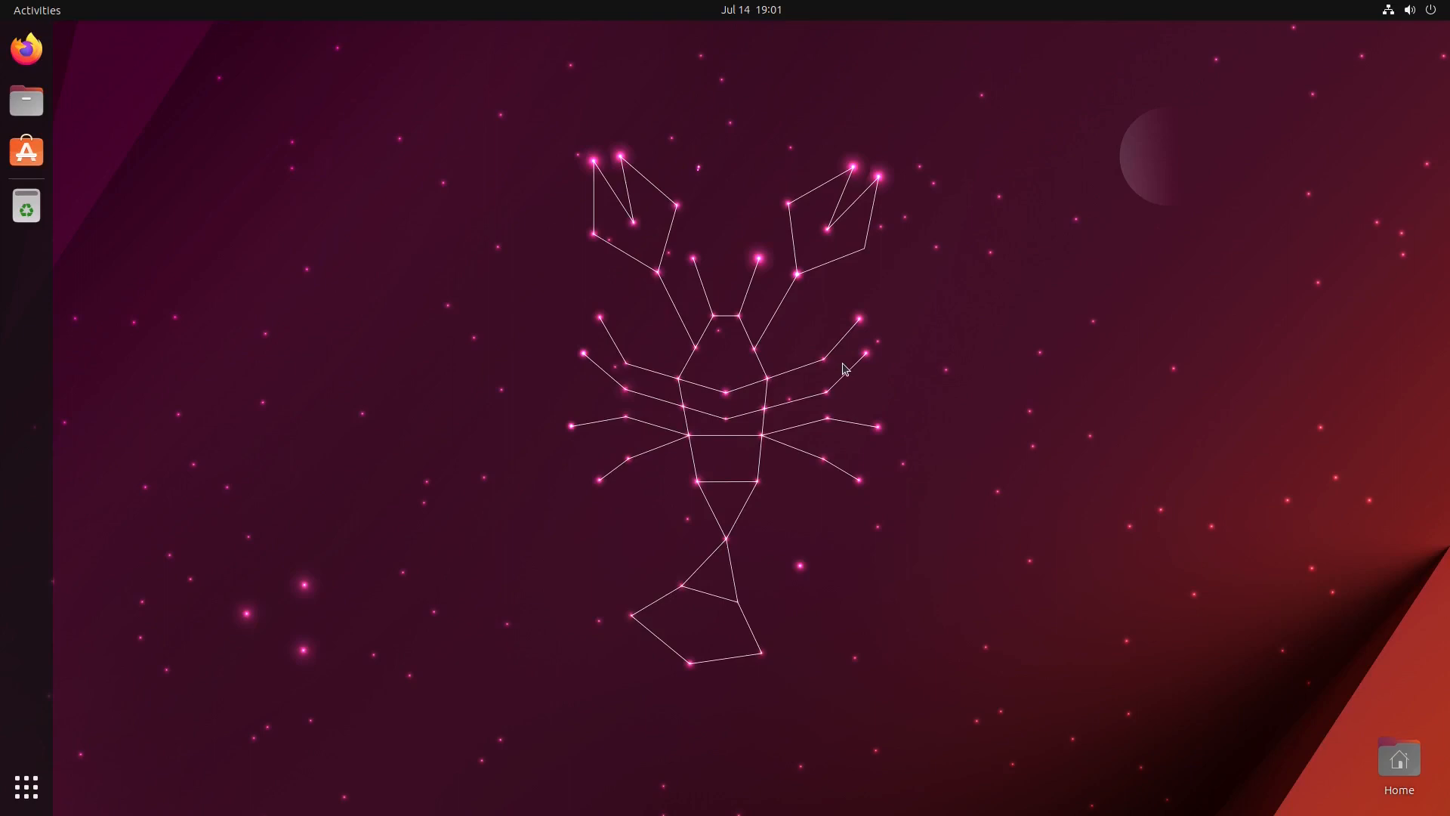
pyautogui.moveTo(876, 362)
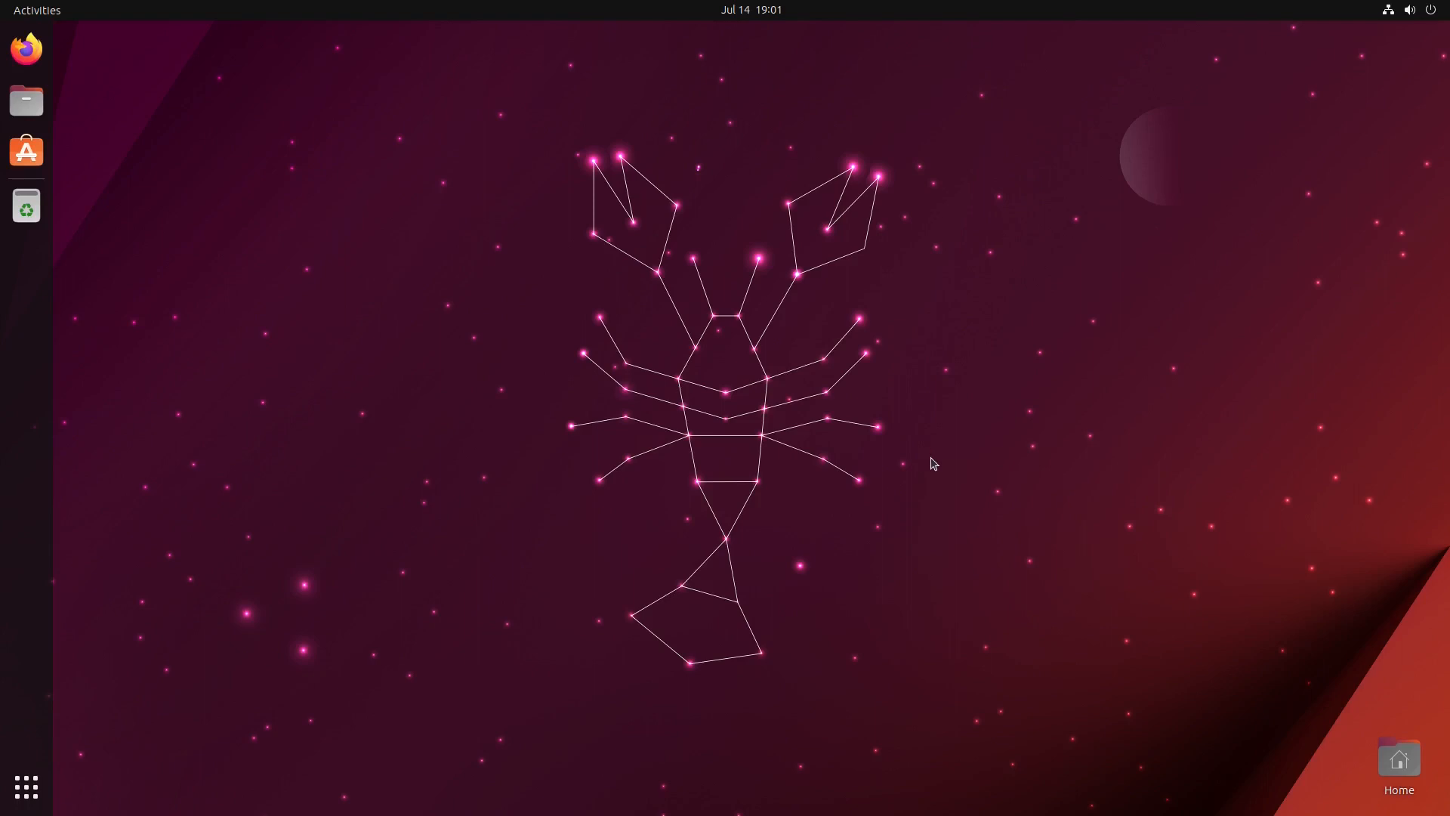
pyautogui.moveTo(793, 333)
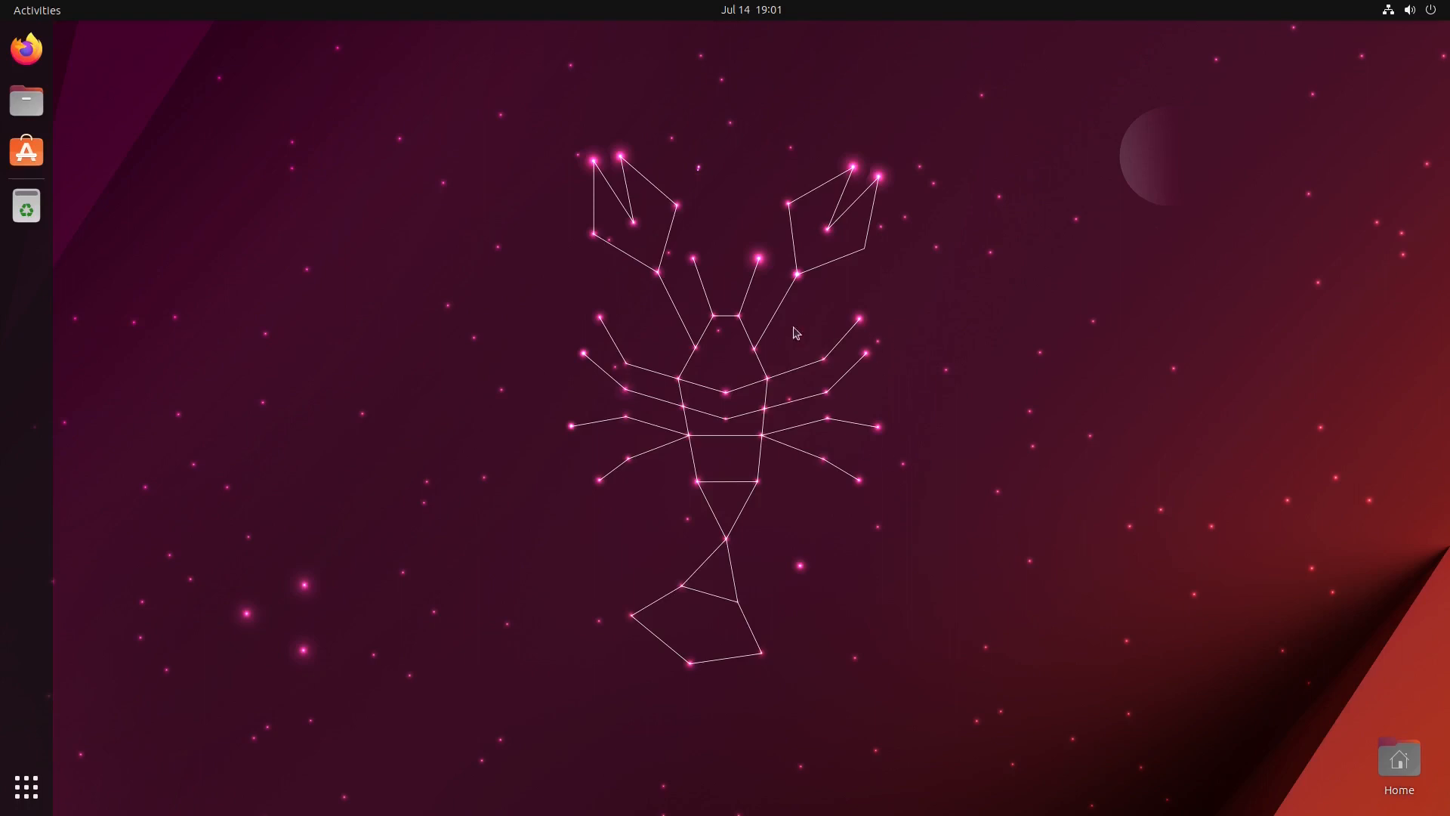
# - Launch Firefox and maximise the qtile-ubuntu repository page
pyautogui.click(26, 50)
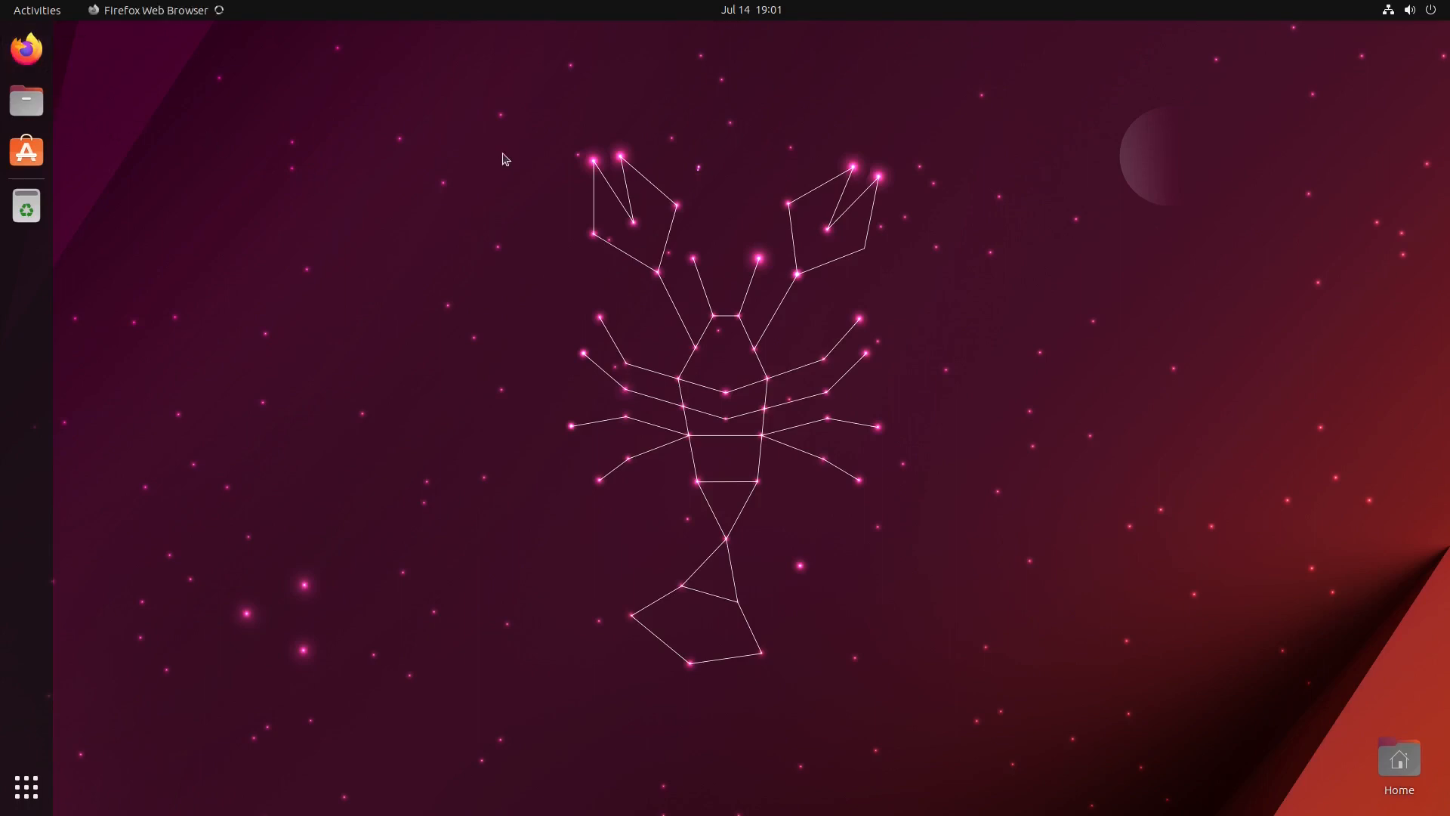
pyautogui.click(26, 48)
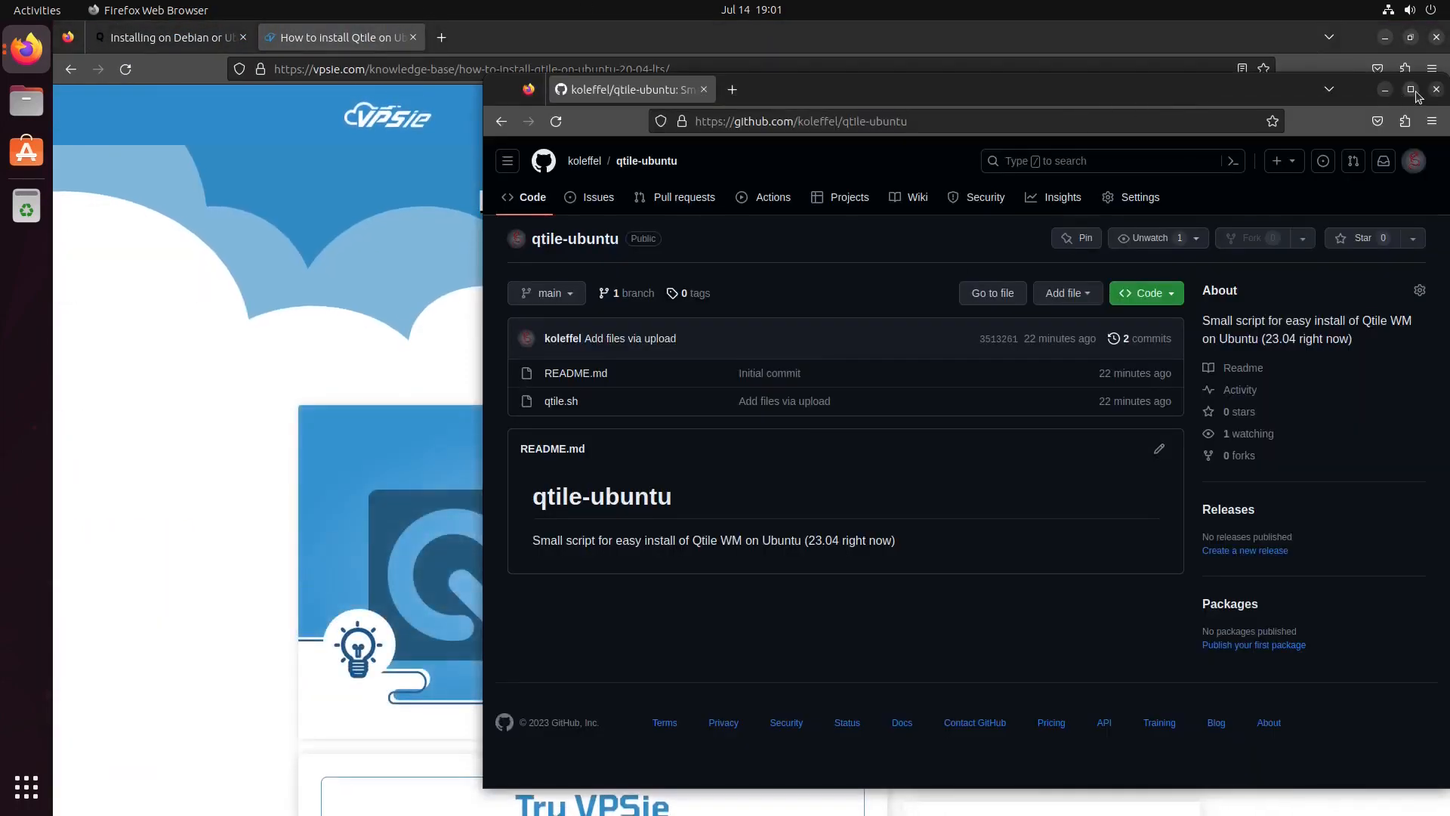
pyautogui.click(1410, 90)
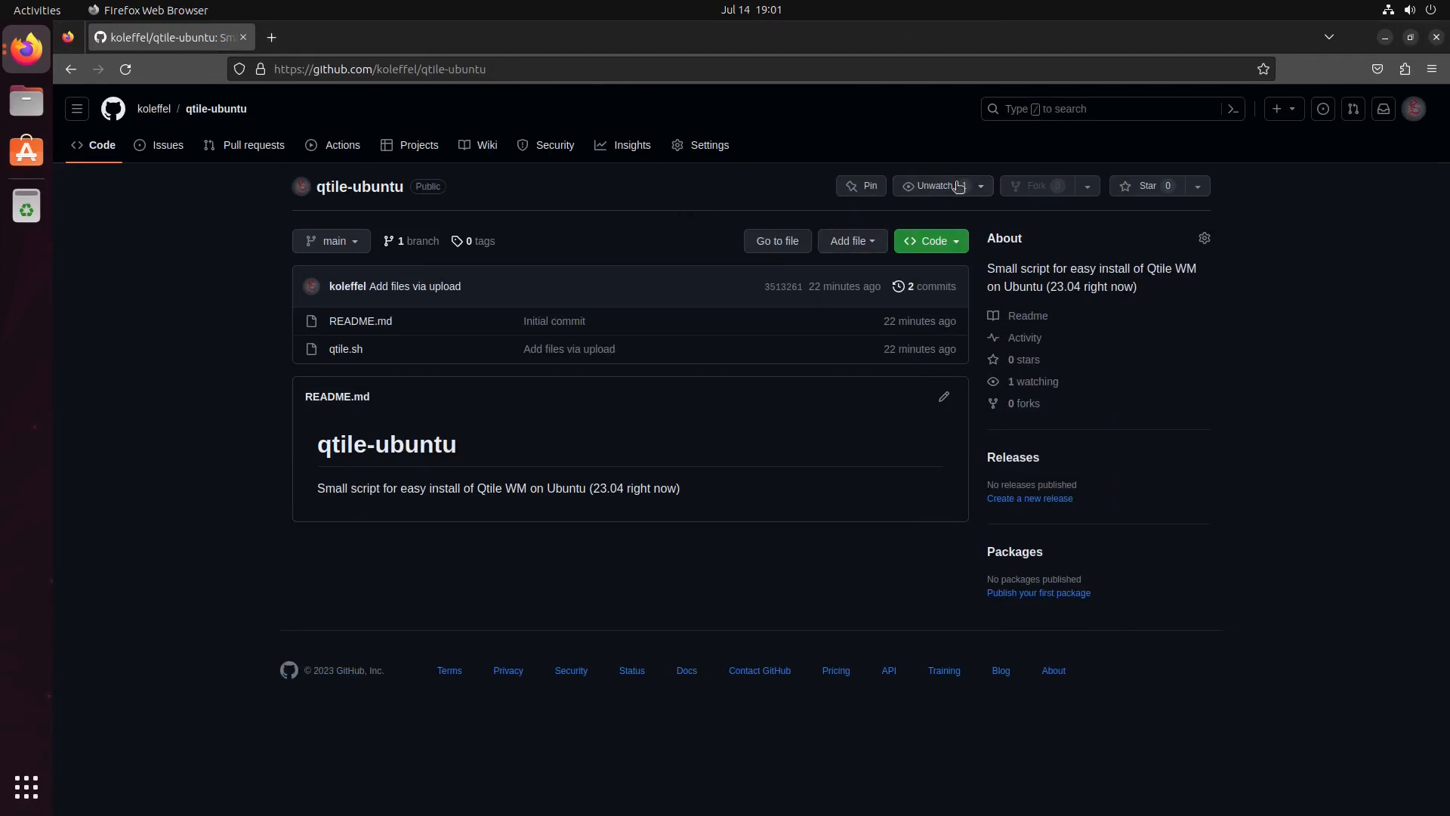
# - Download the qtile-ubuntu repository as qtile-ubuntu-main.zip via Code > Download ZIP
pyautogui.click(929, 240)
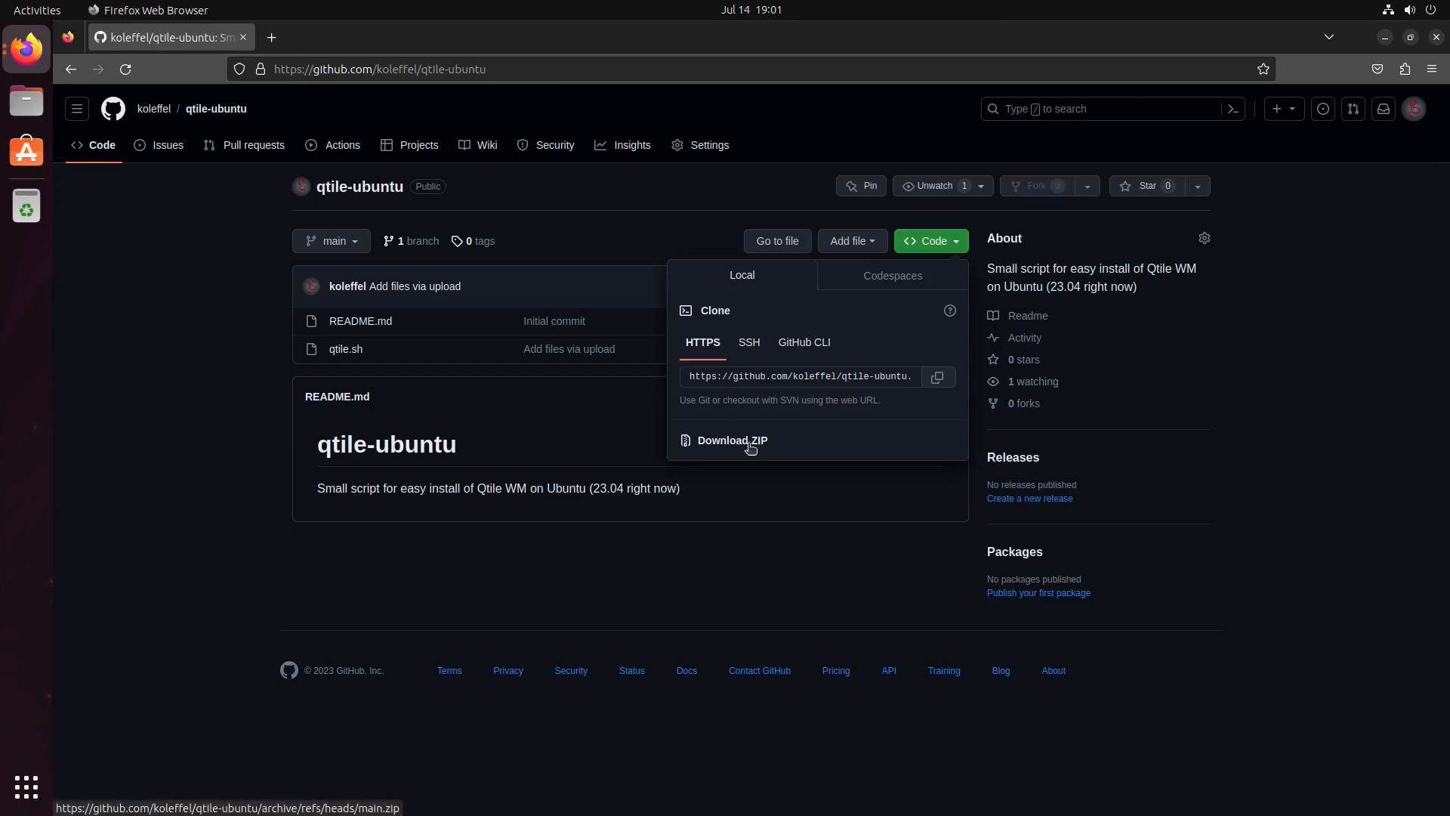
pyautogui.click(732, 439)
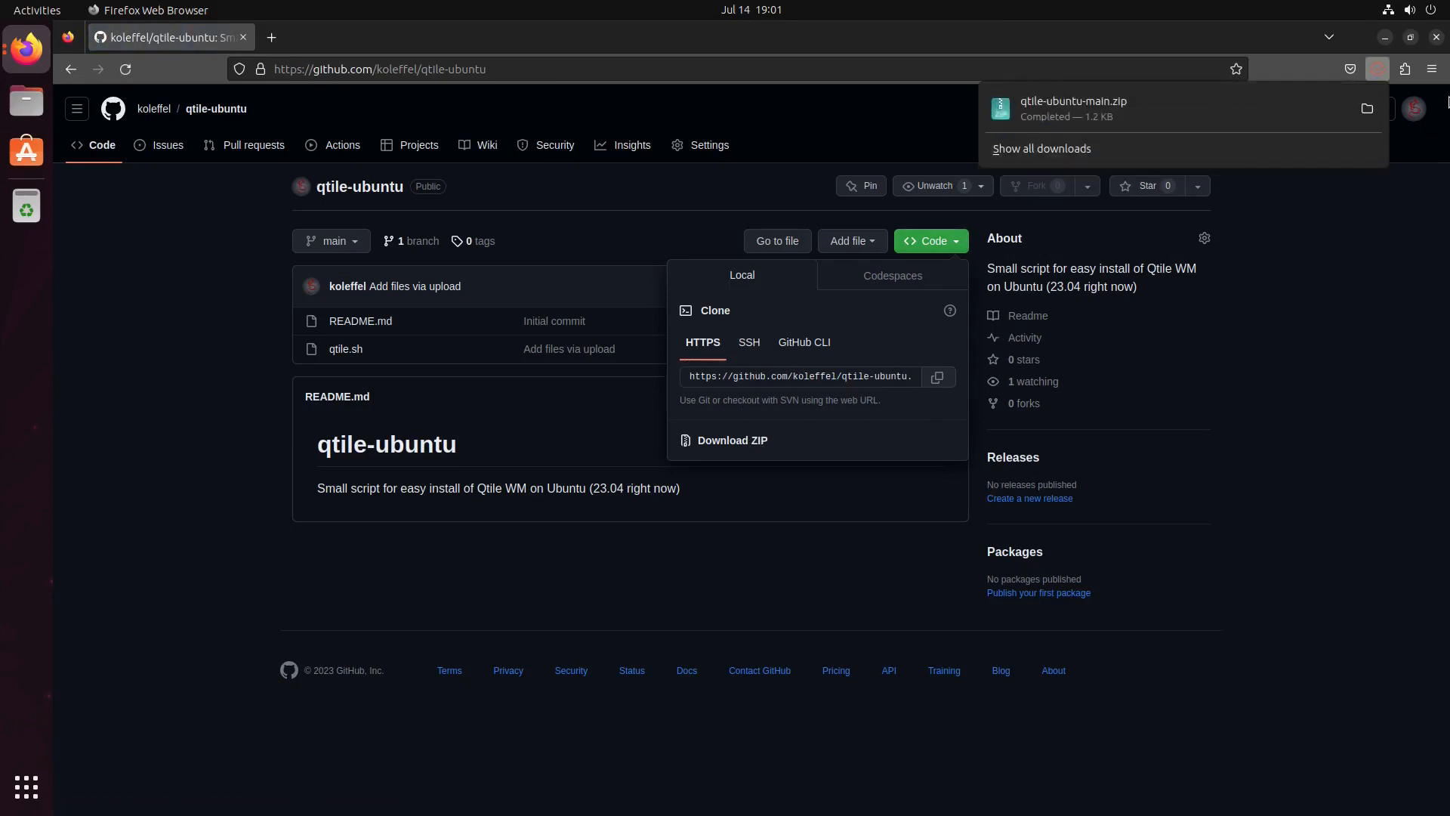
# - Extract the downloaded zip in Downloads and remove the old qtile.sh
pyautogui.click(1367, 109)
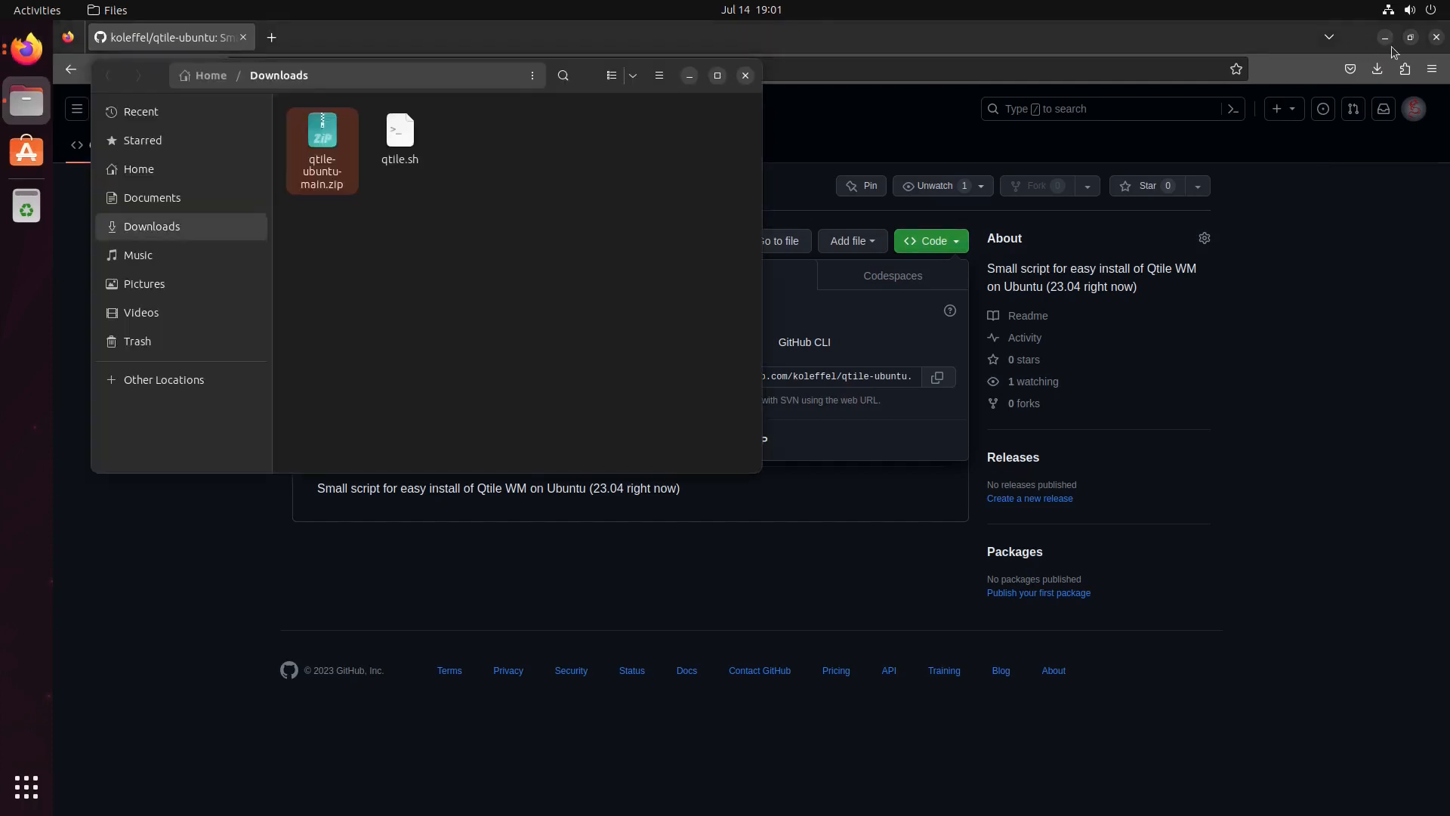
pyautogui.rightClick(322, 144)
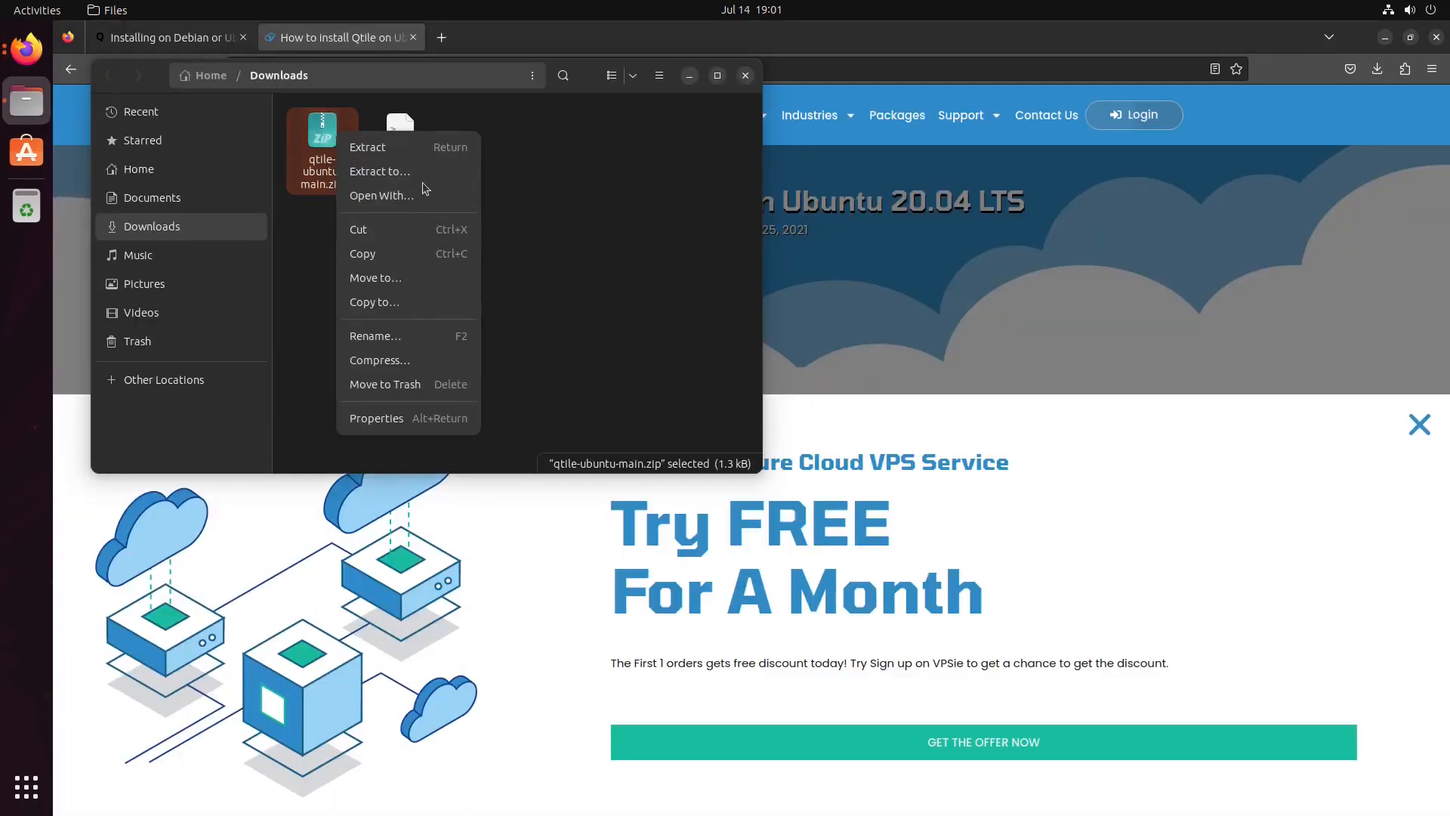
pyautogui.click(367, 148)
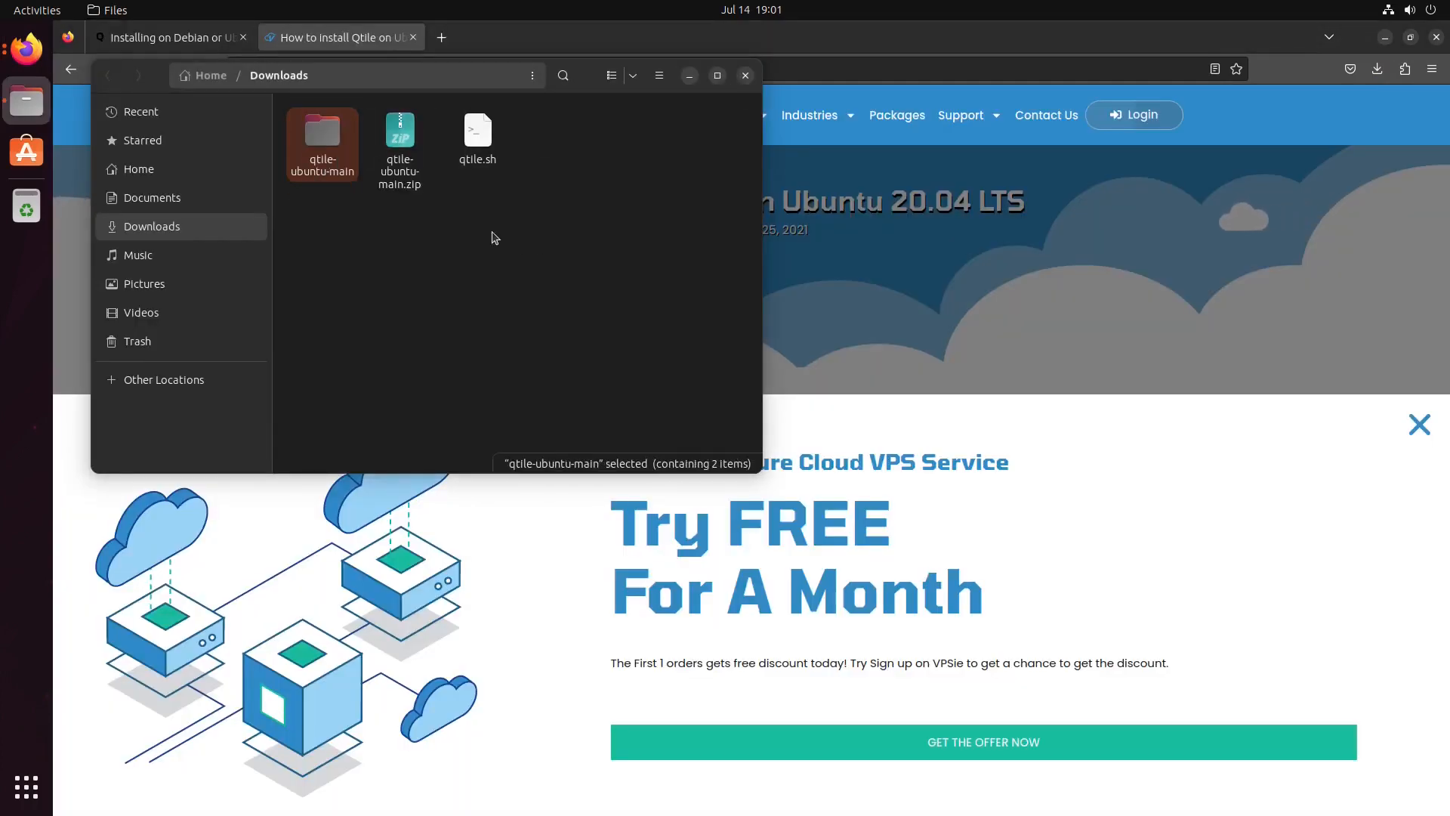
pyautogui.click(478, 136)
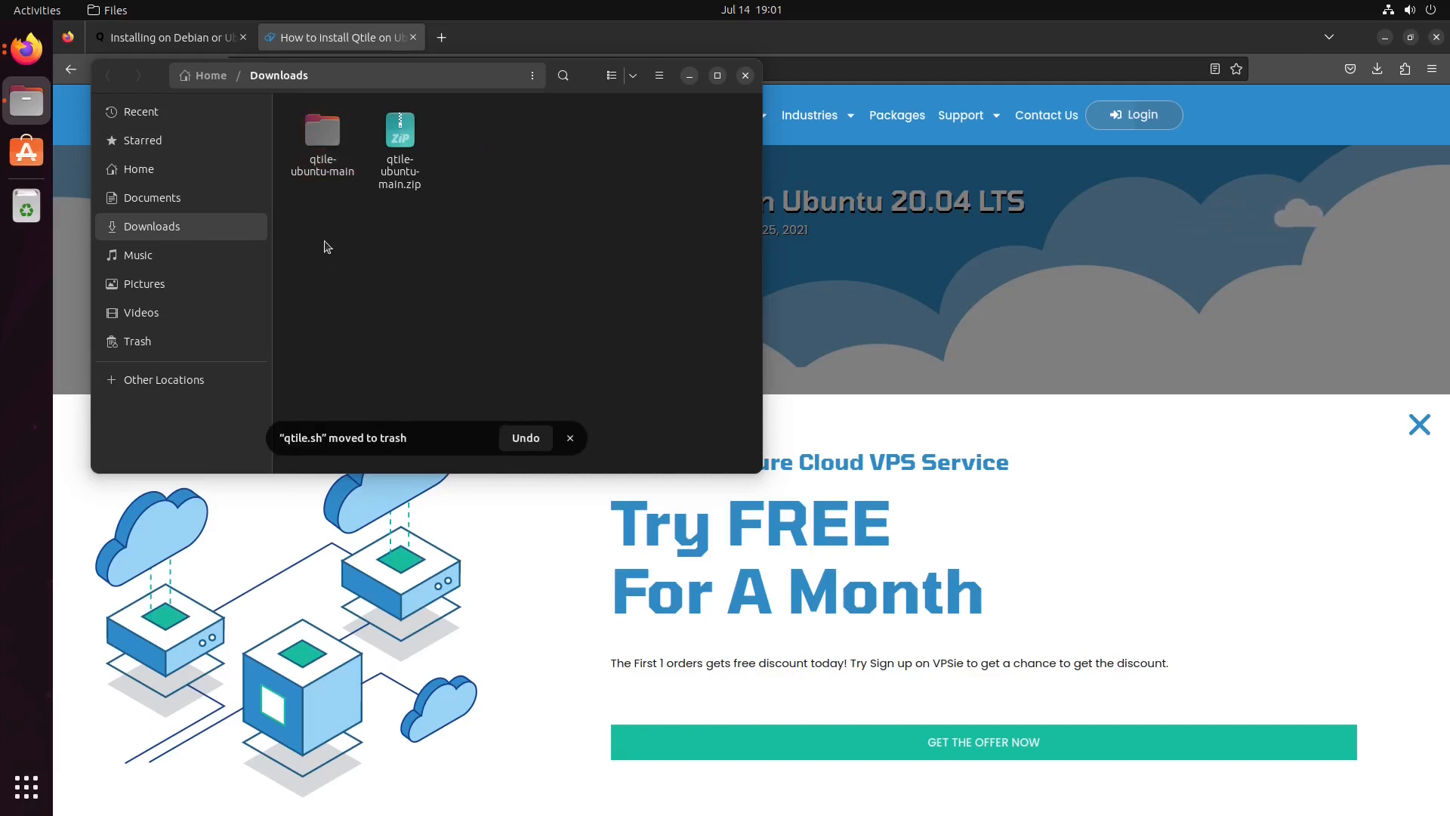
# - Enter the qtile-ubuntu-main folder and start a terminal there
pyautogui.doubleClick(323, 129)
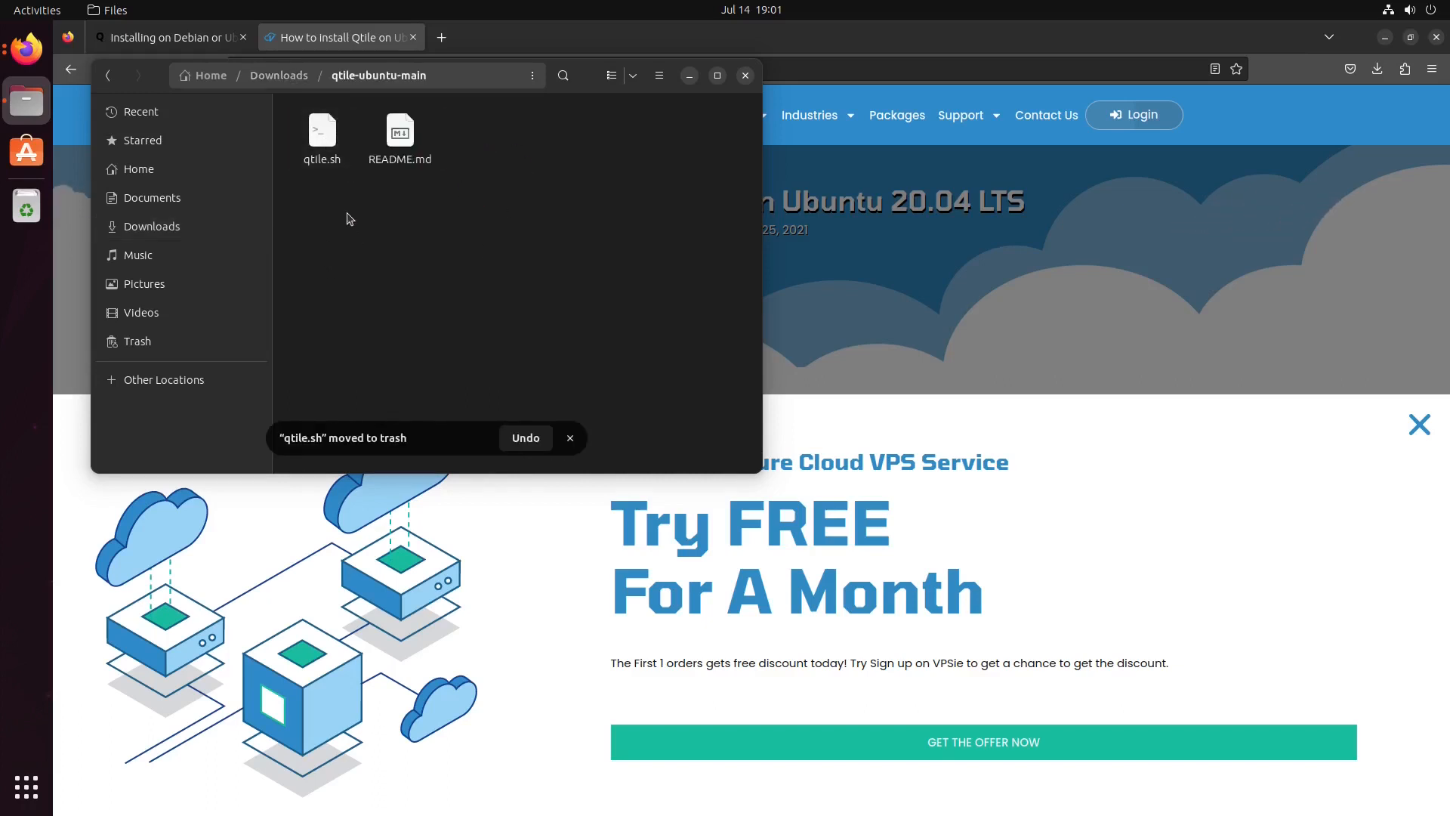
pyautogui.rightClick(350, 220)
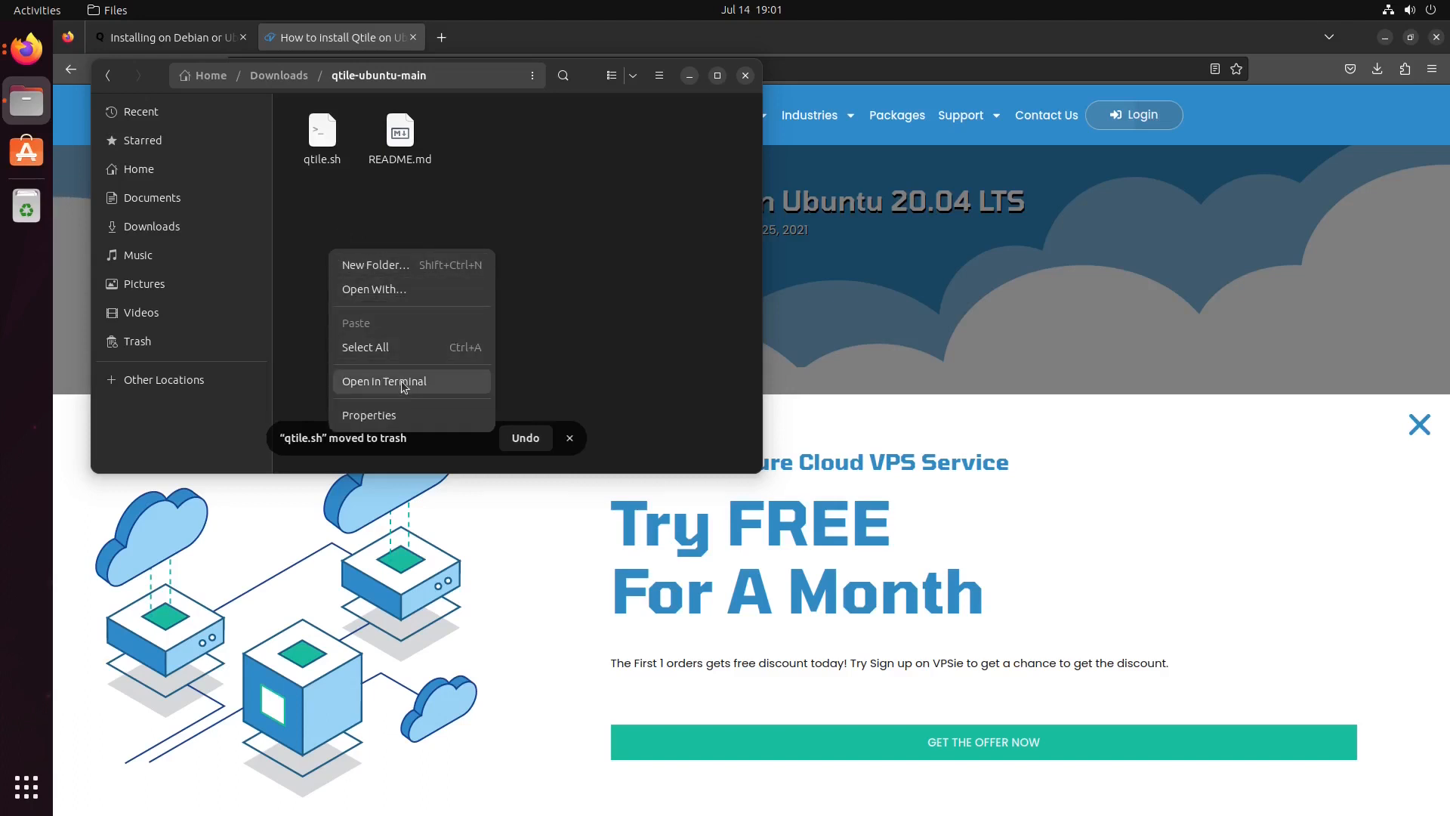
pyautogui.click(384, 380)
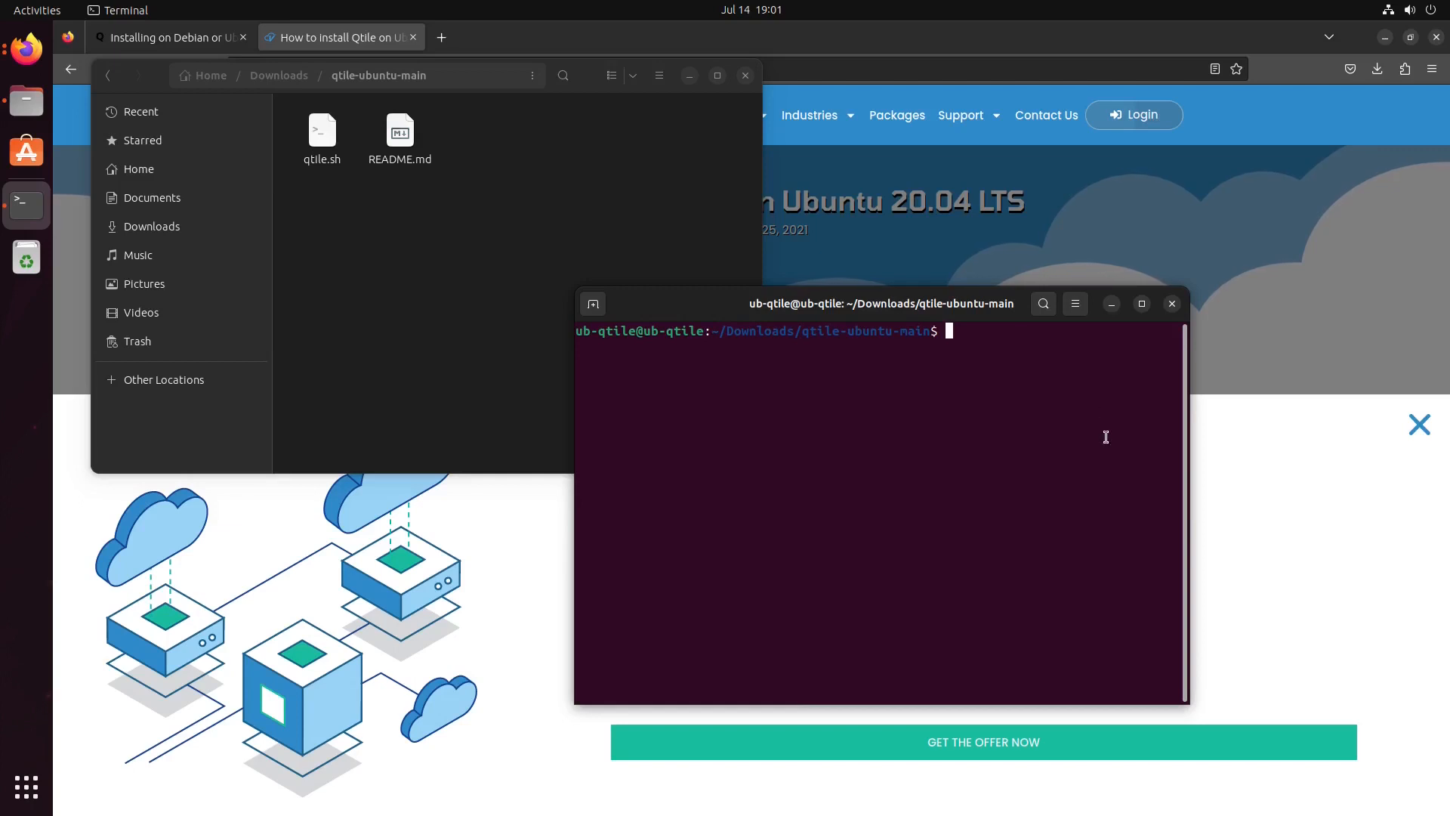
# - Make qtile.sh executable with chmod +x after correcting a mistyped chown
pyautogui.write('cho')
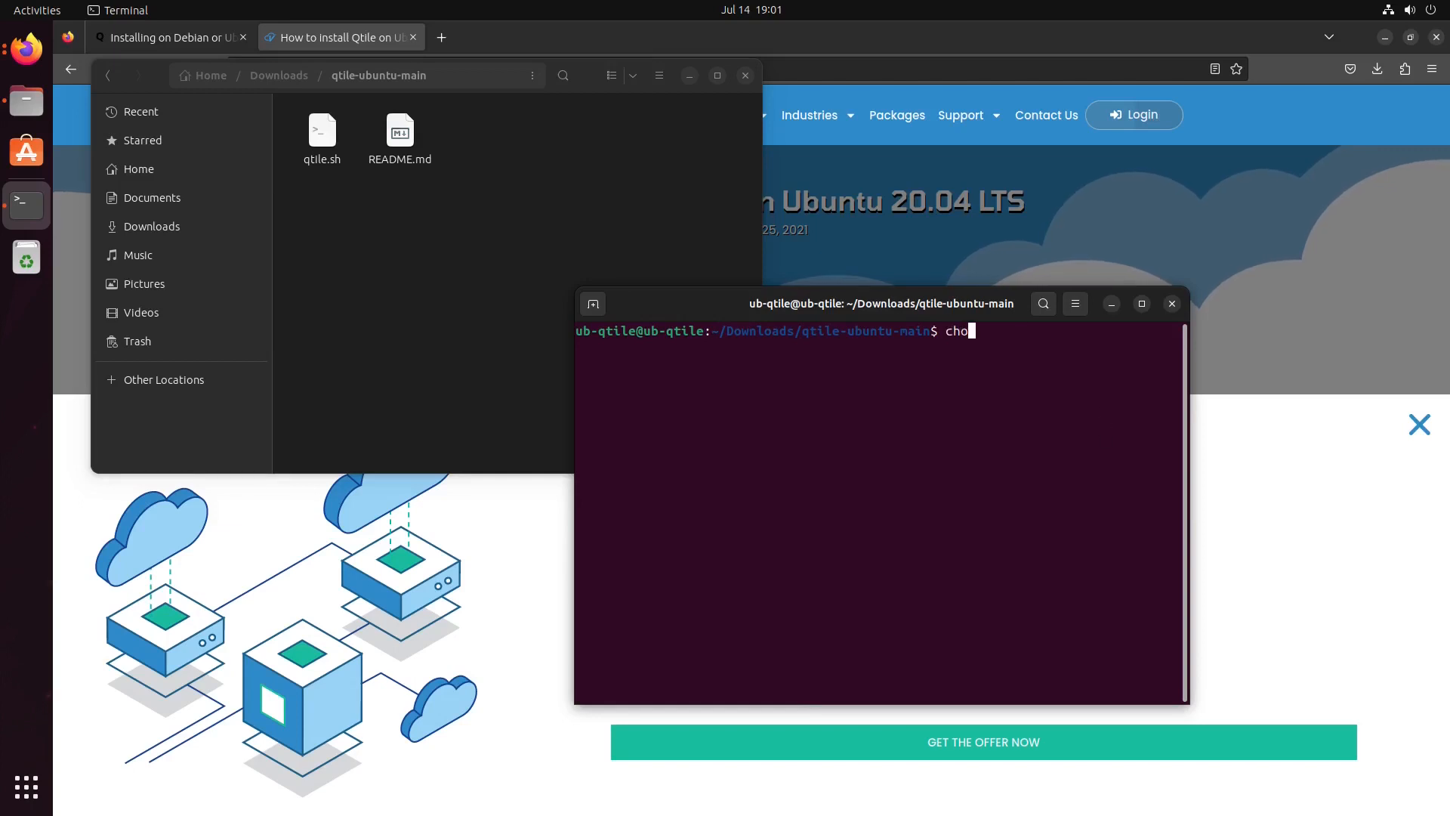
pyautogui.write('wn')
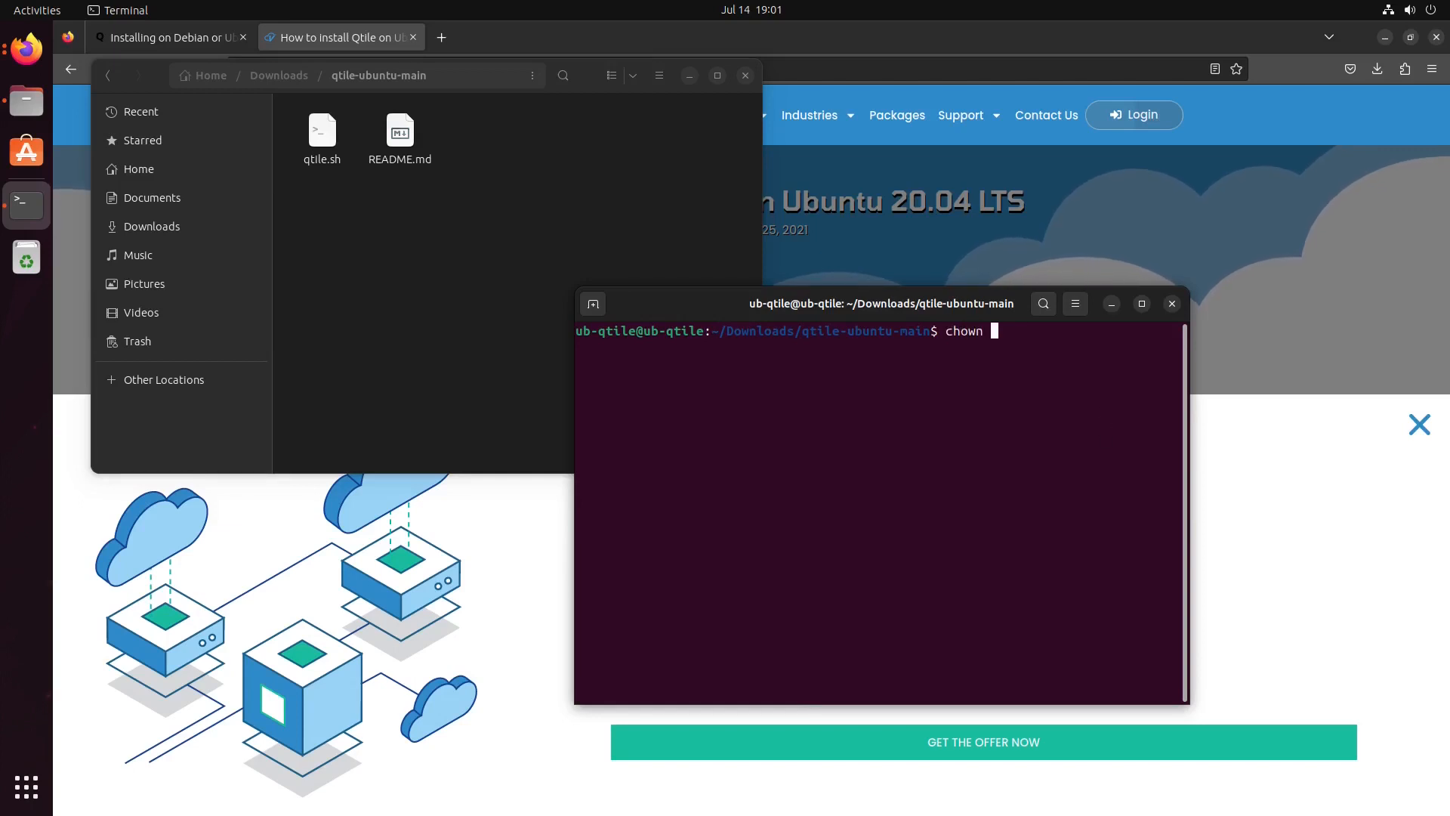
pyautogui.write('+x')
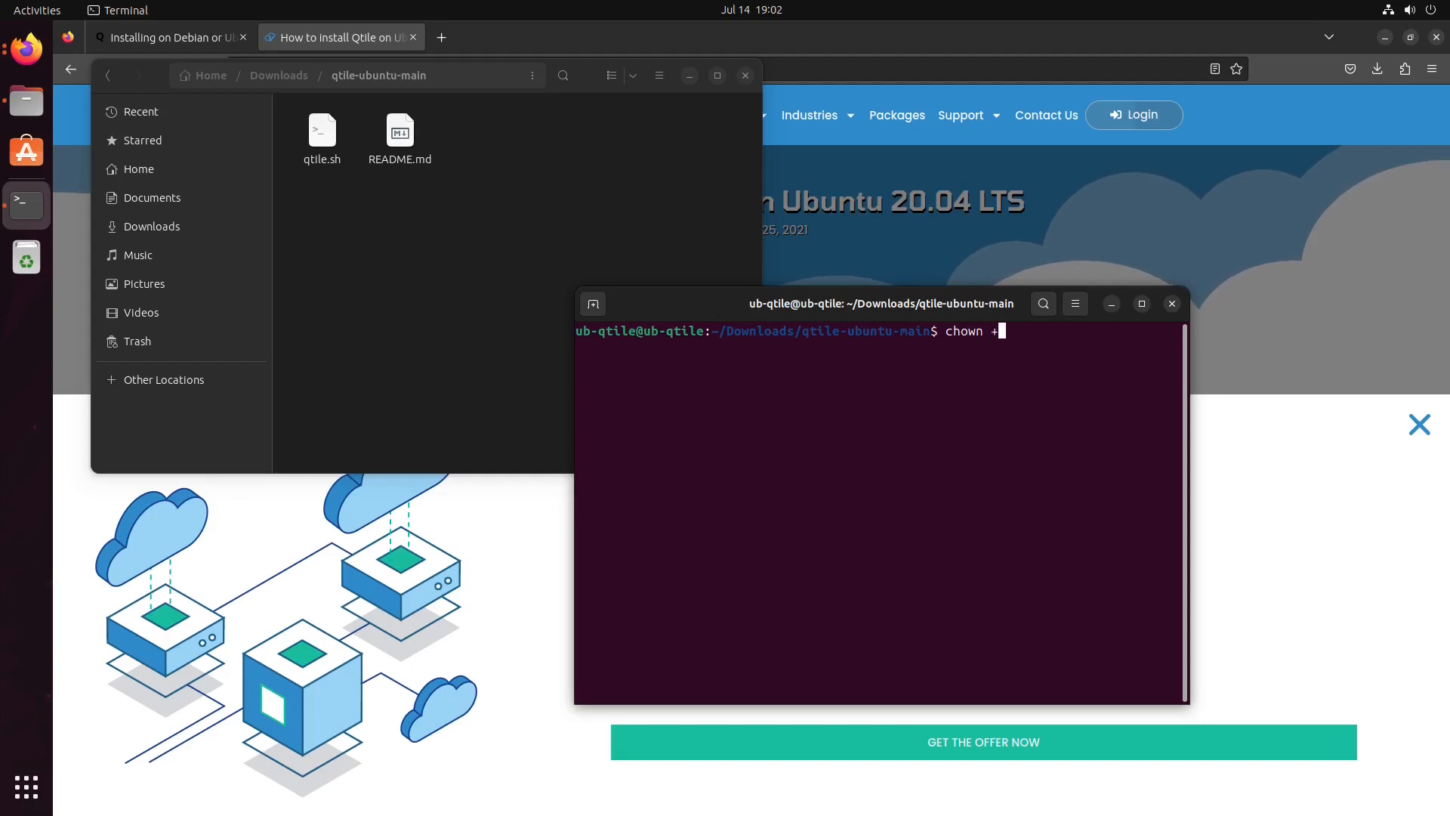
pyautogui.write('x')
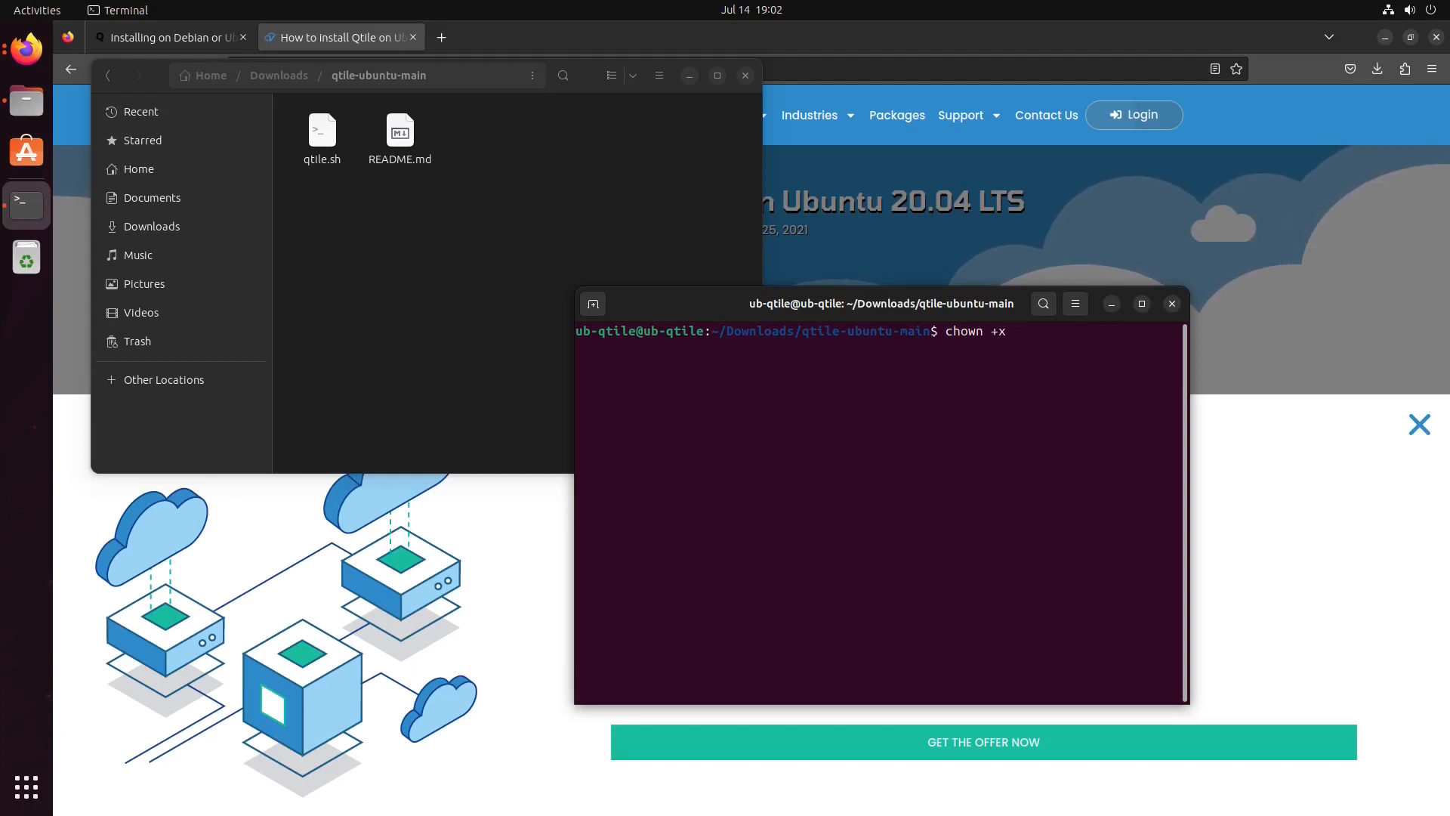
pyautogui.write('qtile.sh')
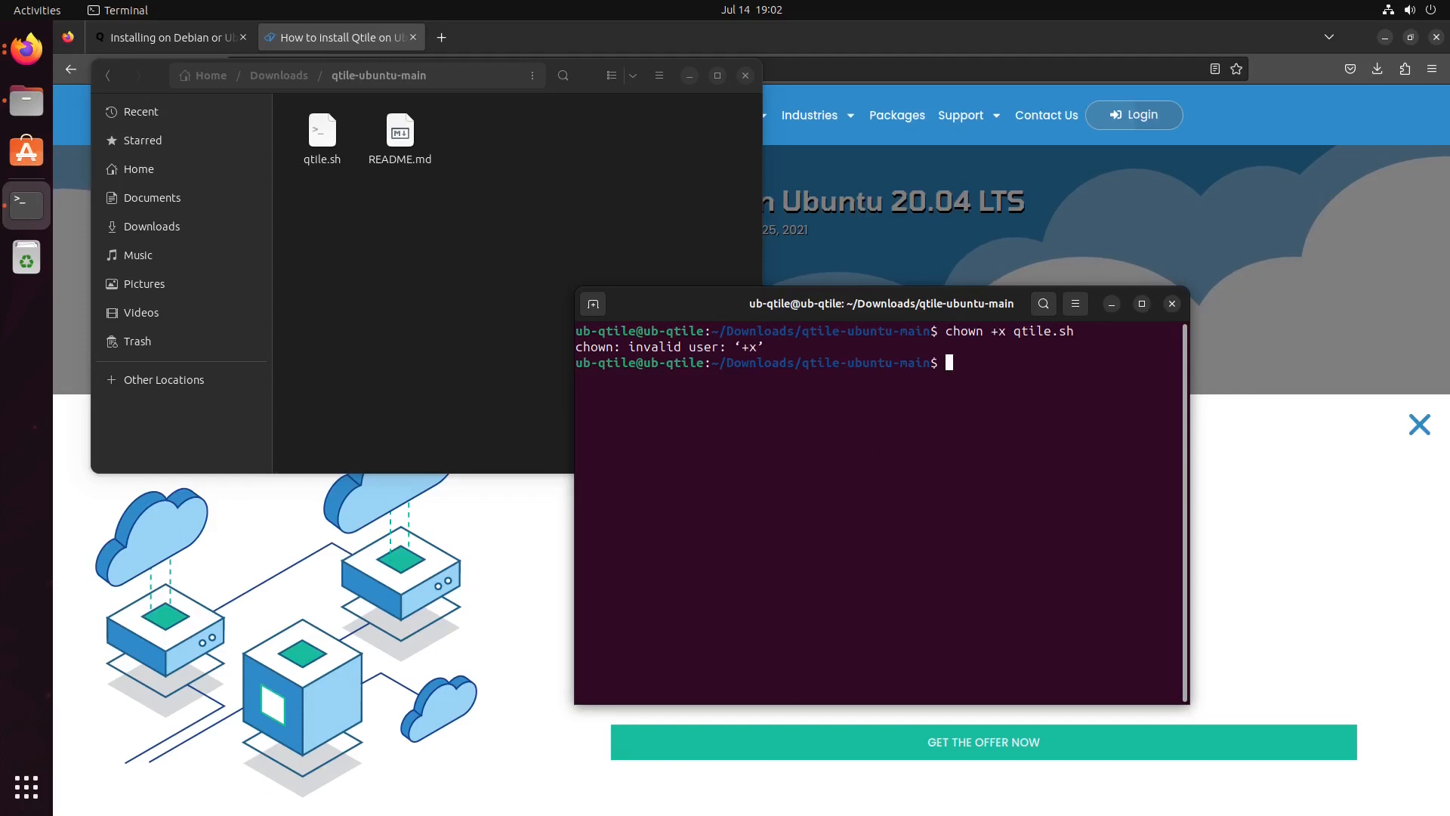
pyautogui.write('chow')
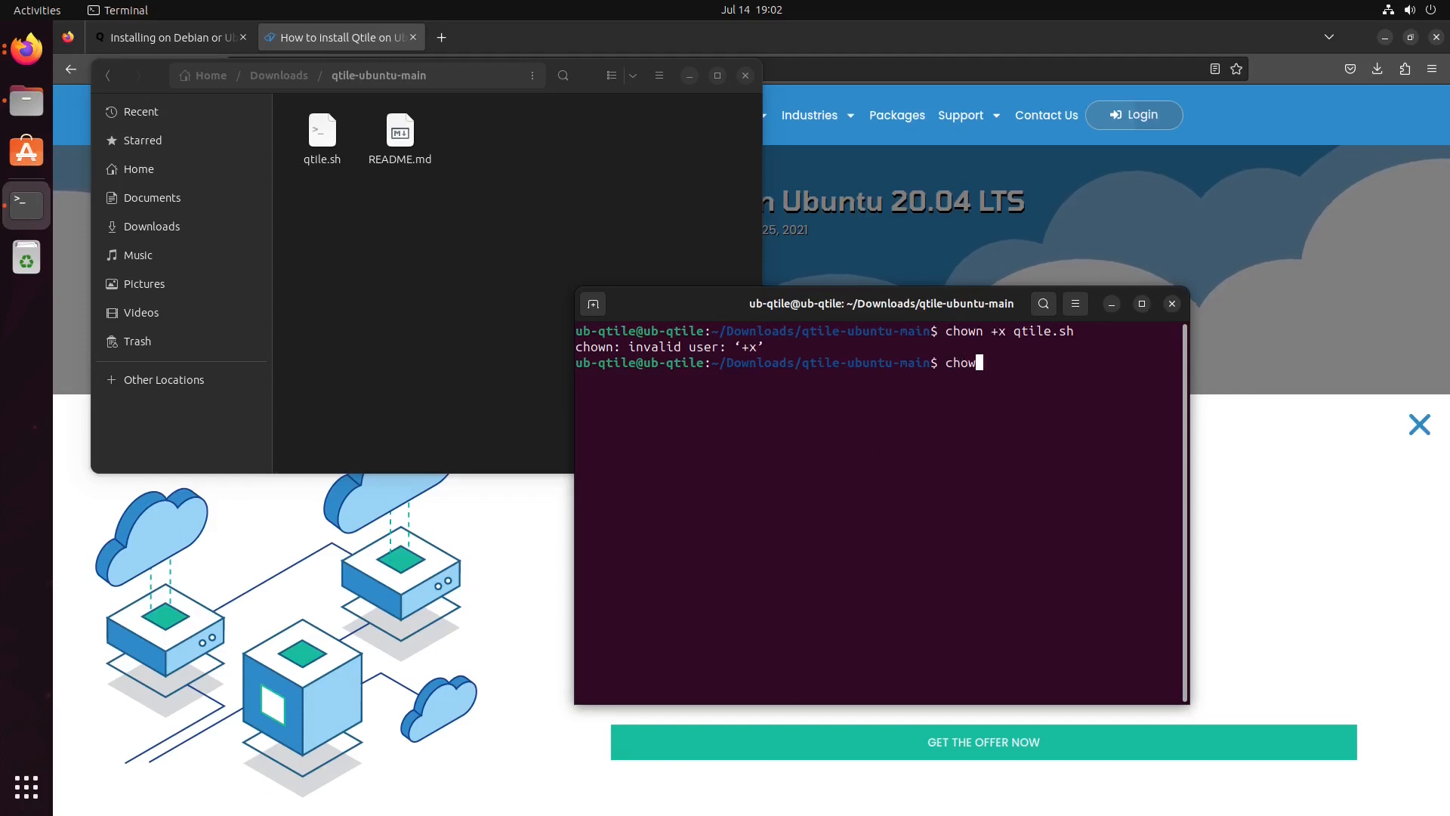
pyautogui.press('BackSpace')
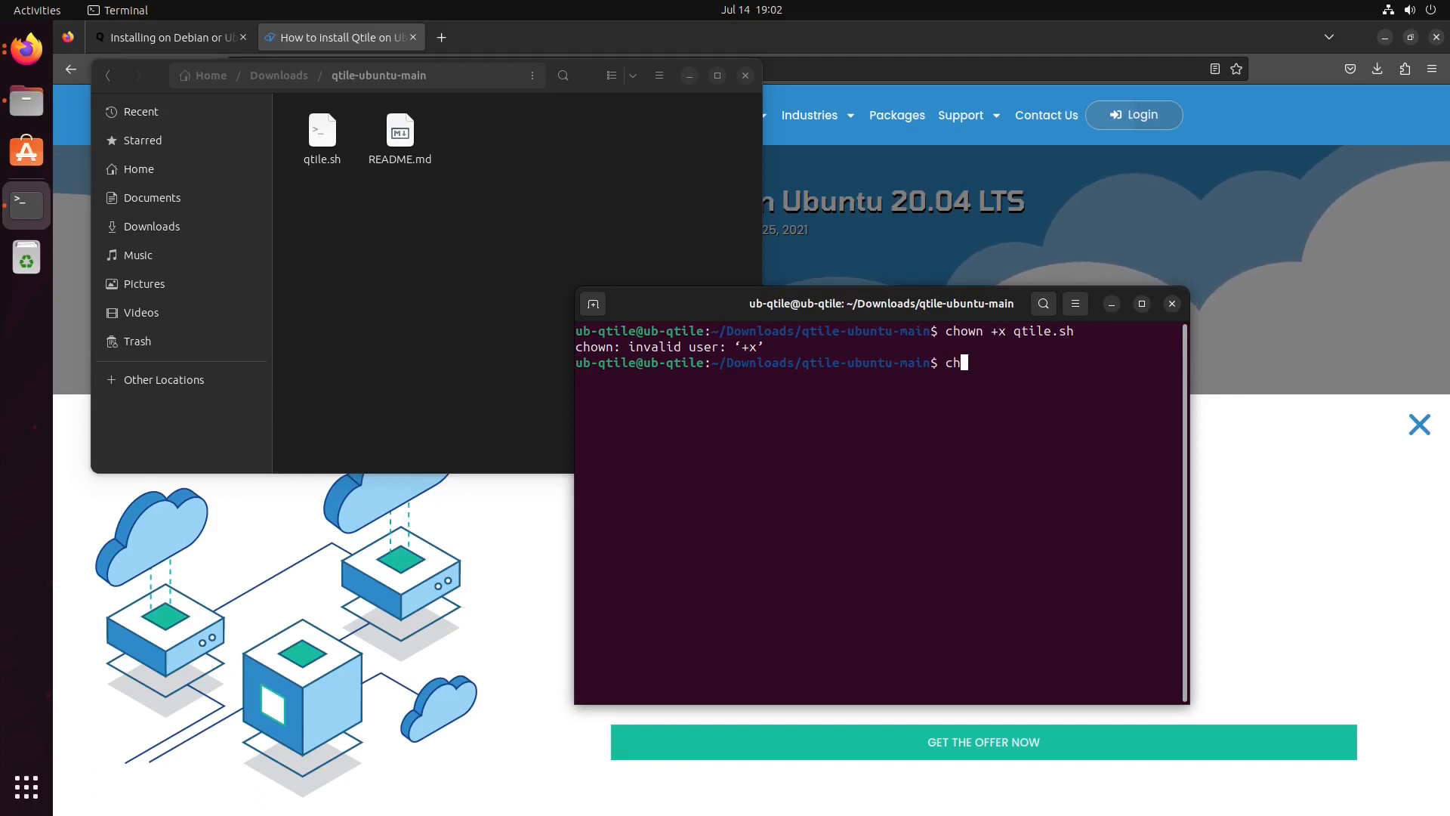
pyautogui.write('mod')
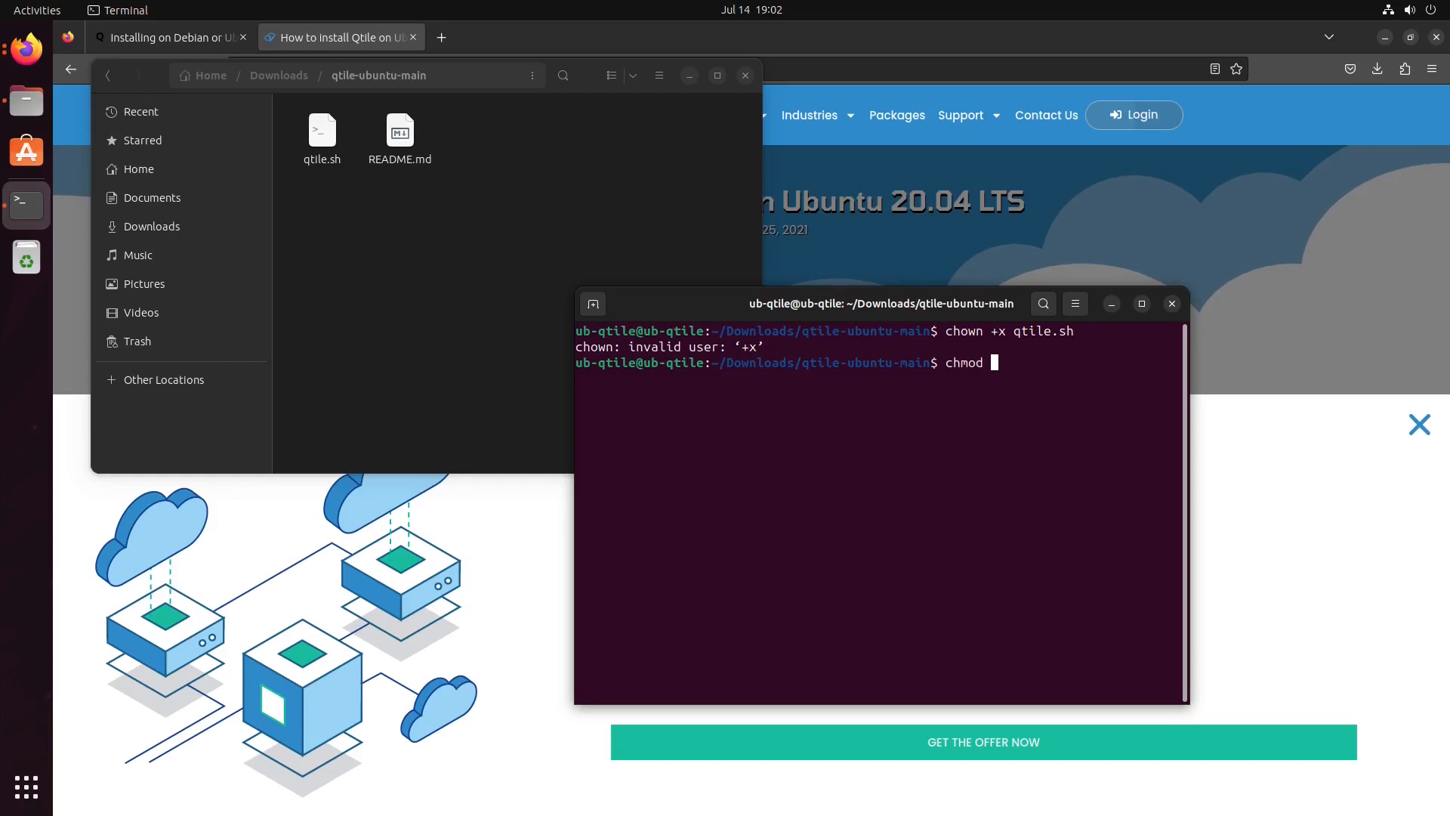
pyautogui.write('+x')
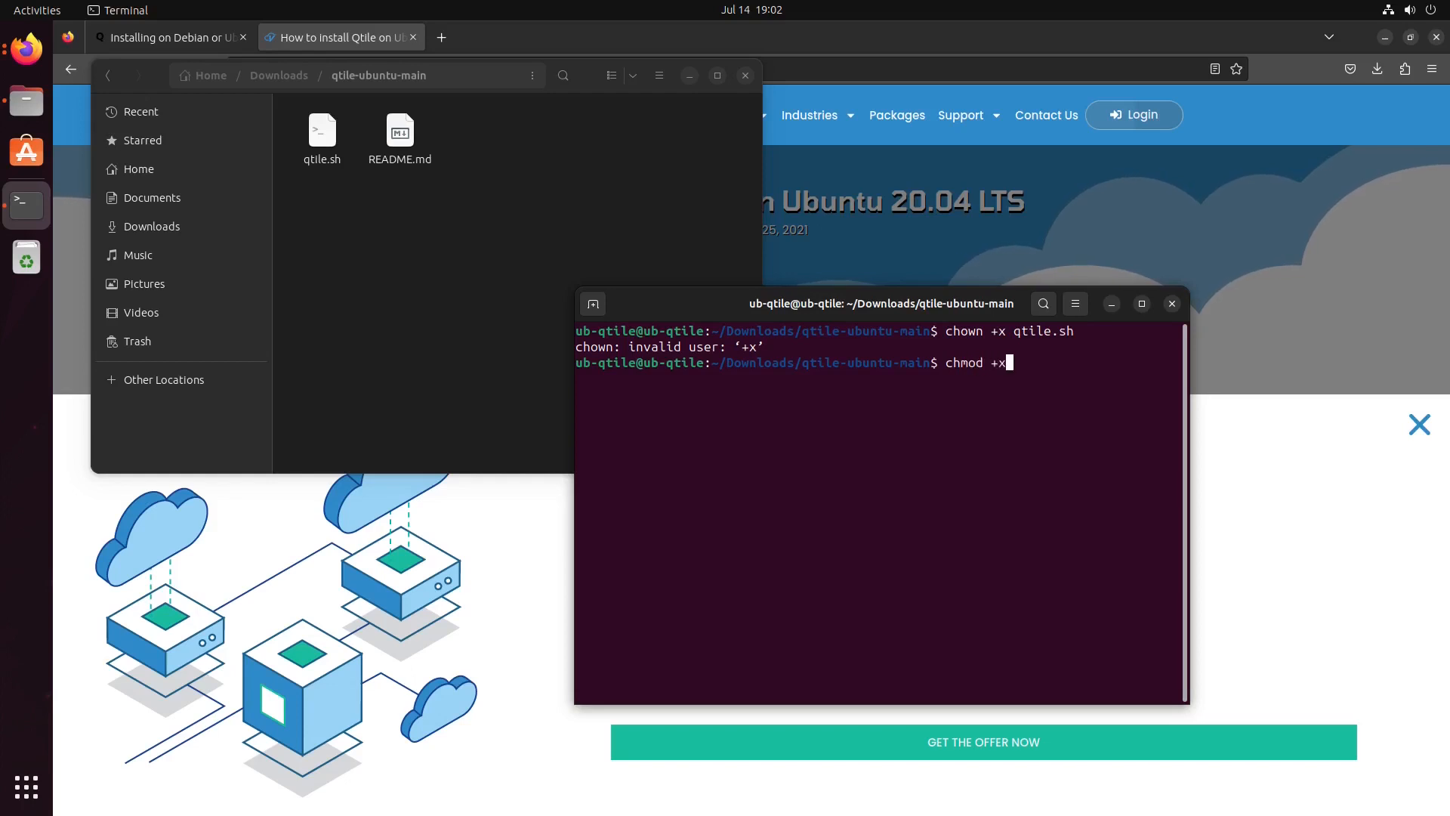
pyautogui.write('q')
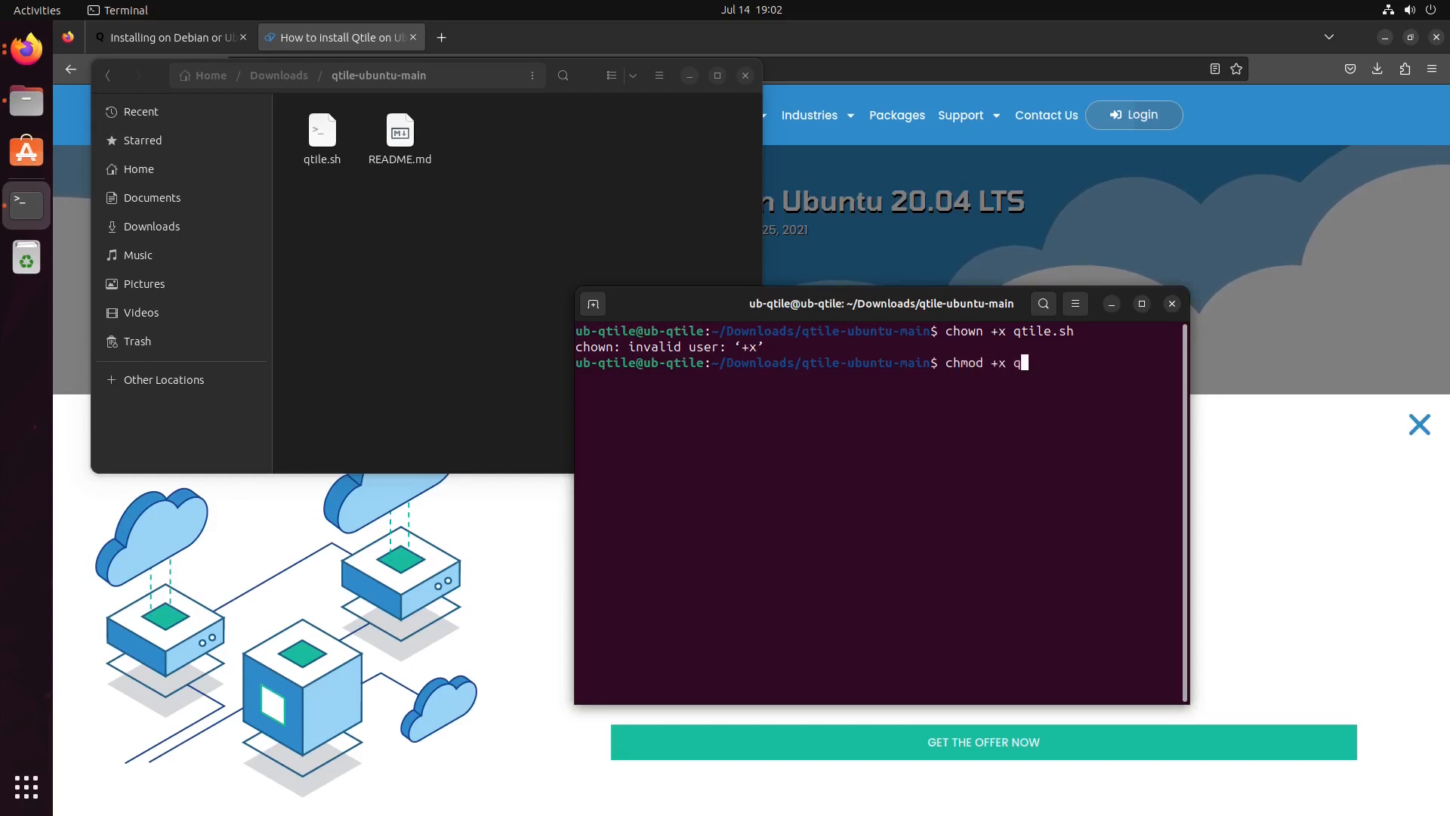
pyautogui.write('tile.sh')
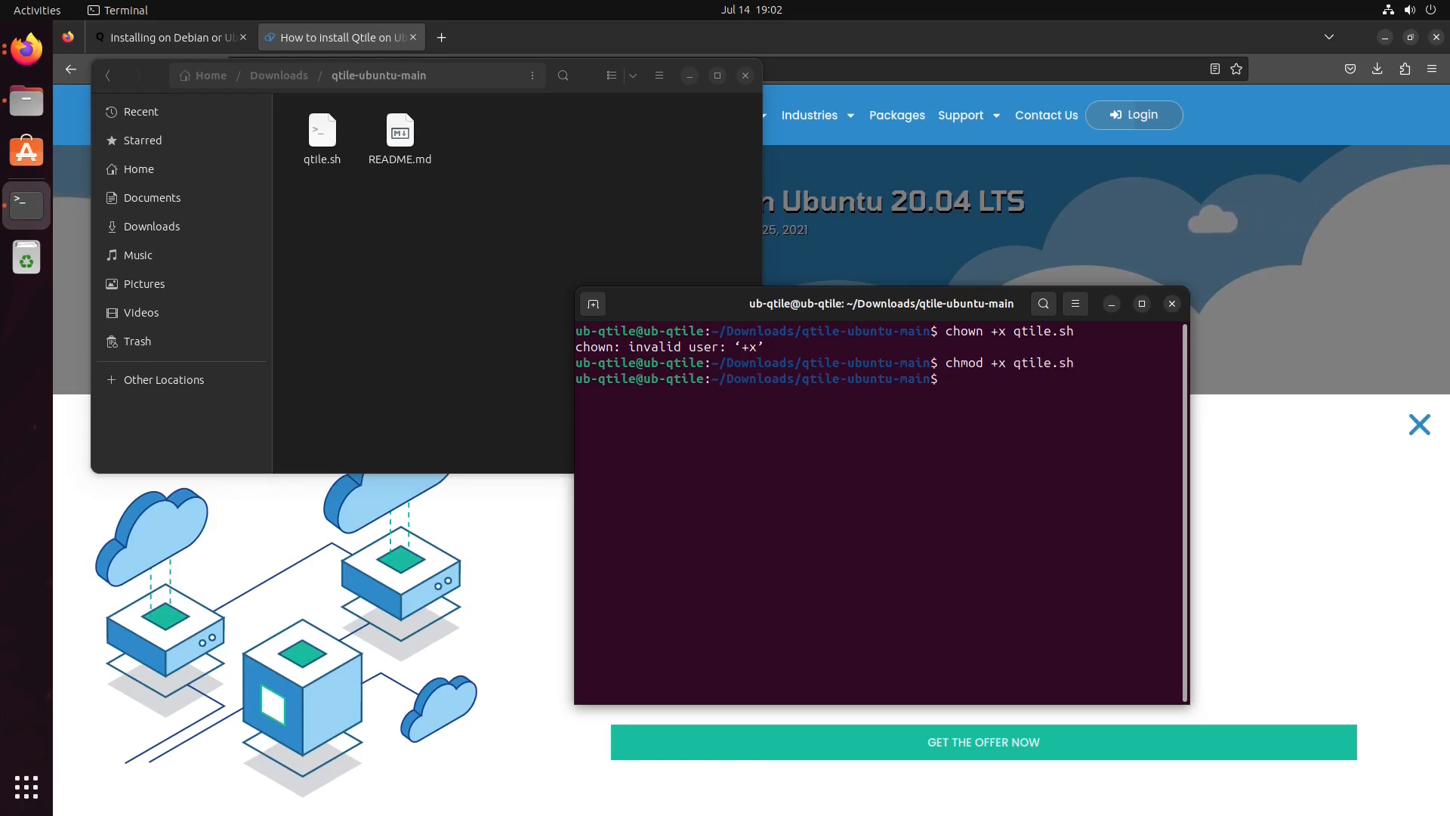
# - Run ./qtile.sh until Qtile installation completes, then close the terminal
pyautogui.write('./')
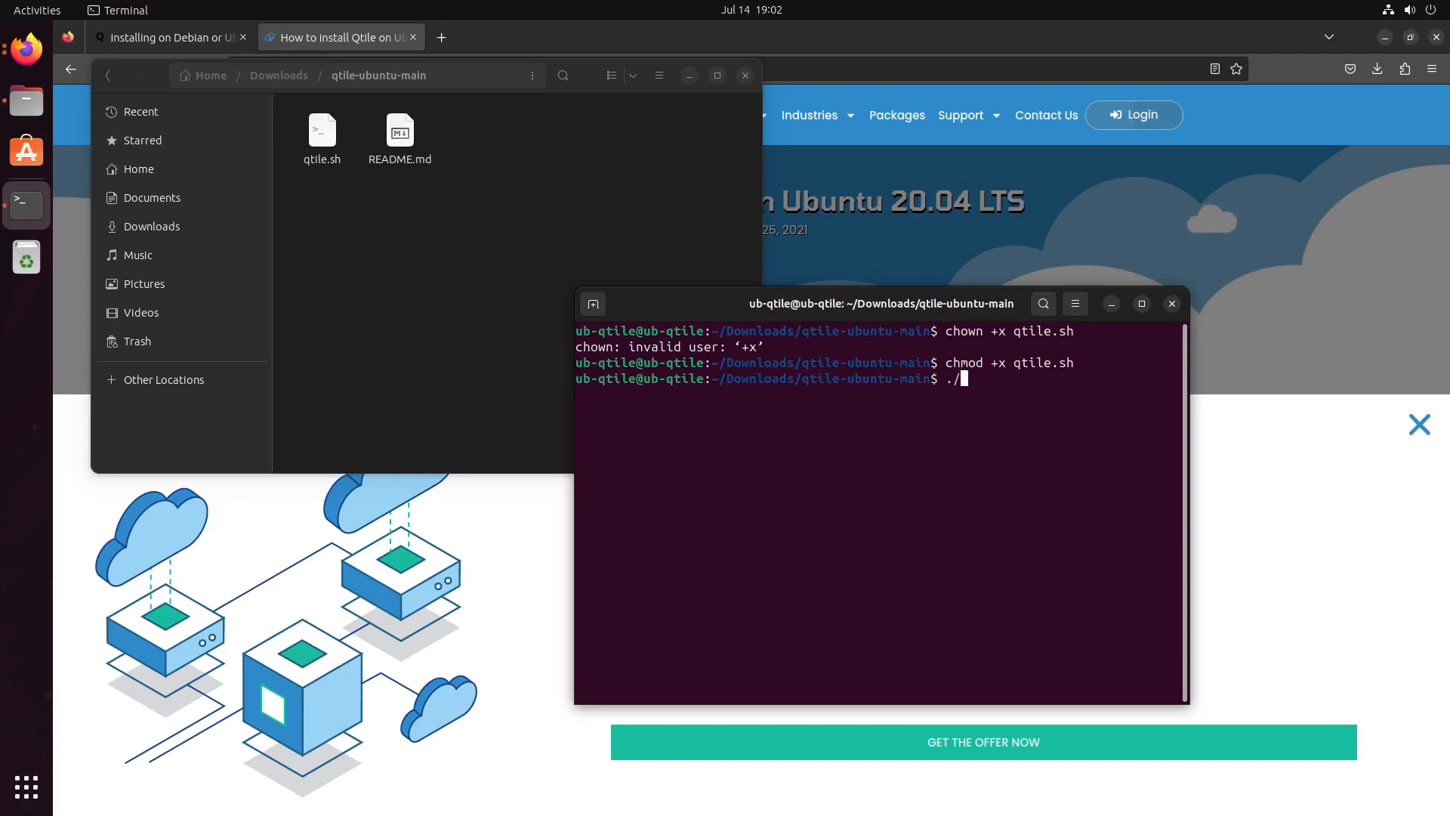
pyautogui.write('qtile.sh')
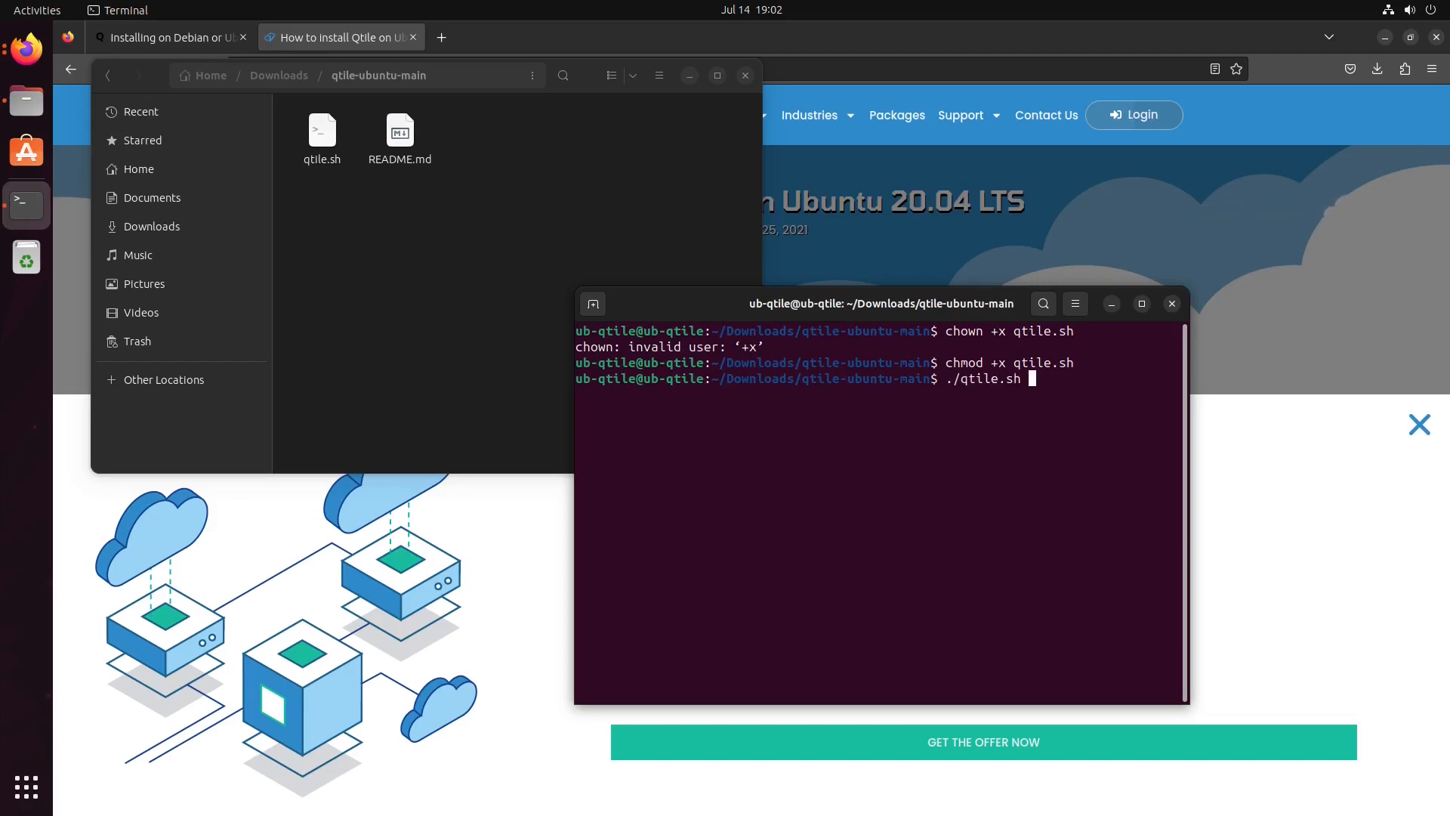
pyautogui.press('Return')
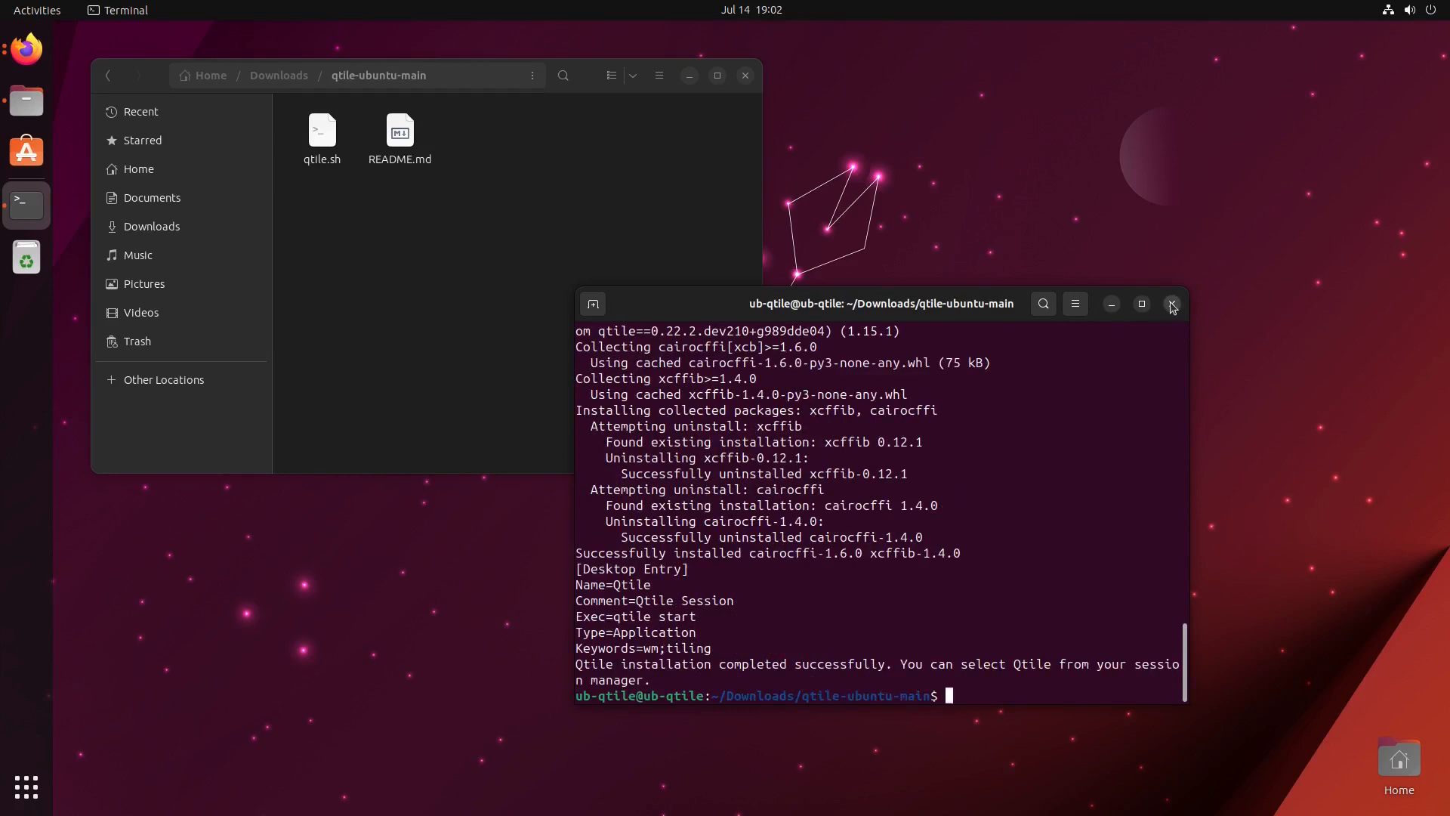
pyautogui.click(1170, 303)
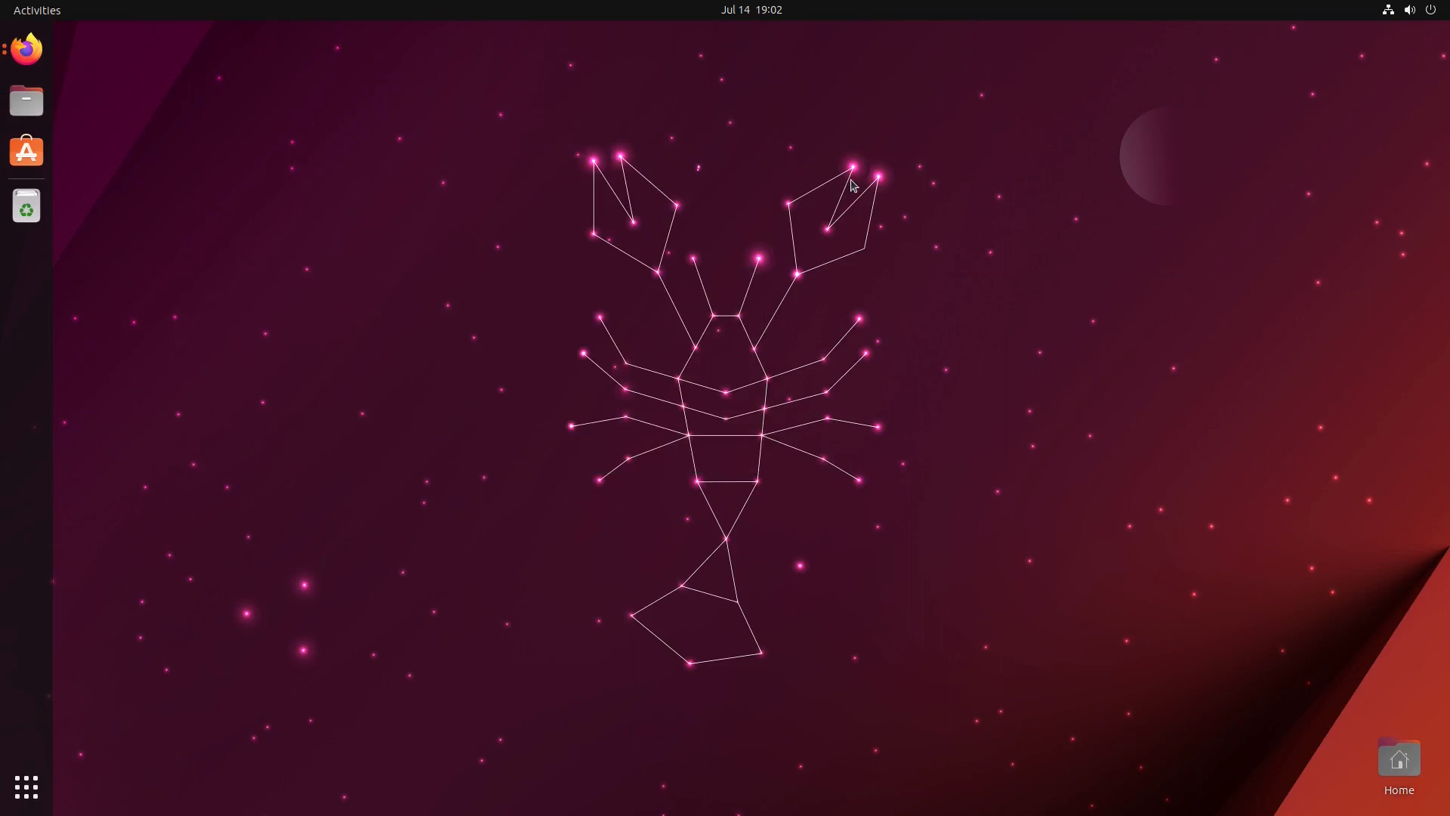
pyautogui.moveTo(845, 202)
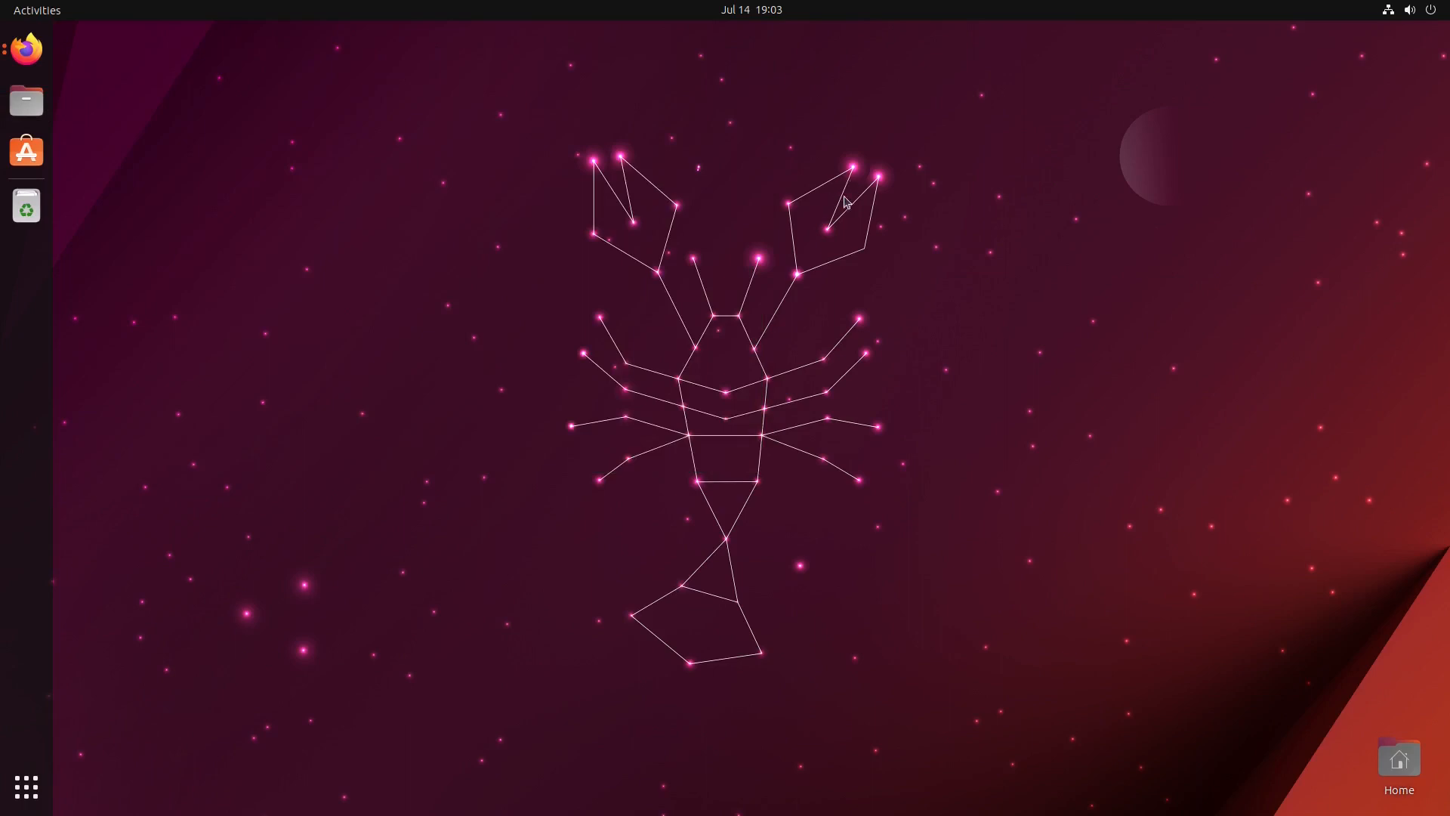